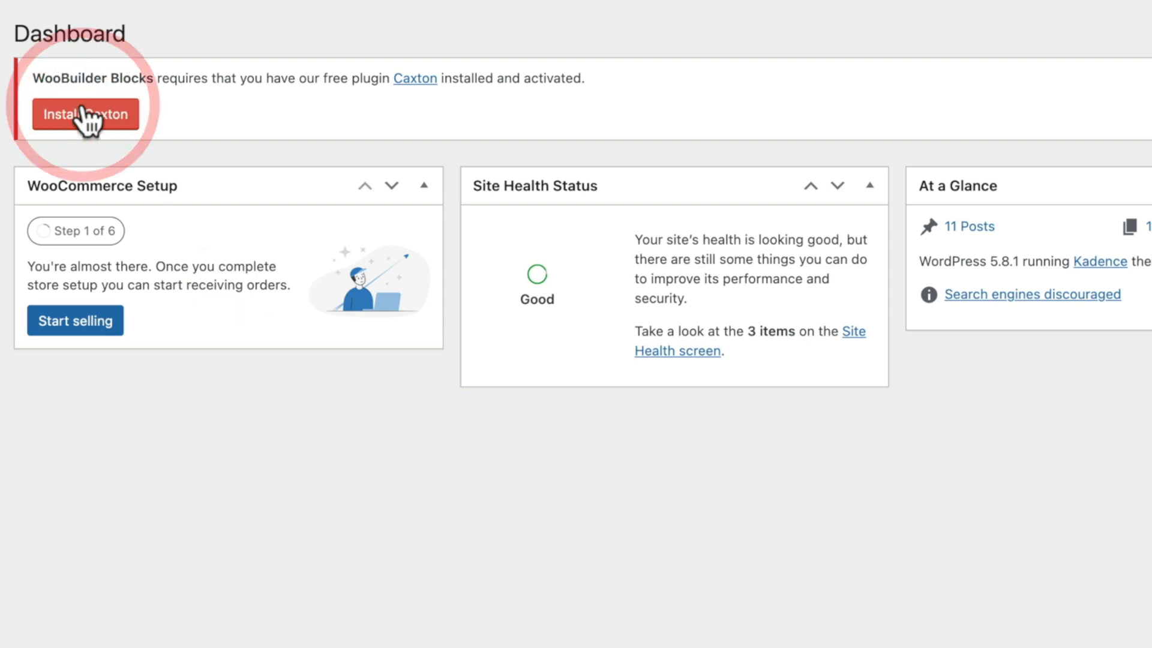
# Install the Caxton plugin and skip the Freemius update-notification opt-in.
pyautogui.click(86, 114)
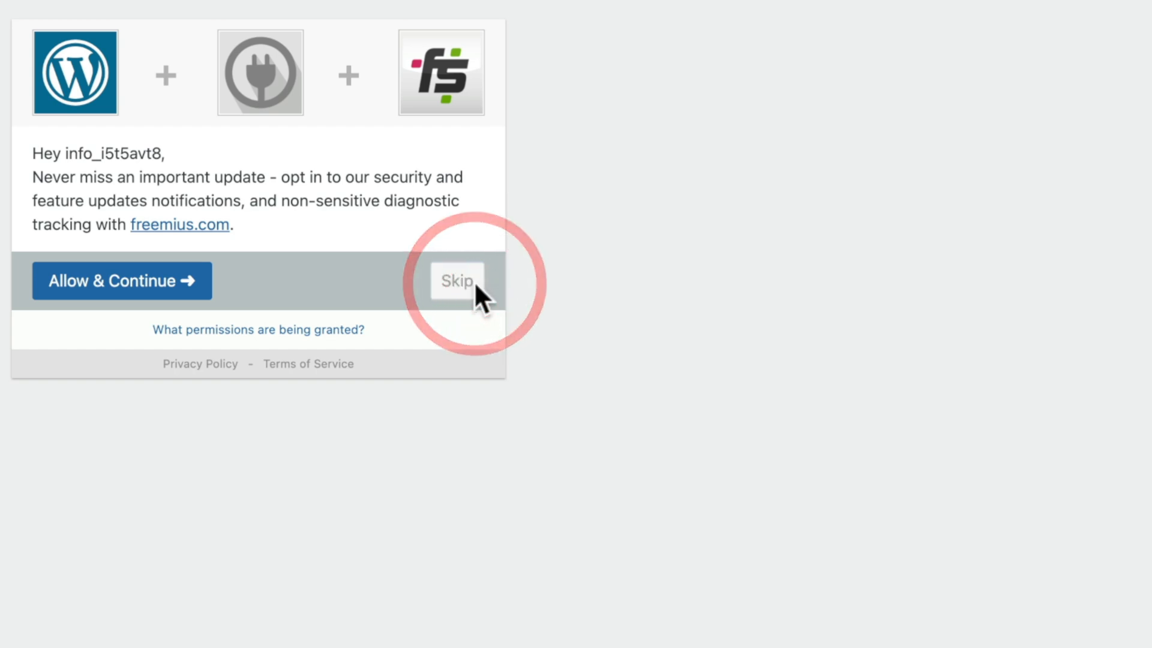
pyautogui.click(456, 282)
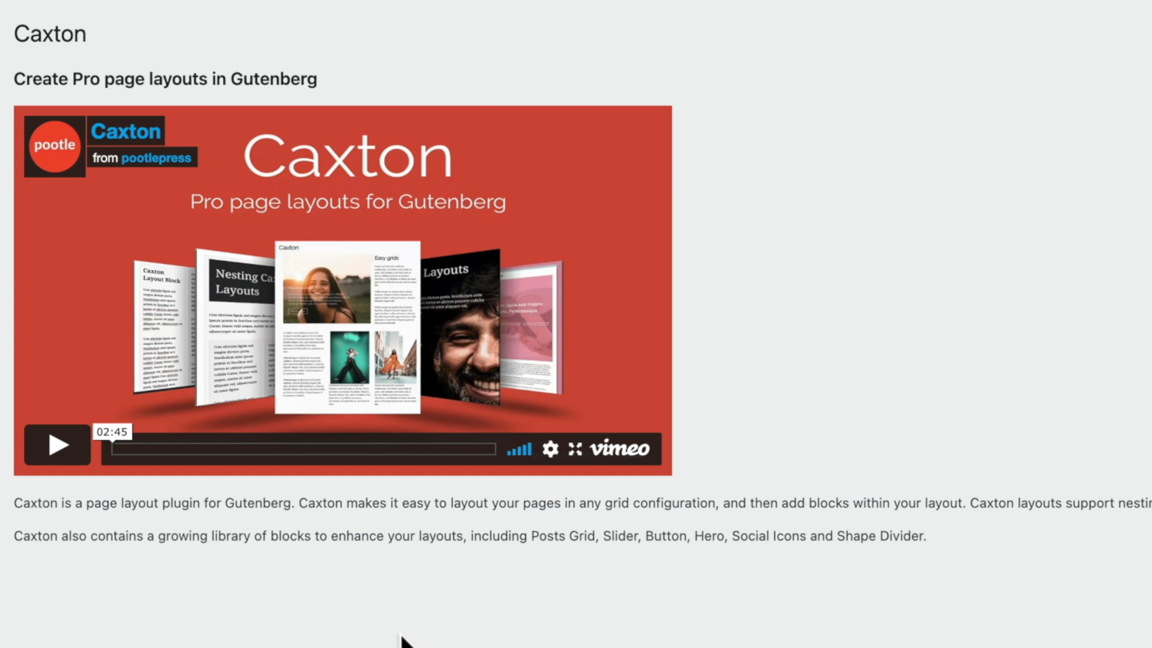
pyautogui.moveTo(236, 534)
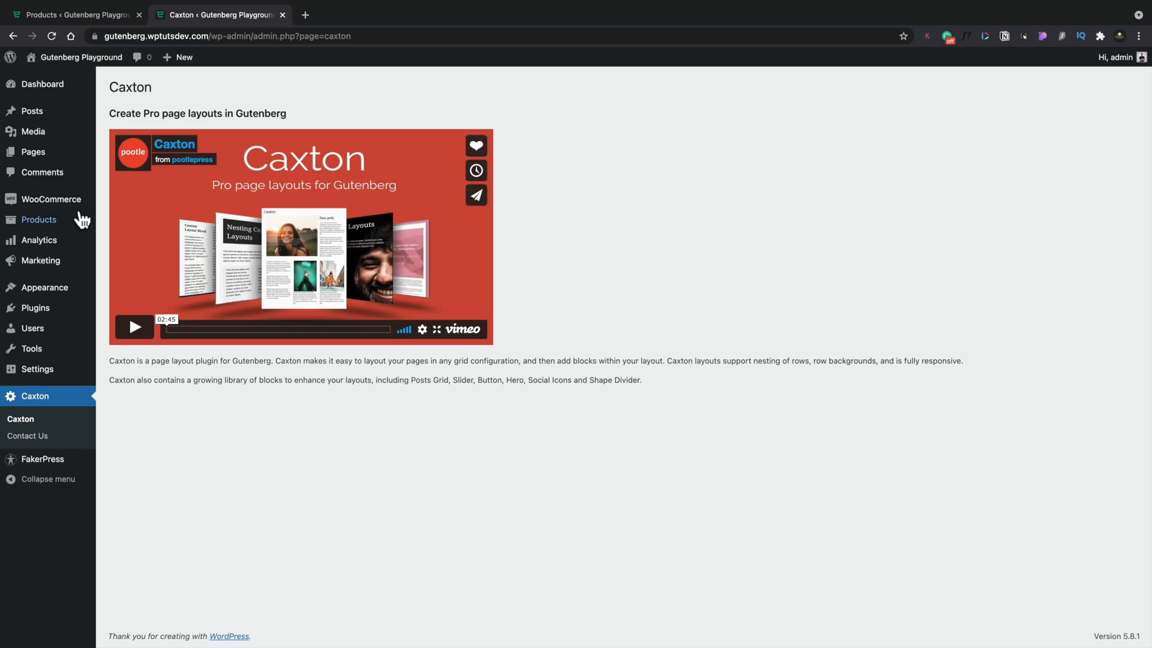
# Enable WooBuilder Blocks on the Beanie with Logo product from Products.
pyautogui.click(128, 221)
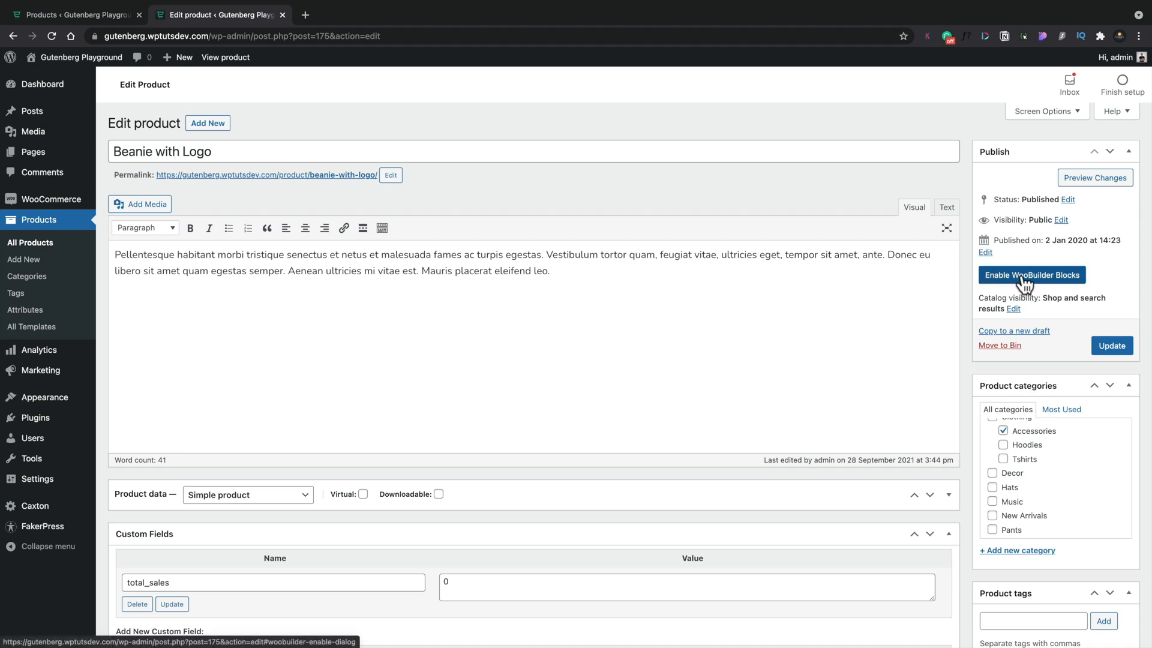
pyautogui.click(1032, 275)
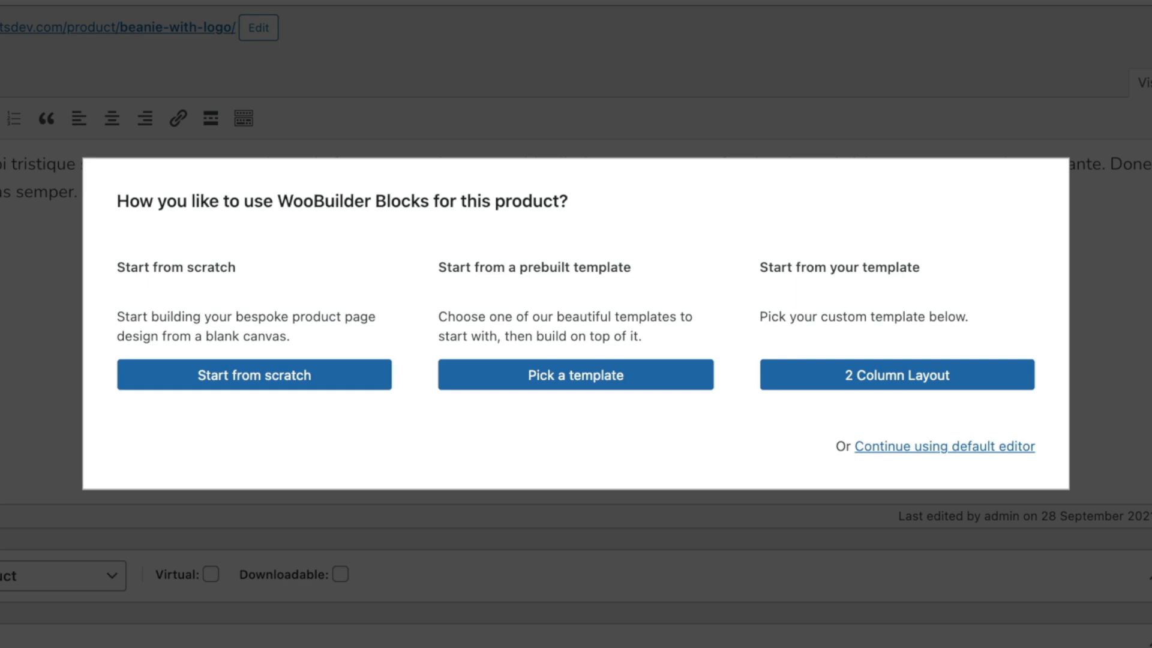
pyautogui.moveTo(974, 415)
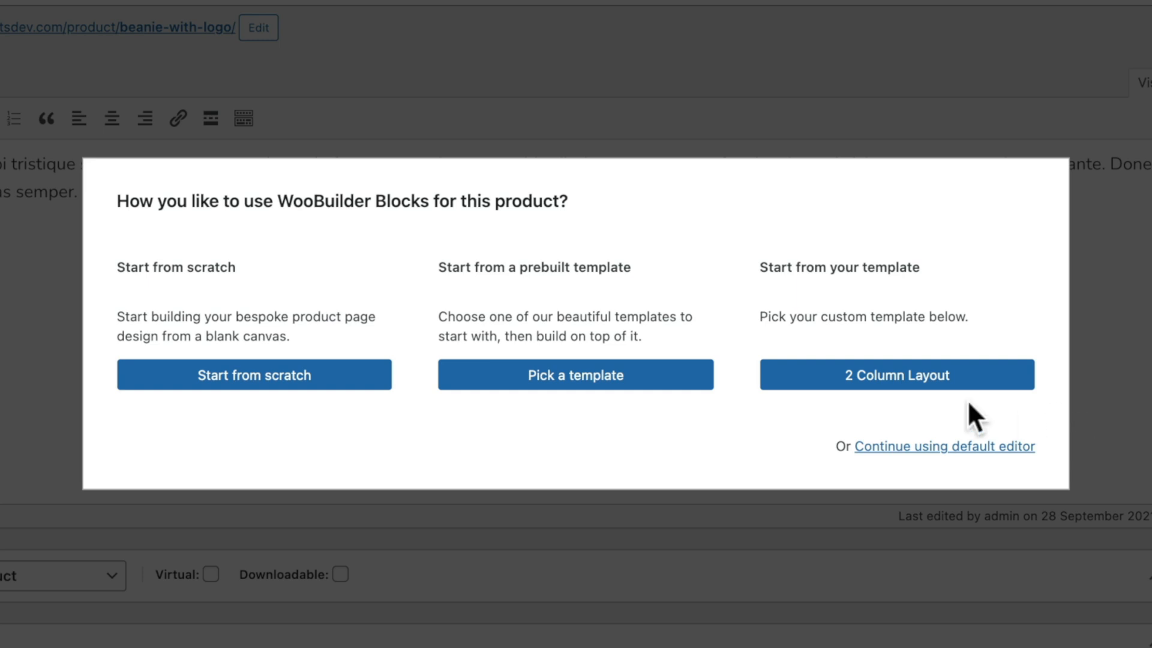
pyautogui.moveTo(867, 426)
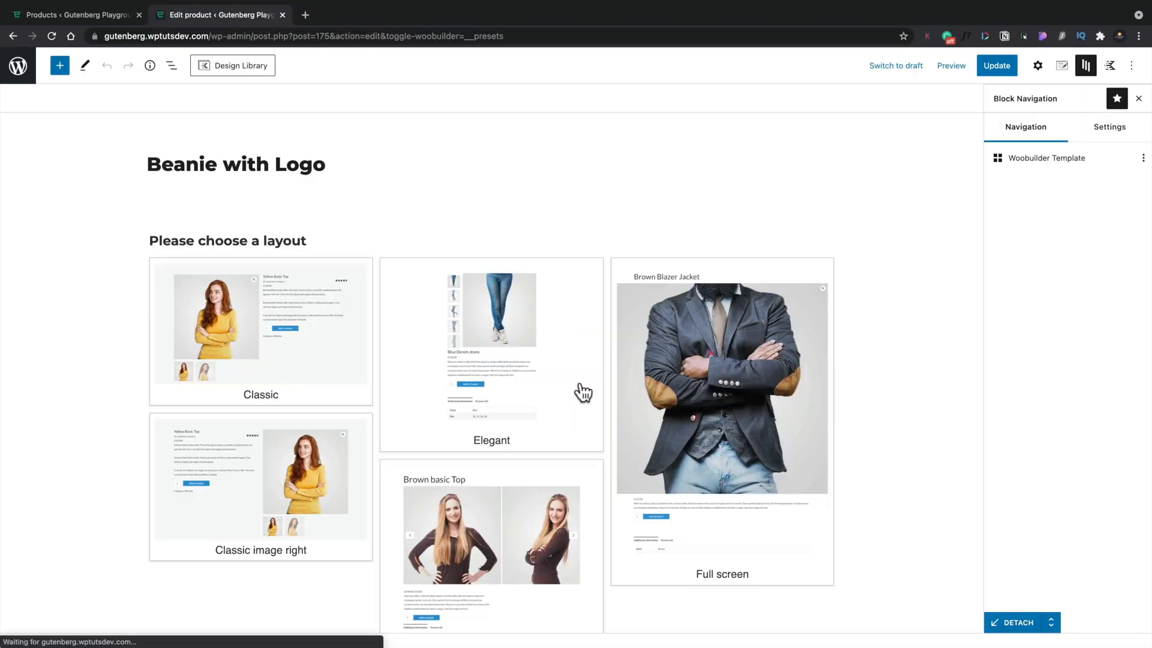
pyautogui.scroll(-3)
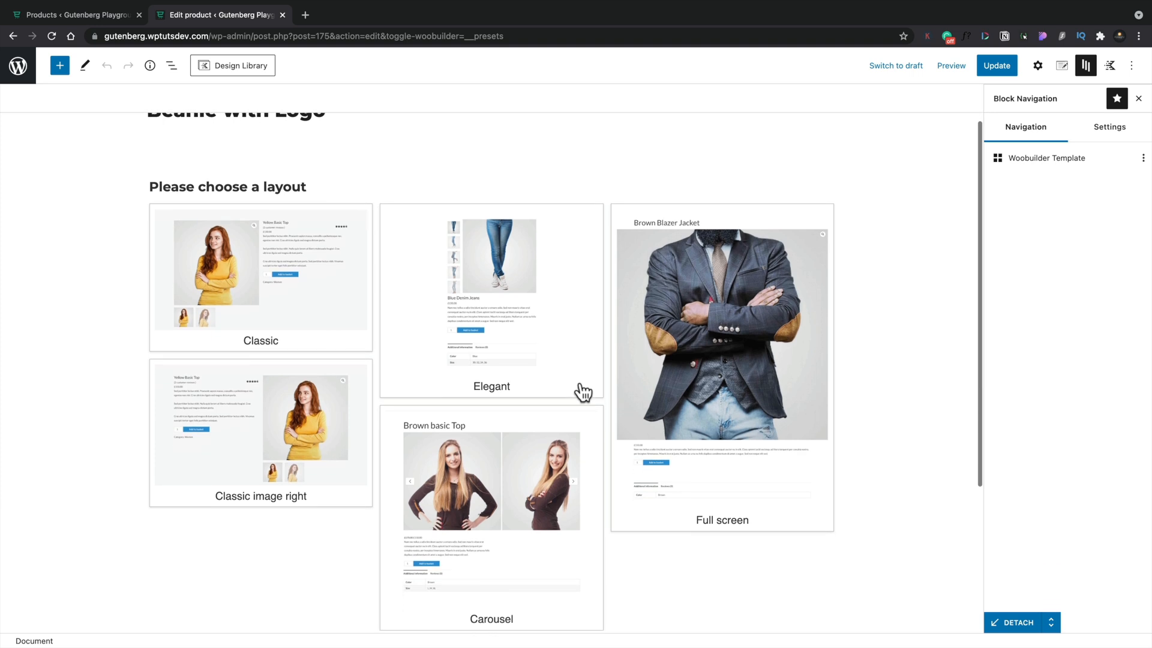
pyautogui.scroll(-3)
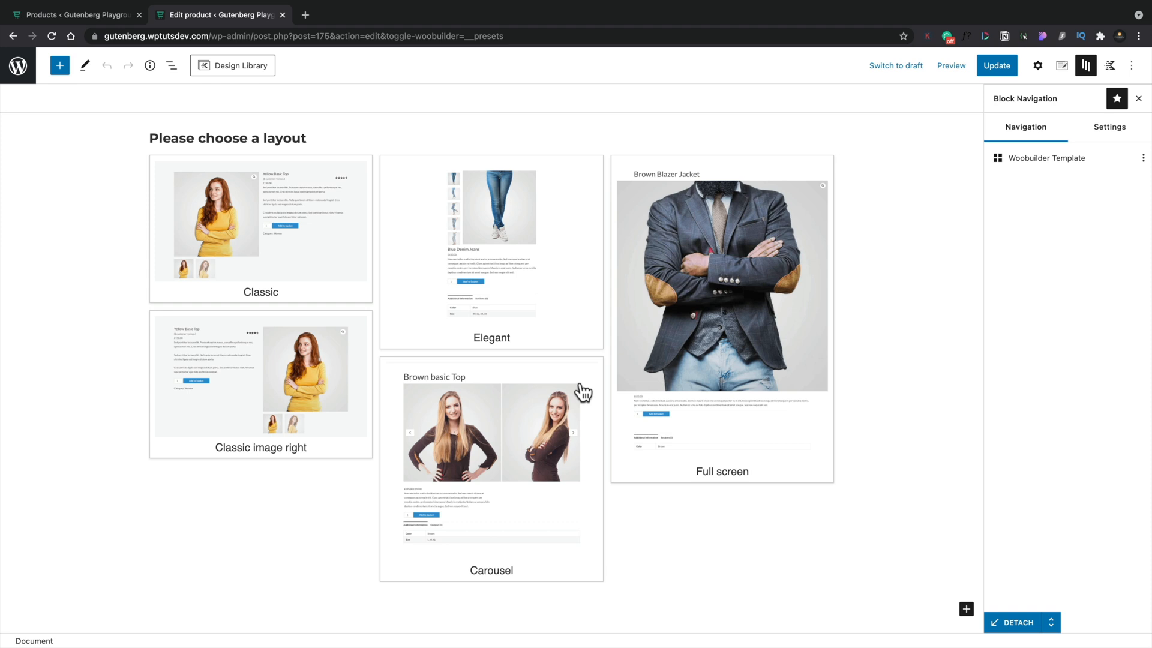
pyautogui.moveTo(425, 360)
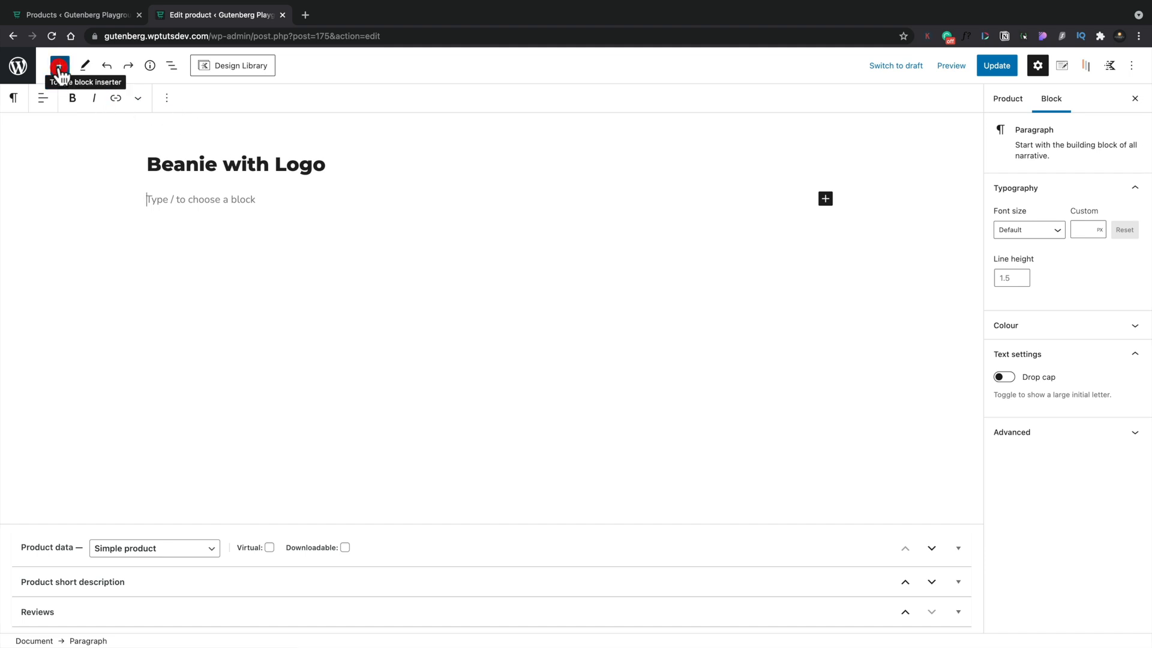
# Browse the block inserter down to the WOOBUILDER product blocks like Product Images.
pyautogui.click(59, 65)
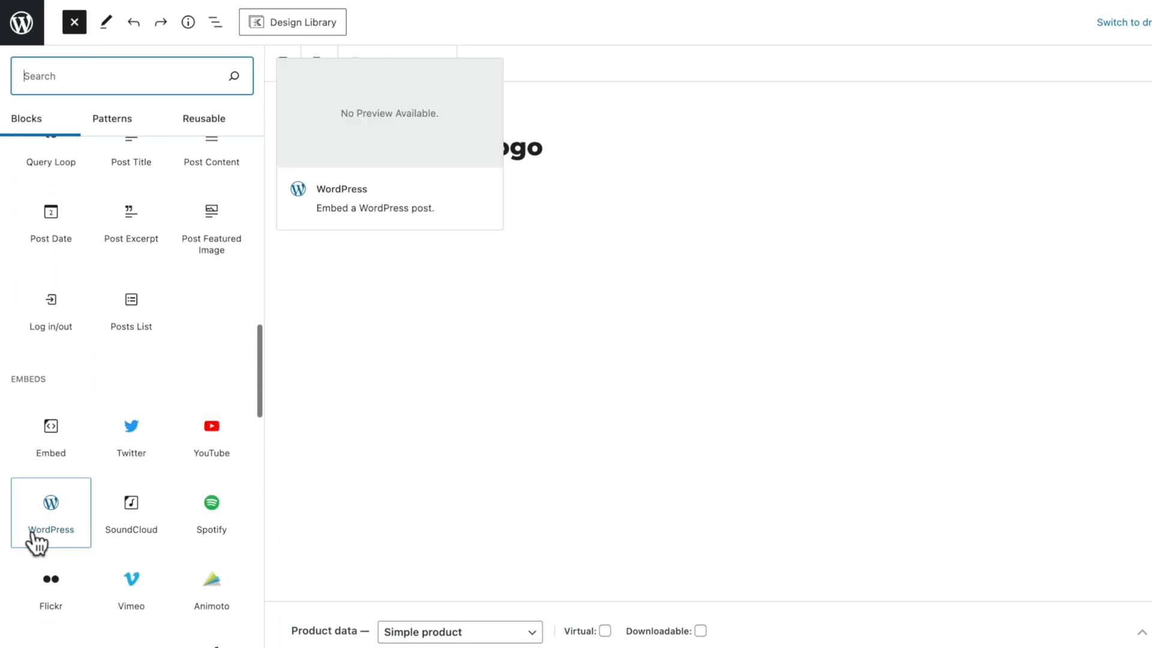
pyautogui.scroll(-3)
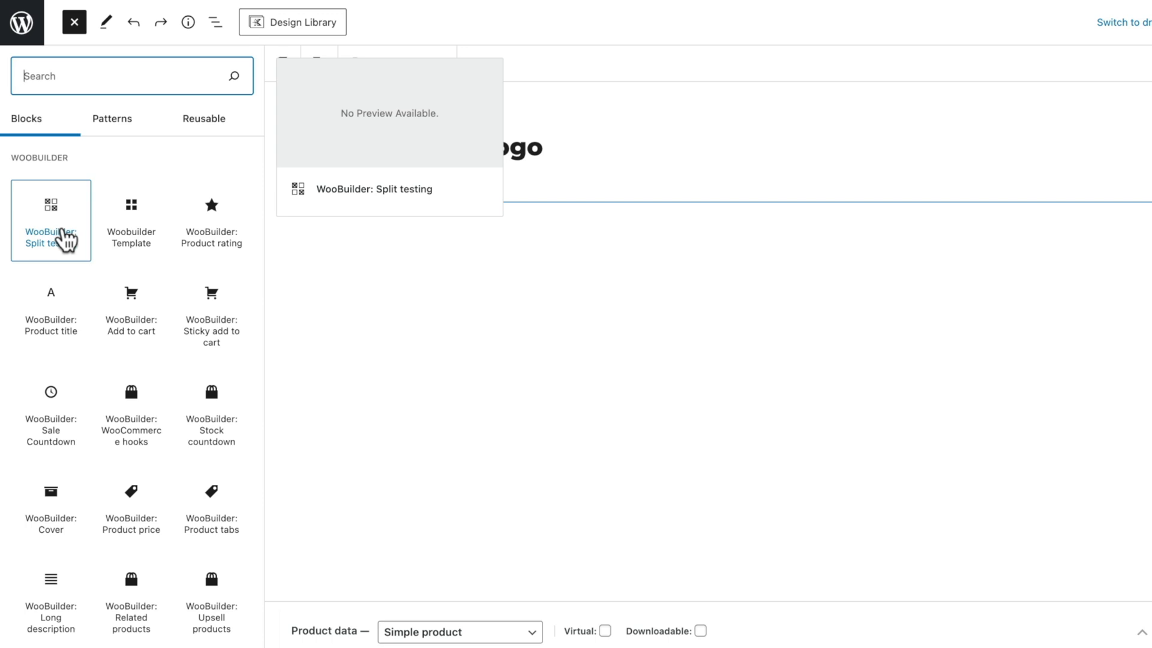
pyautogui.moveTo(51, 403)
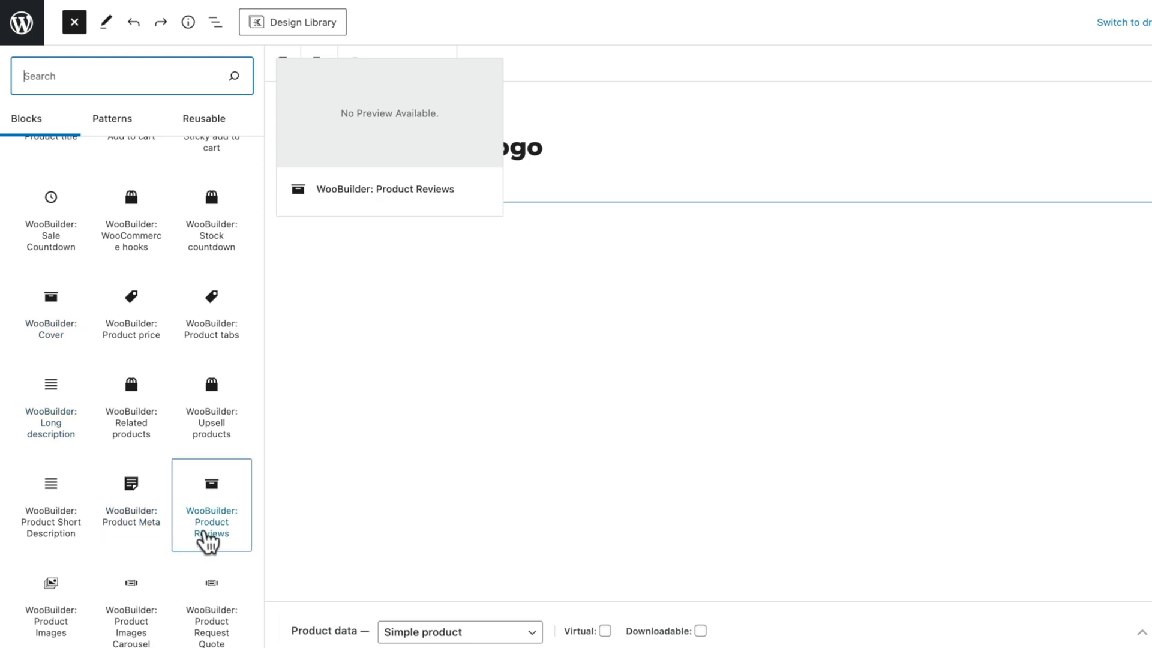
pyautogui.moveTo(211, 602)
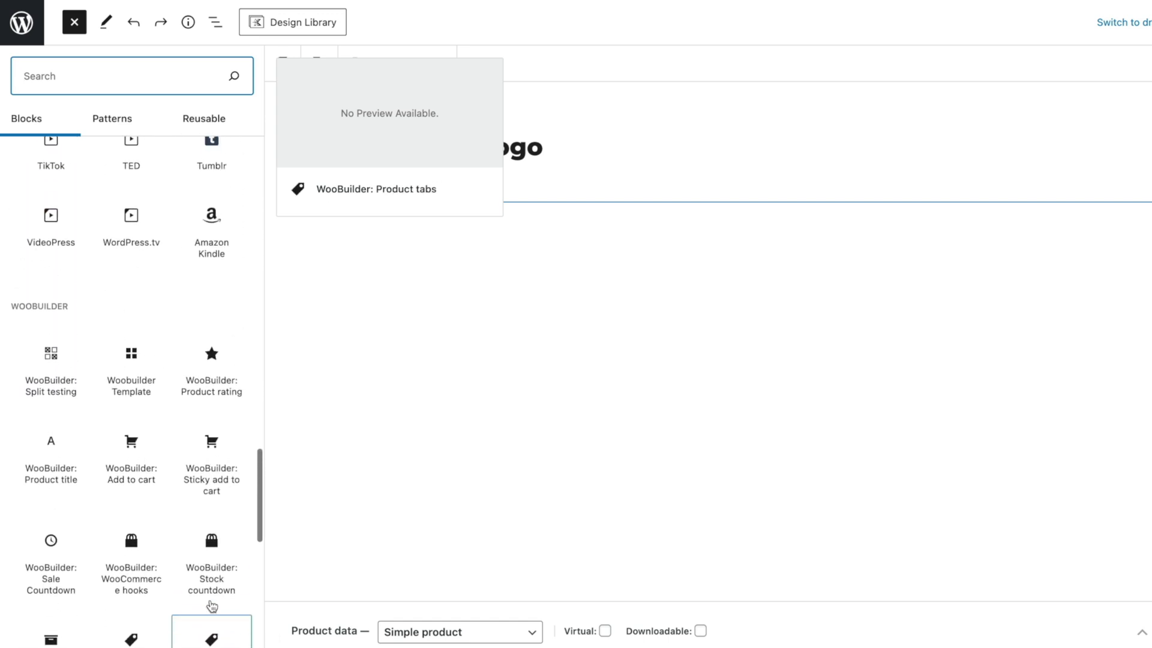
pyautogui.click(210, 556)
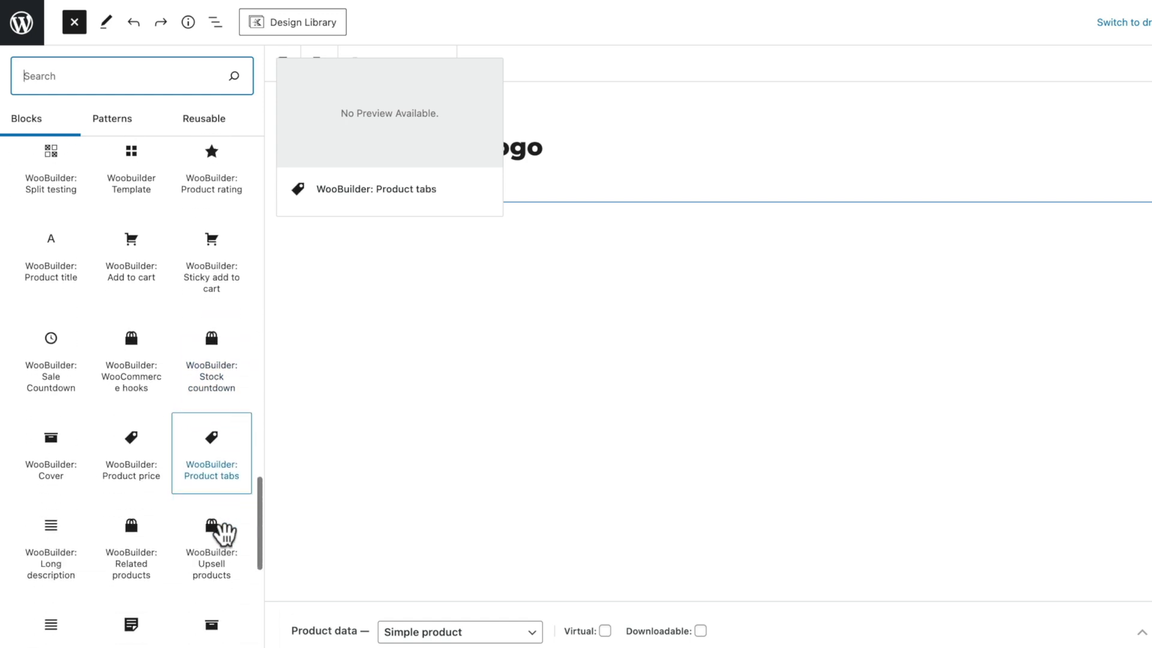
pyautogui.scroll(-3)
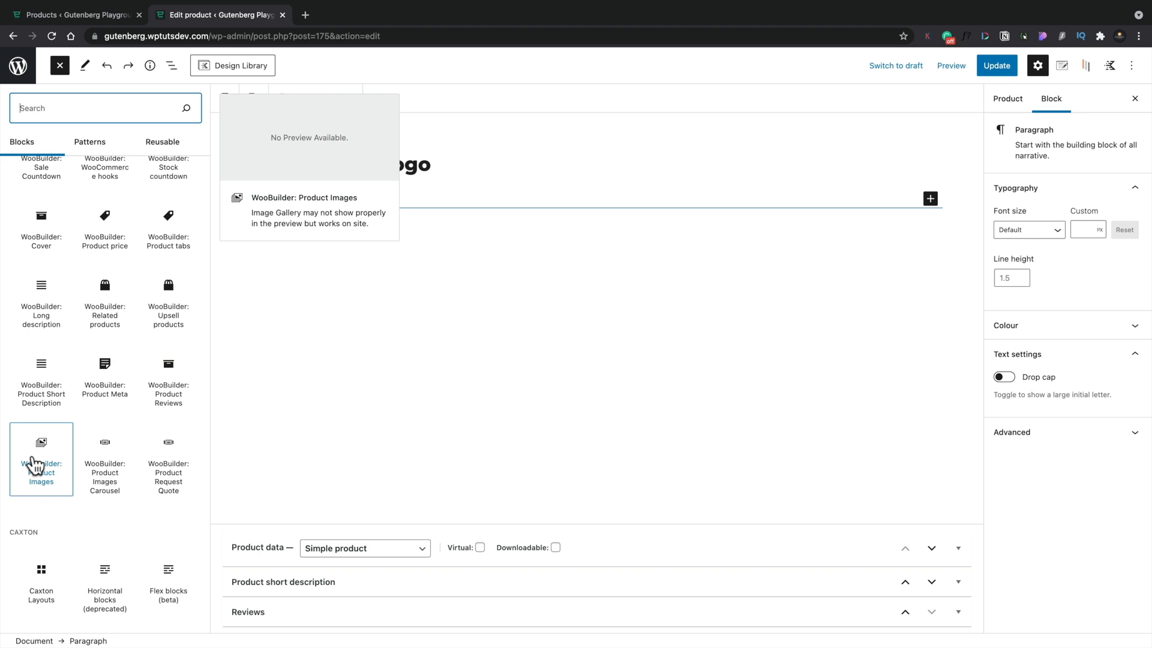
# Insert WooBuilder Product Images and explore its Layout, First video and Appearance panels.
pyautogui.click(41, 459)
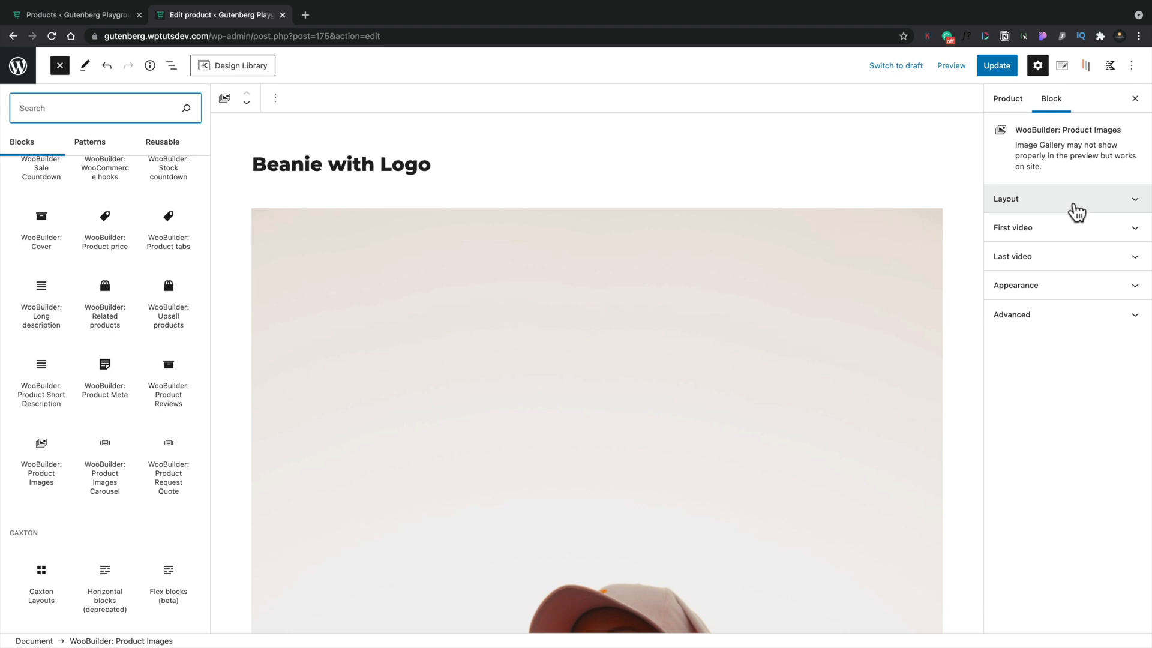
pyautogui.click(1064, 199)
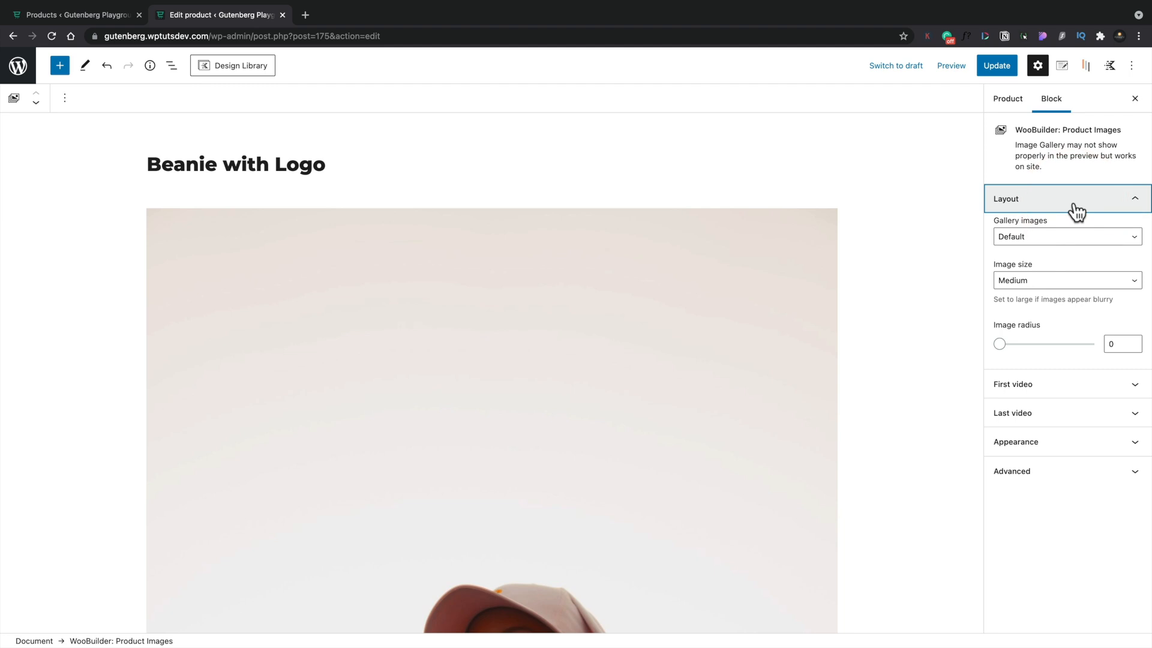
pyautogui.click(1072, 198)
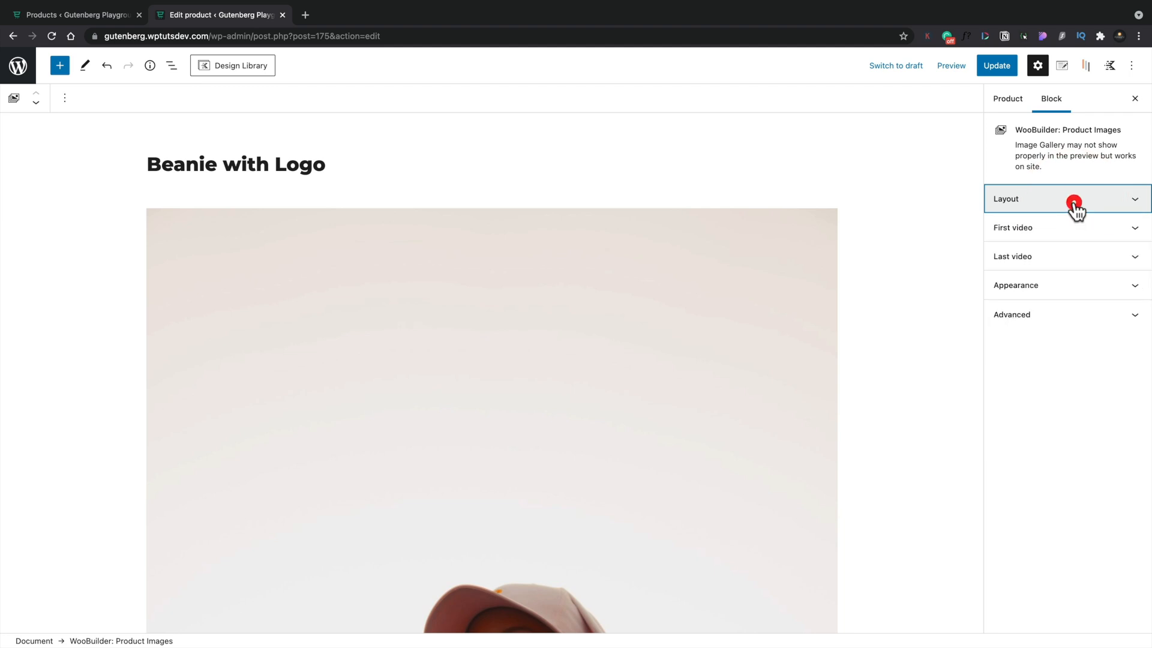
pyautogui.click(1013, 228)
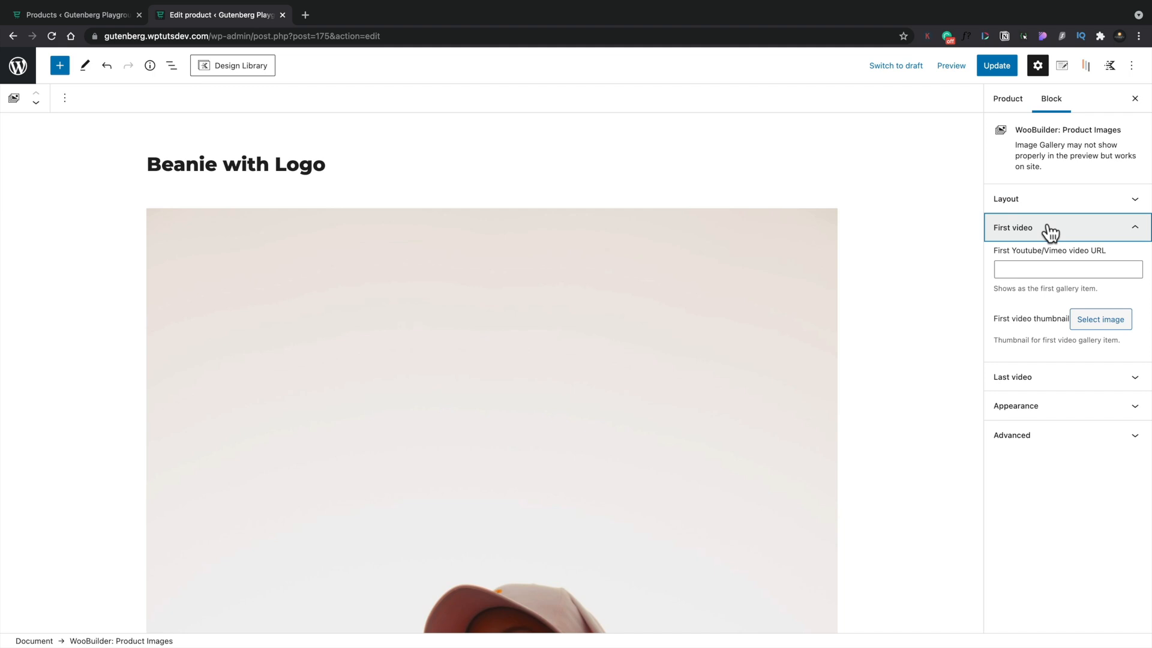
pyautogui.click(1015, 285)
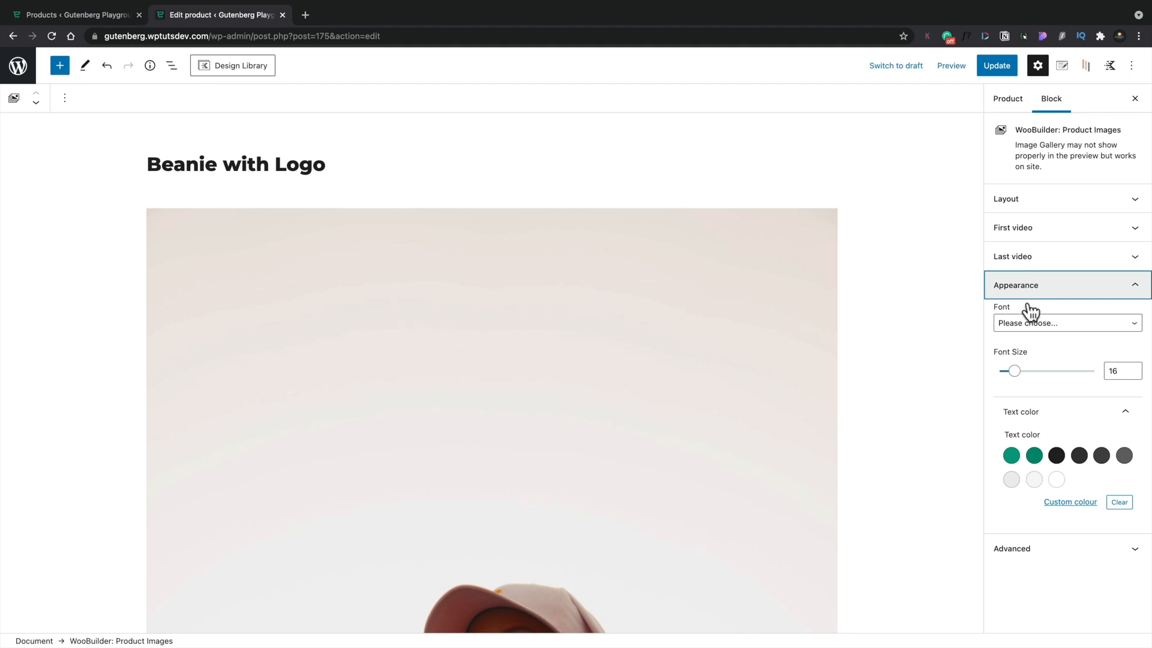
pyautogui.moveTo(1037, 301)
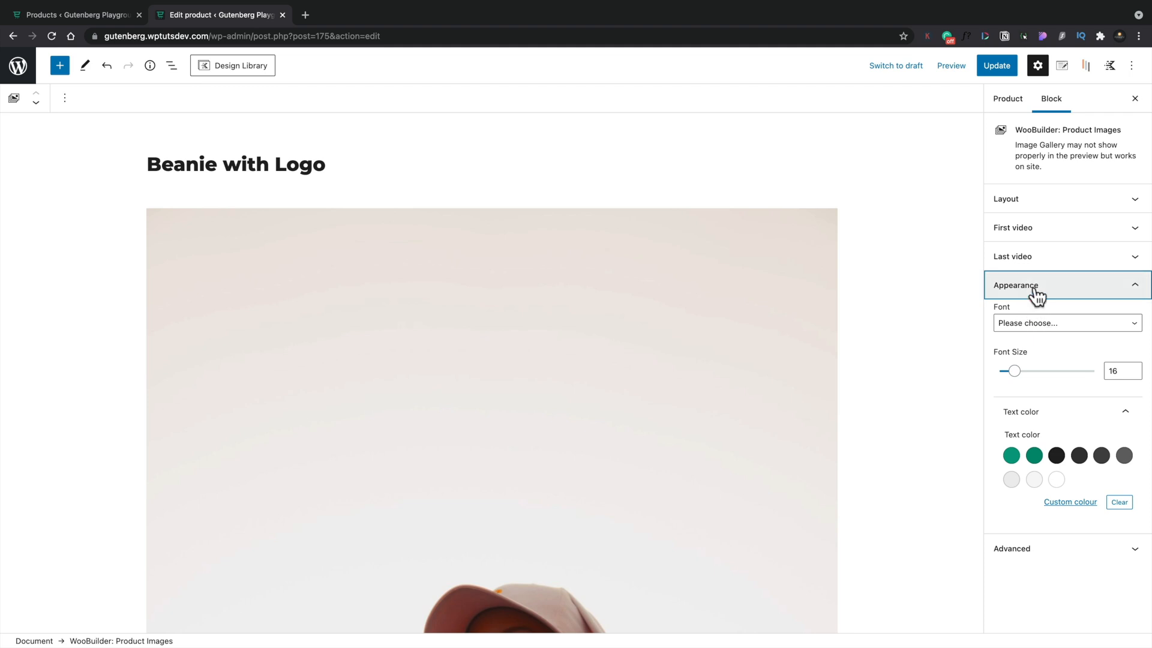
pyautogui.click(1016, 285)
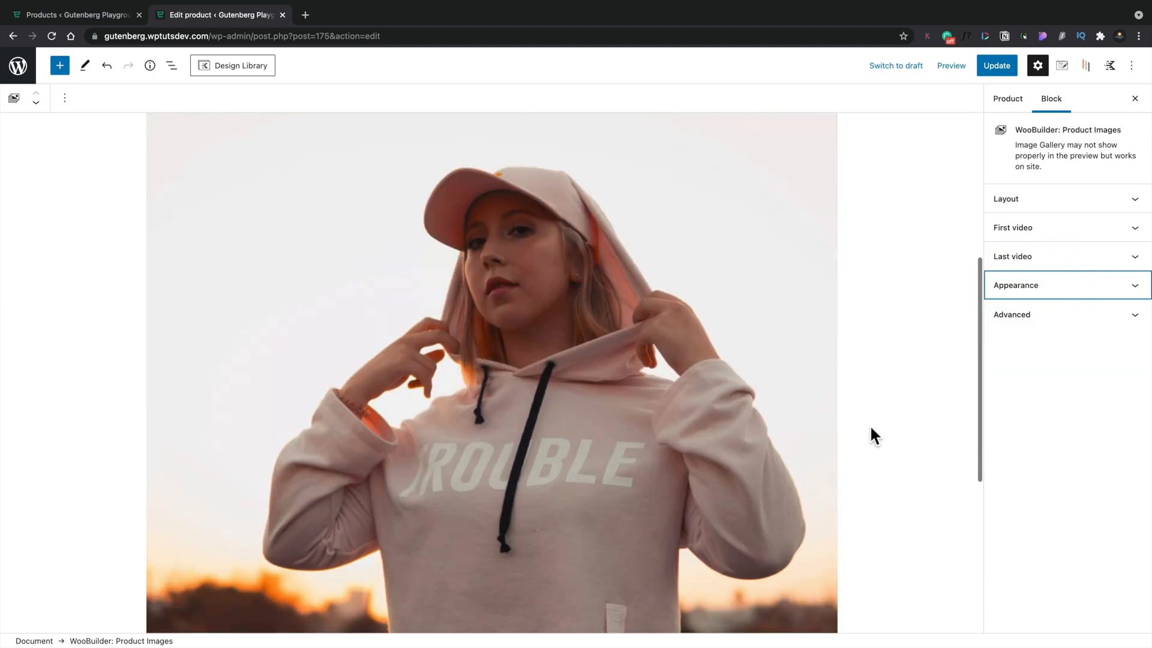
pyautogui.scroll(-3)
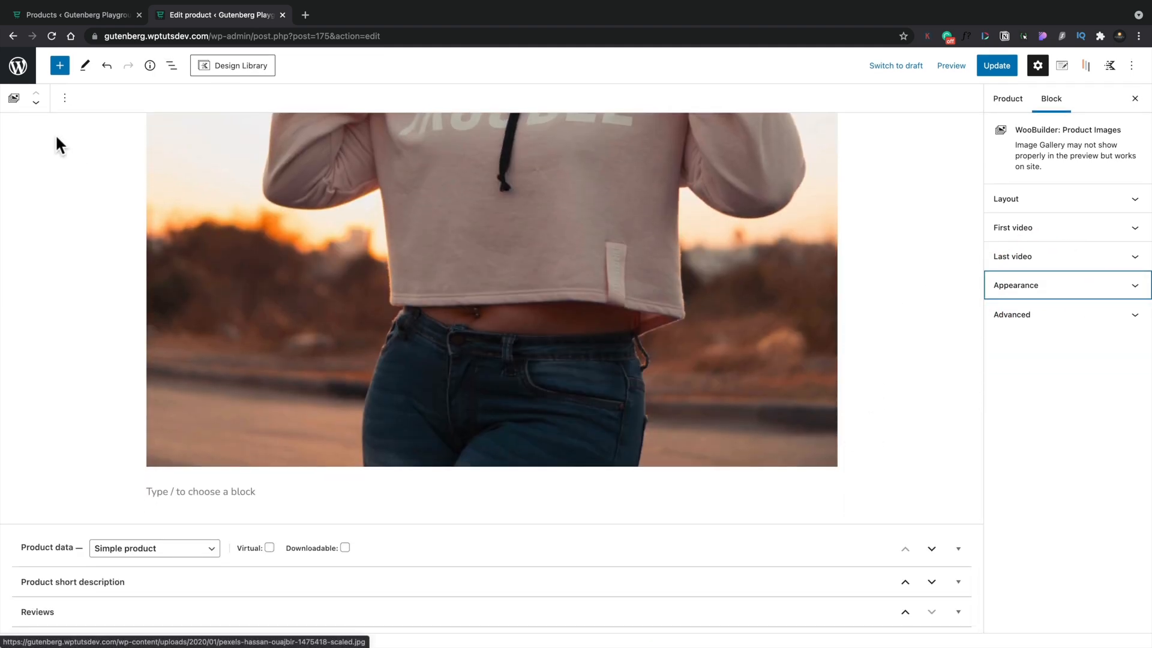
# Insert the WooBuilder Product title 'Beanie with Logo' below the images and view its appearance settings.
pyautogui.click(59, 65)
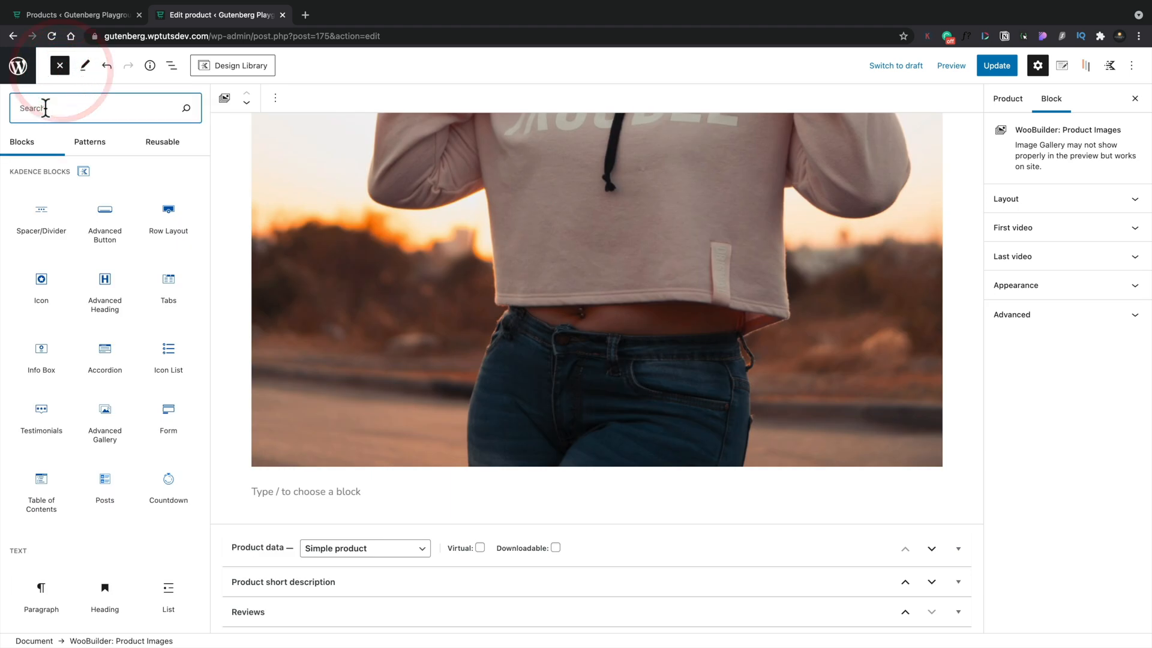
pyautogui.write('title')
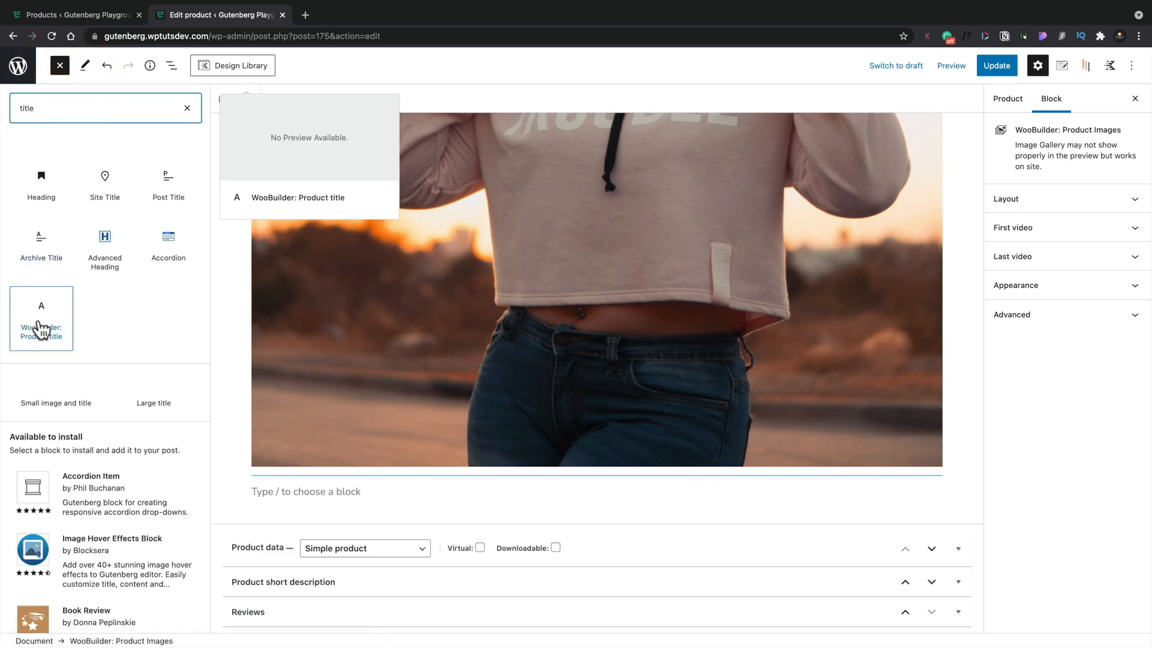
pyautogui.click(41, 317)
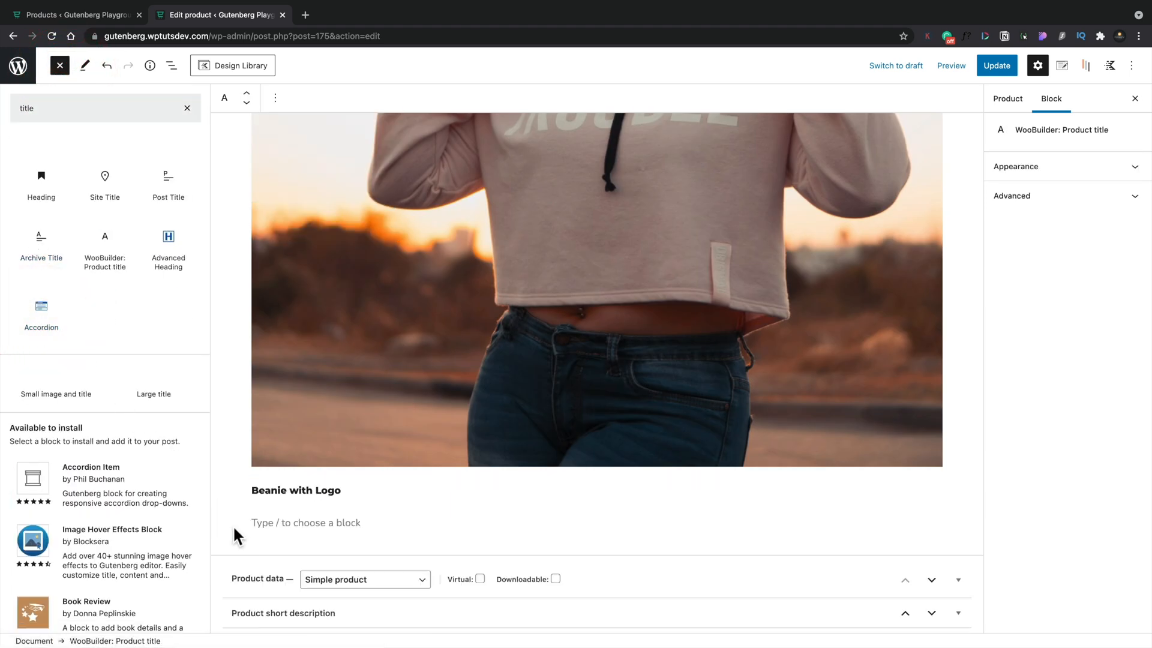
pyautogui.click(297, 490)
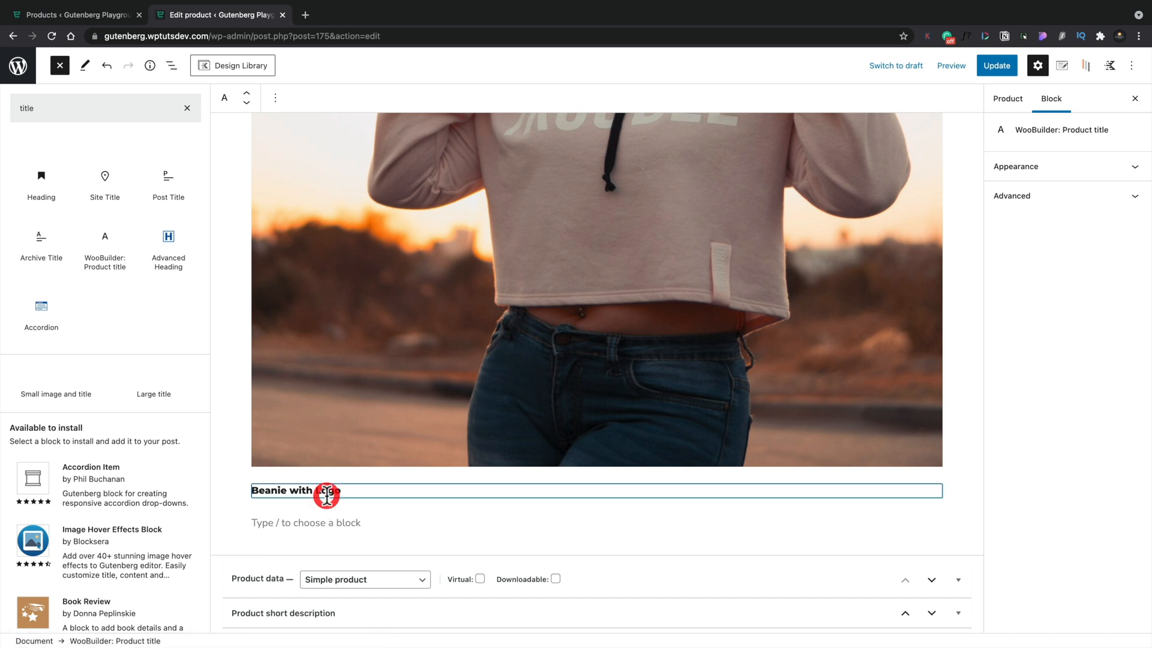
pyautogui.click(1015, 166)
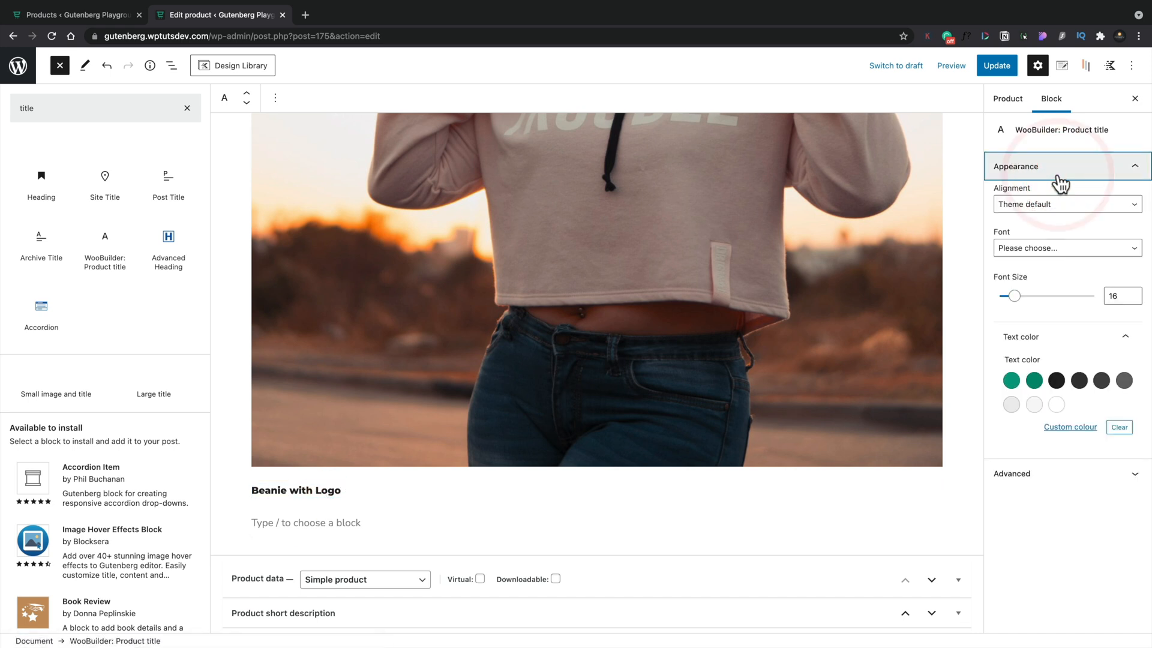
pyautogui.click(1066, 204)
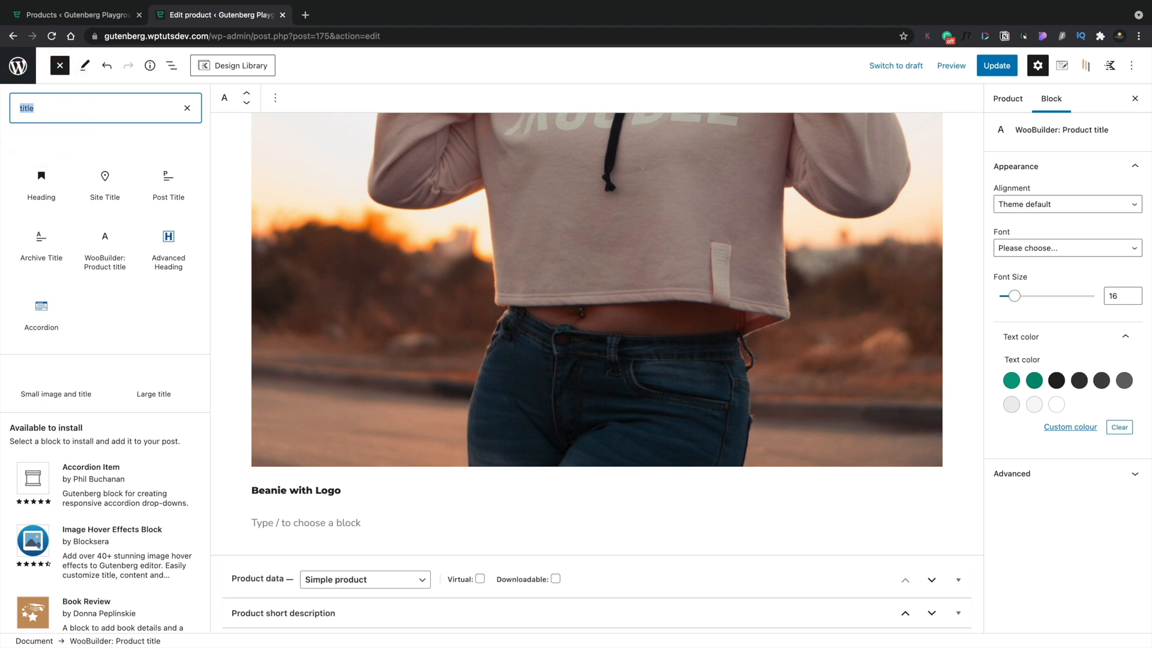
# Insert the WooBuilder Long description block with Lorem ipsum paragraphs under the title.
pyautogui.write('descrip')
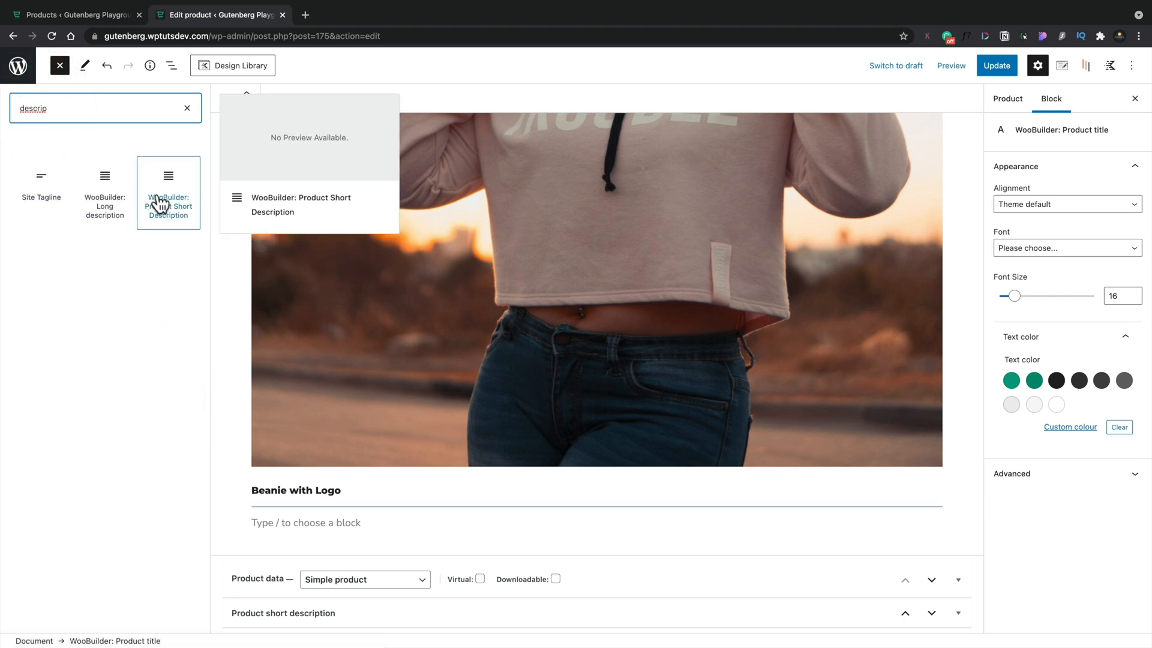
pyautogui.click(105, 186)
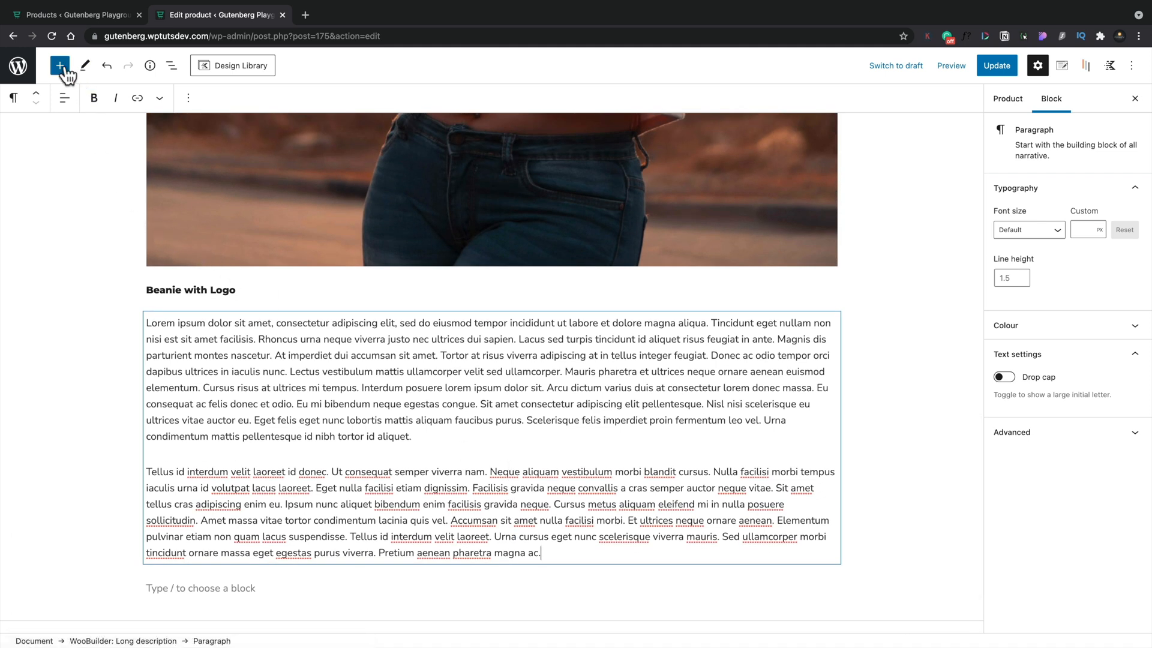
pyautogui.click(59, 65)
pyautogui.write('price')
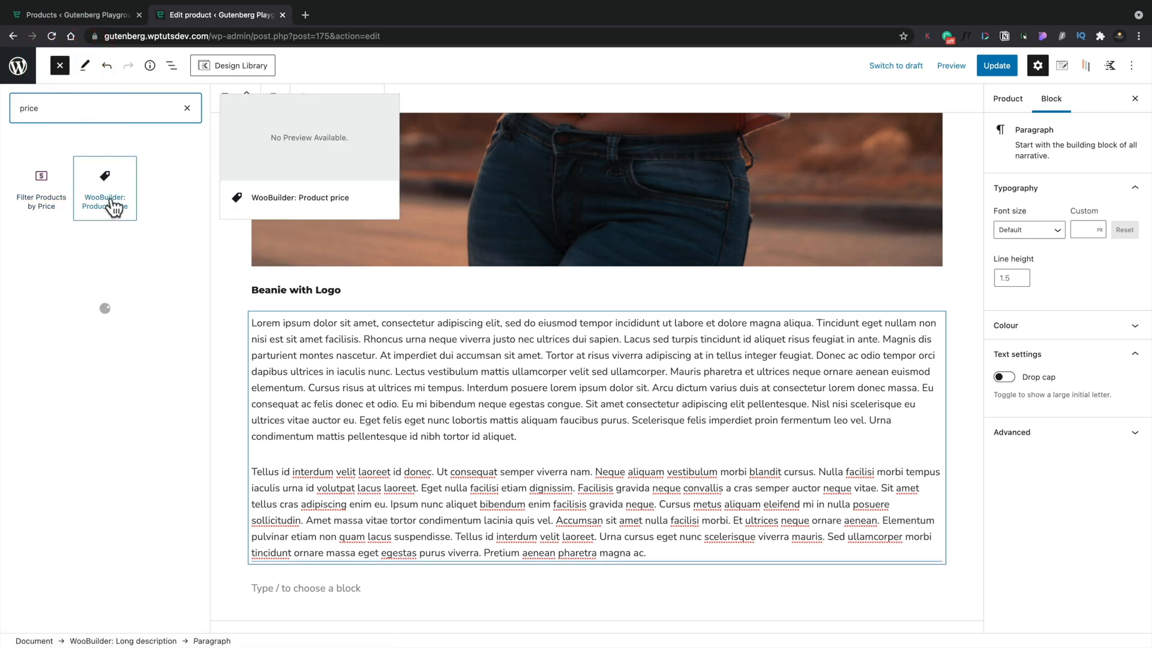
# Insert the WooBuilder Product price block (£20.00 £18.00) with font size 28.
pyautogui.click(104, 188)
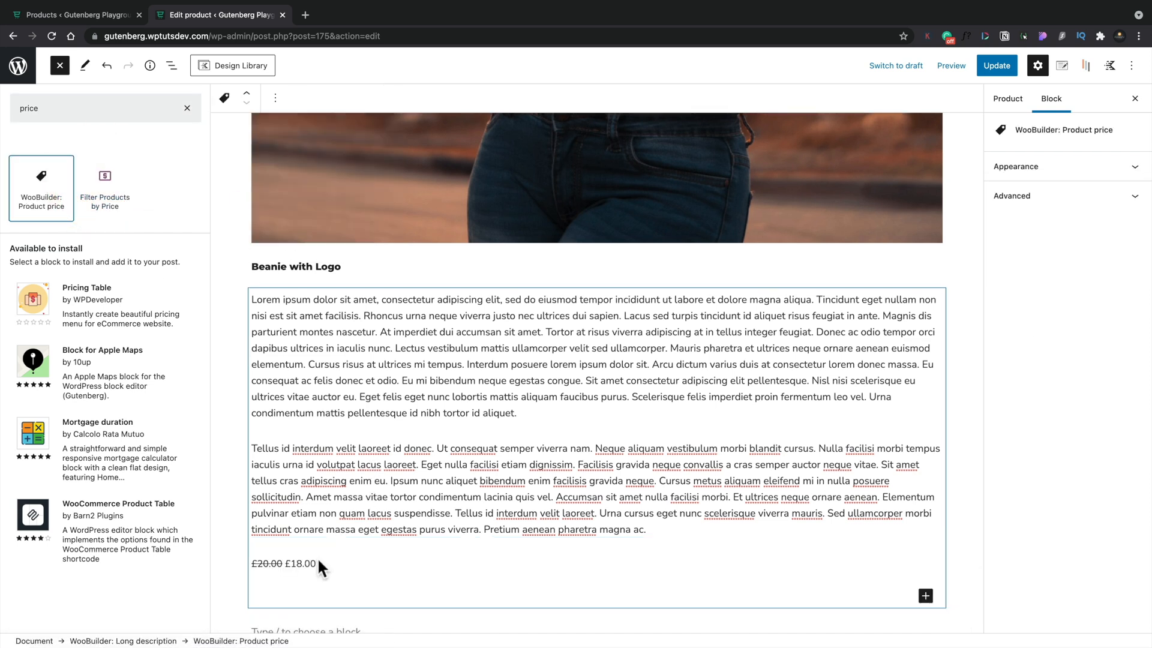
pyautogui.click(1017, 166)
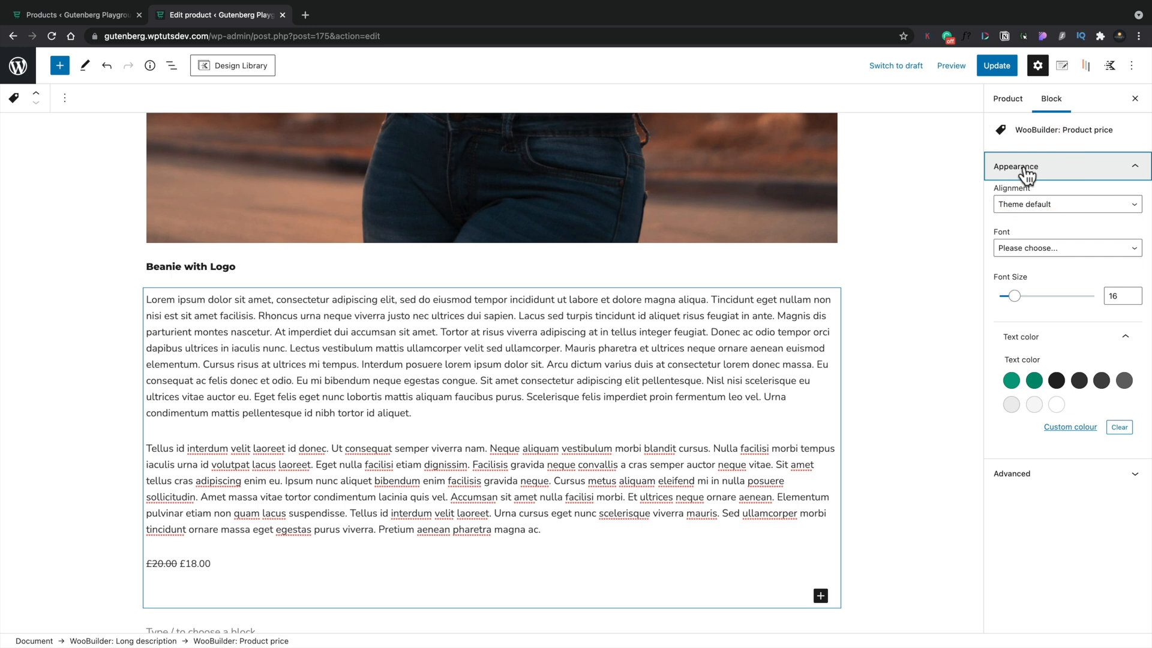
pyautogui.moveTo(1014, 295); pyautogui.dragTo(1028, 296)
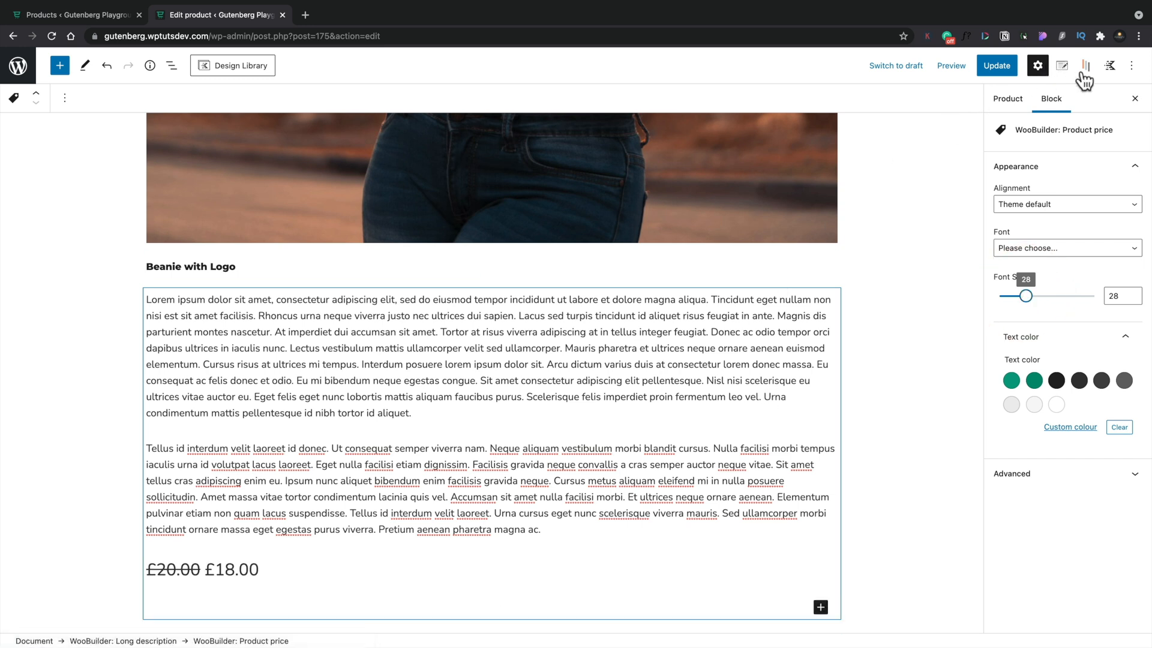
pyautogui.click(1086, 66)
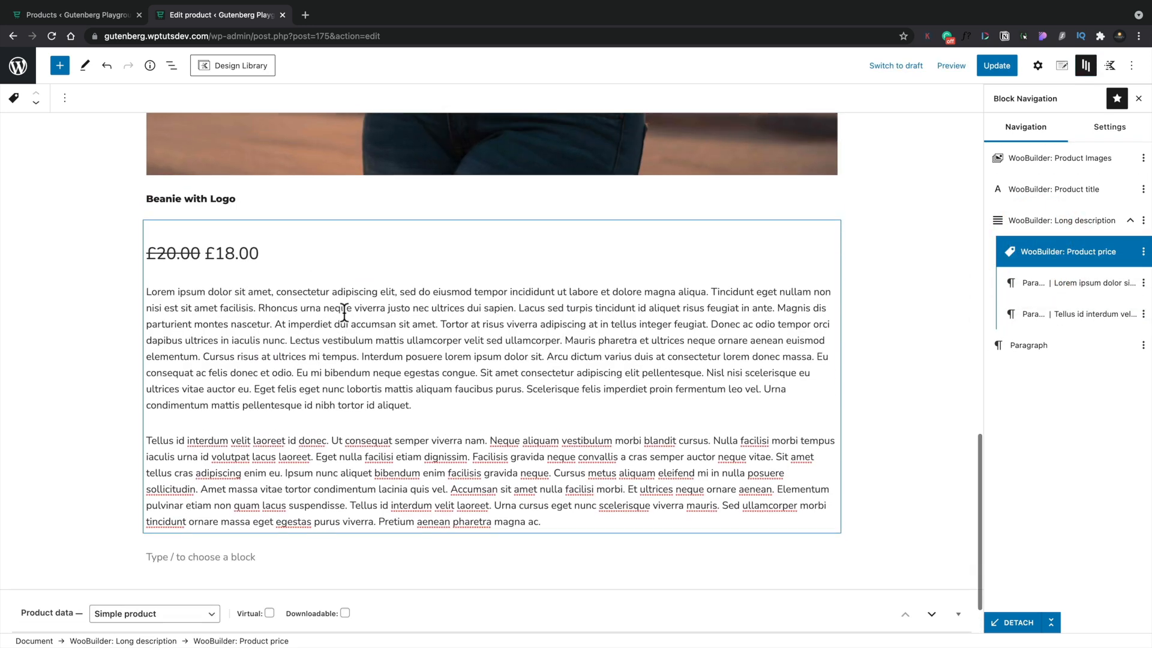
pyautogui.click(1056, 189)
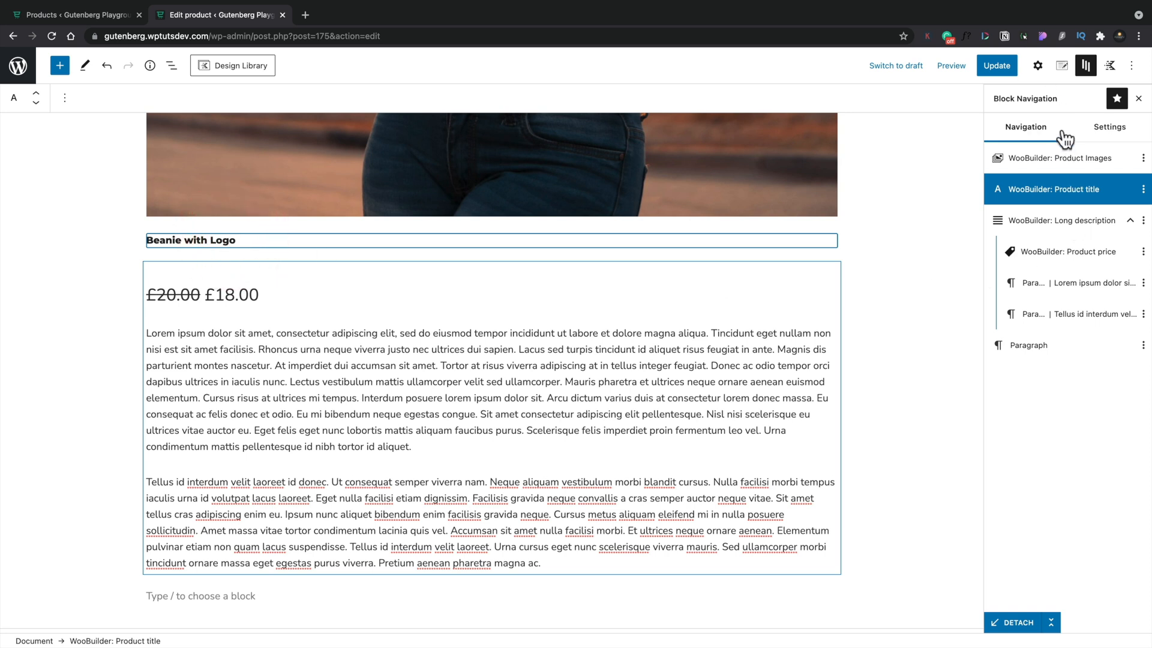
# Set the Beanie with Logo product title's font size to 30.
pyautogui.click(1109, 127)
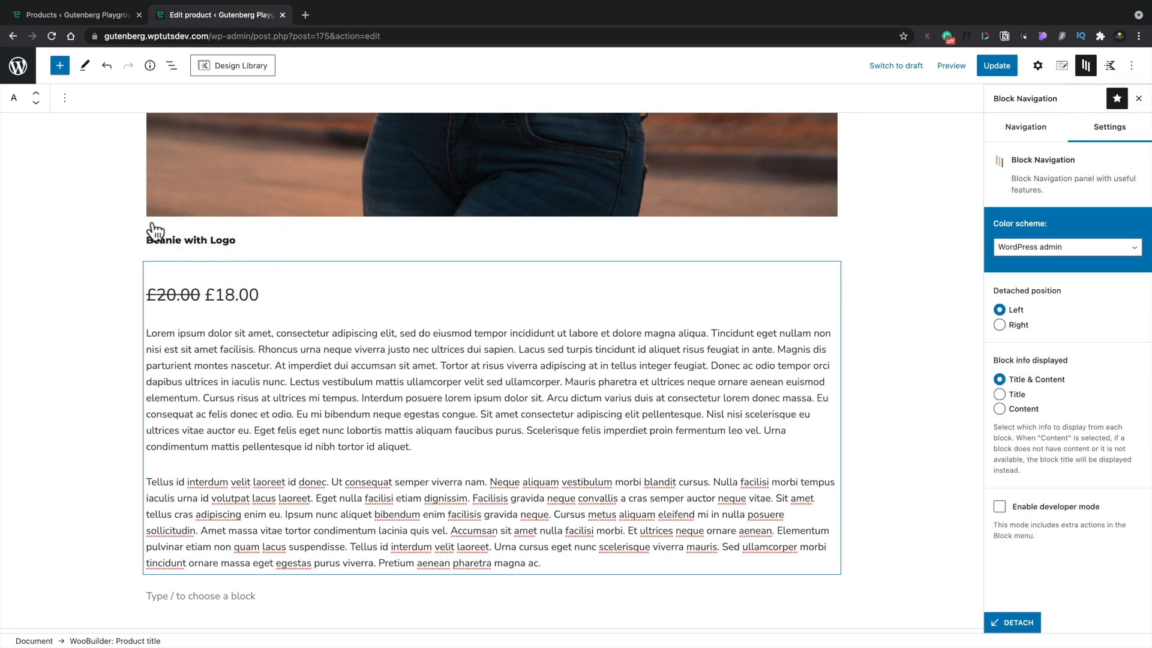
pyautogui.click(190, 239)
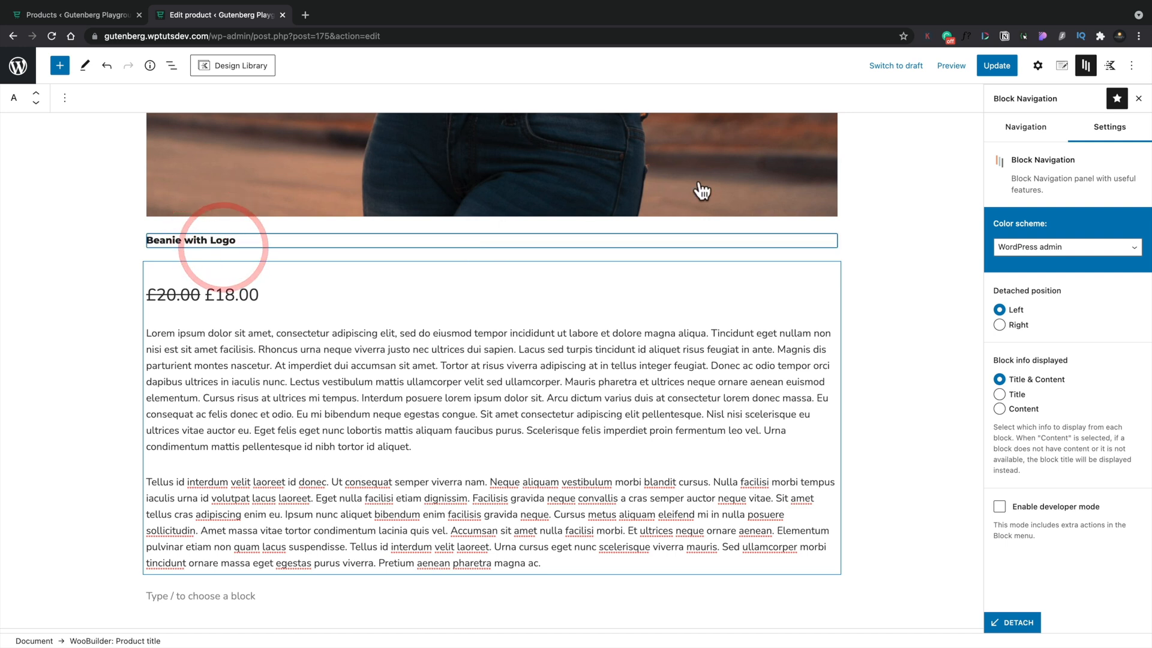
pyautogui.click(1037, 65)
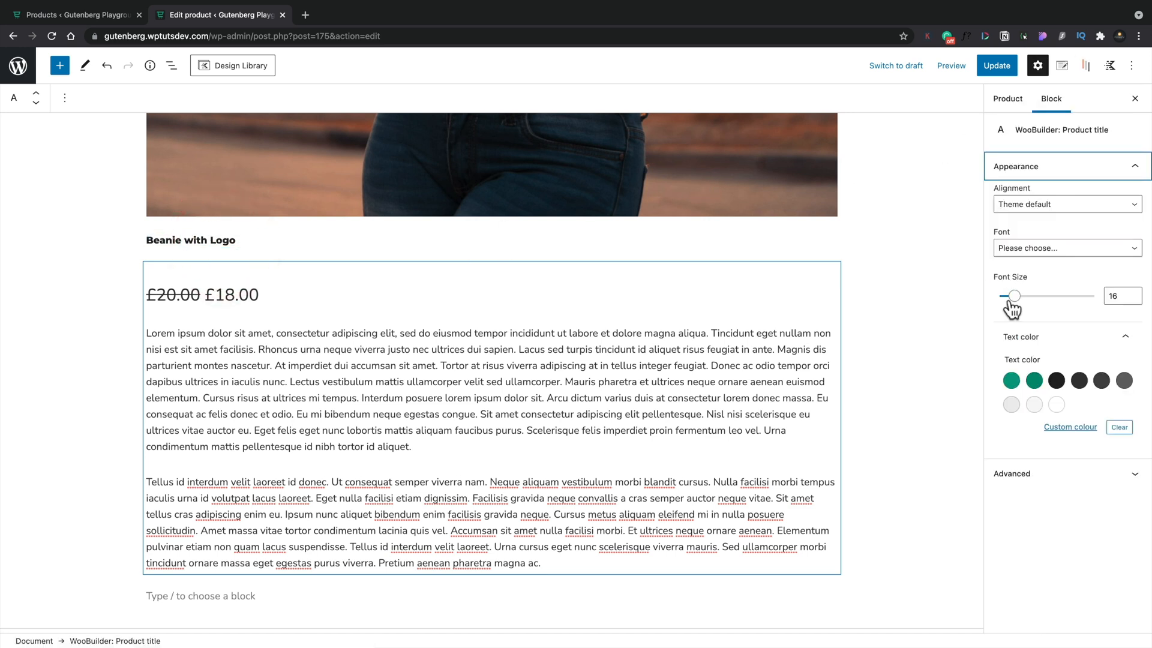
pyautogui.moveTo(1014, 295); pyautogui.dragTo(1028, 295)
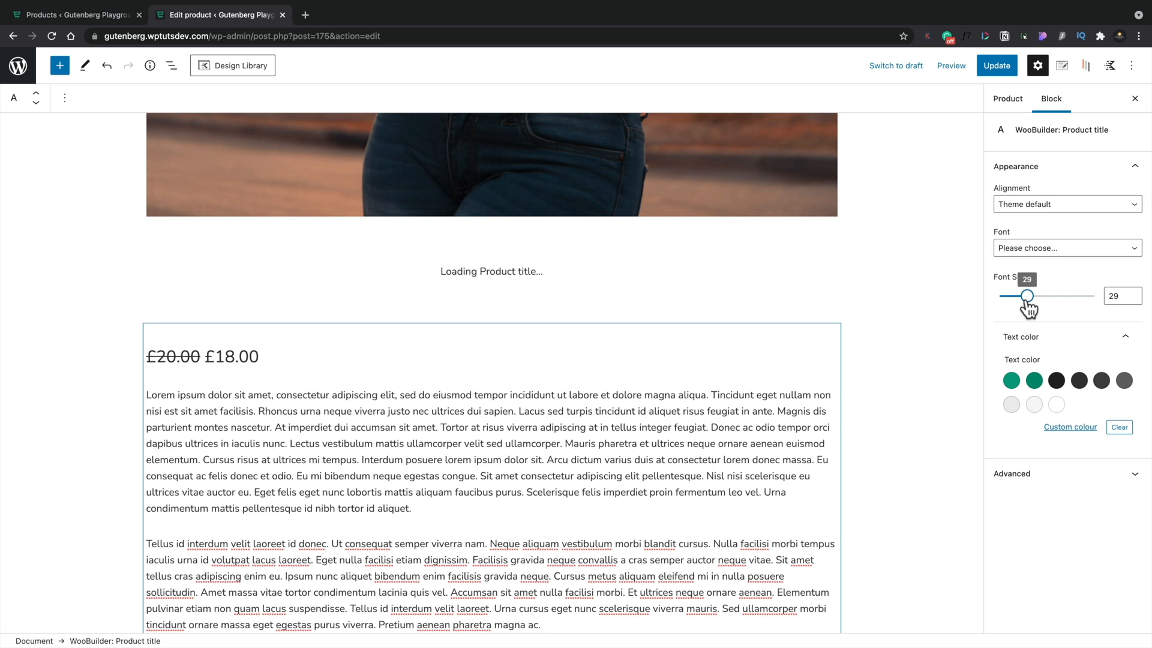
pyautogui.moveTo(1019, 295); pyautogui.dragTo(1028, 296)
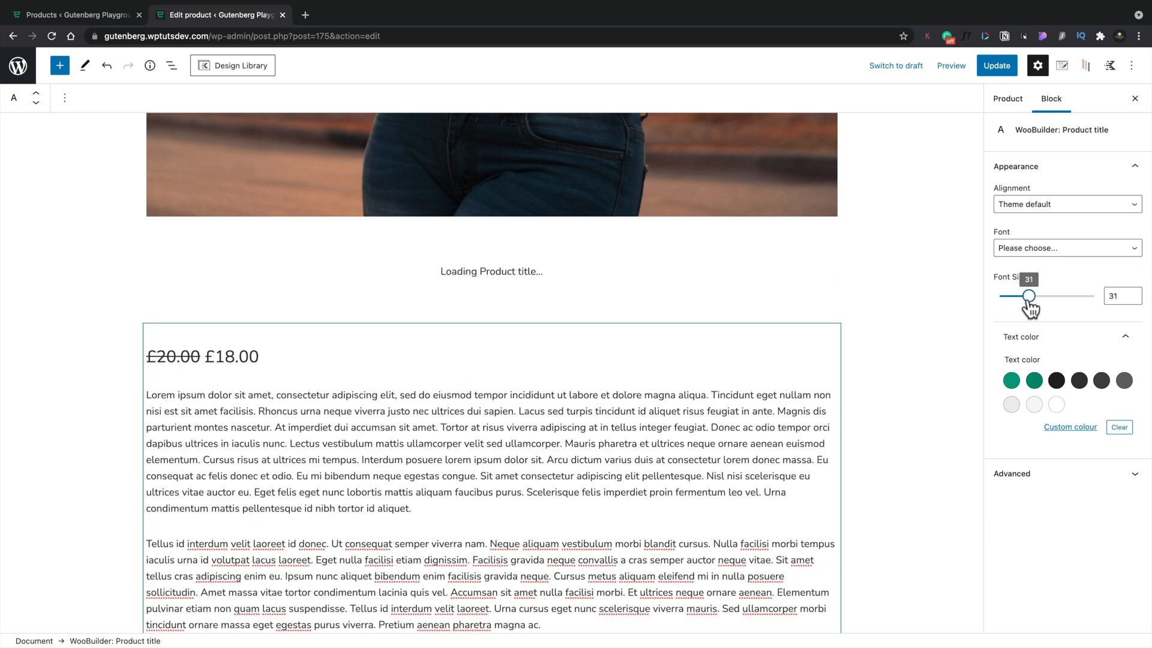
pyautogui.moveTo(1031, 296); pyautogui.dragTo(1028, 296)
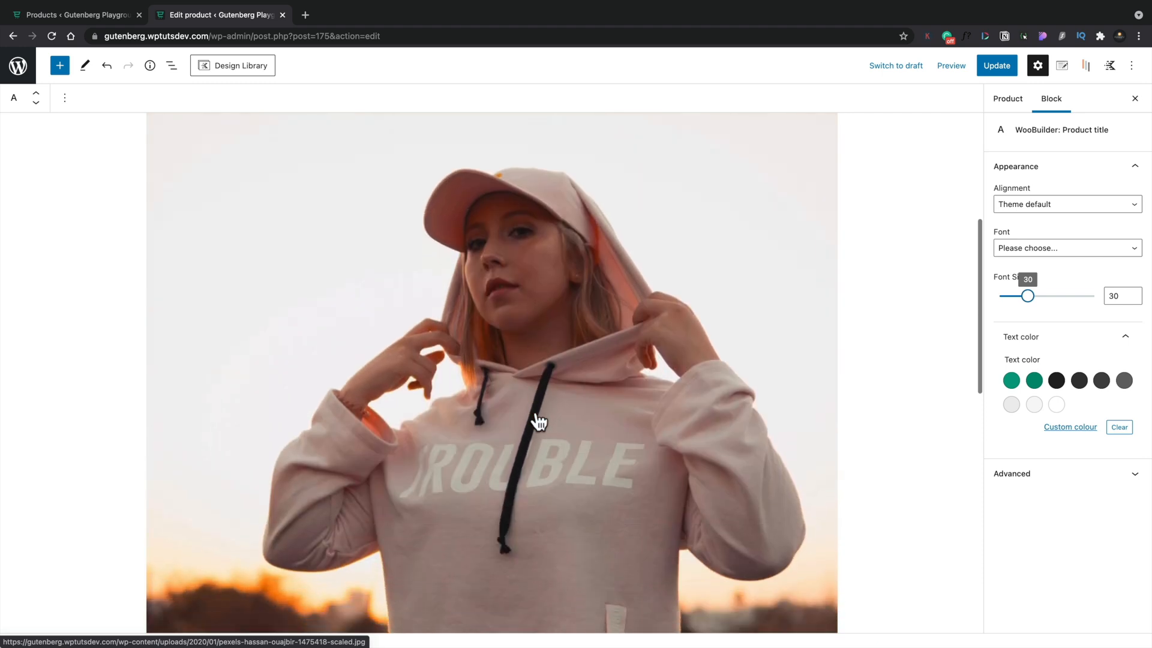
# Scroll down the Beanie with Logo page, left with only its title and an empty paragraph.
pyautogui.scroll(-3)
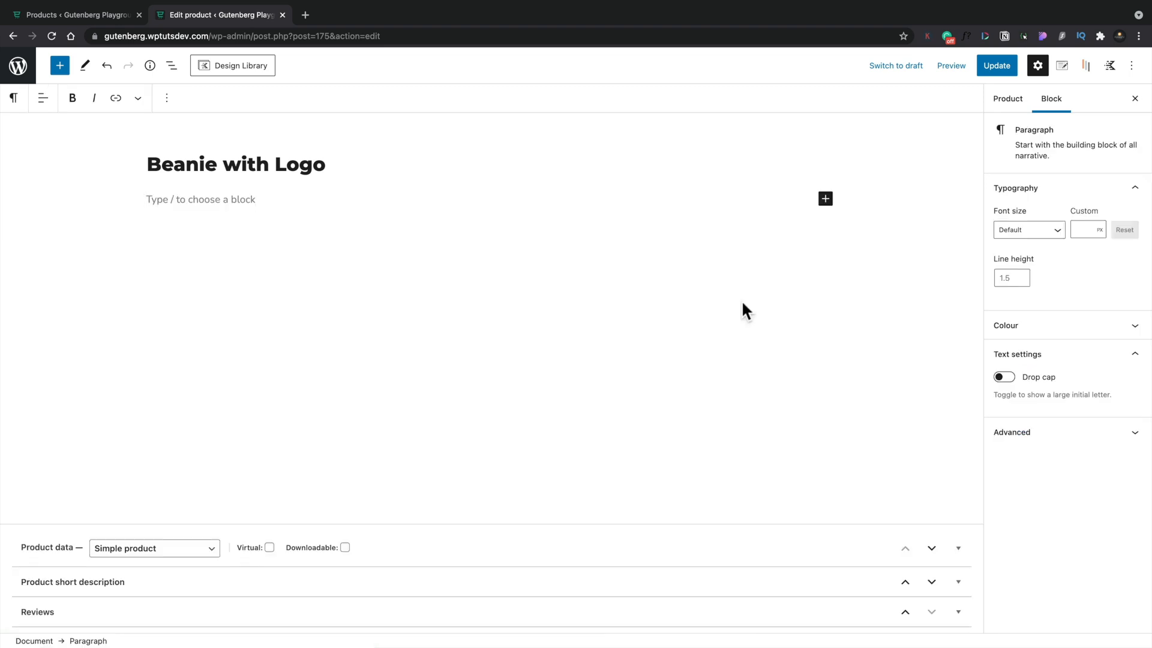
pyautogui.moveTo(608, 271)
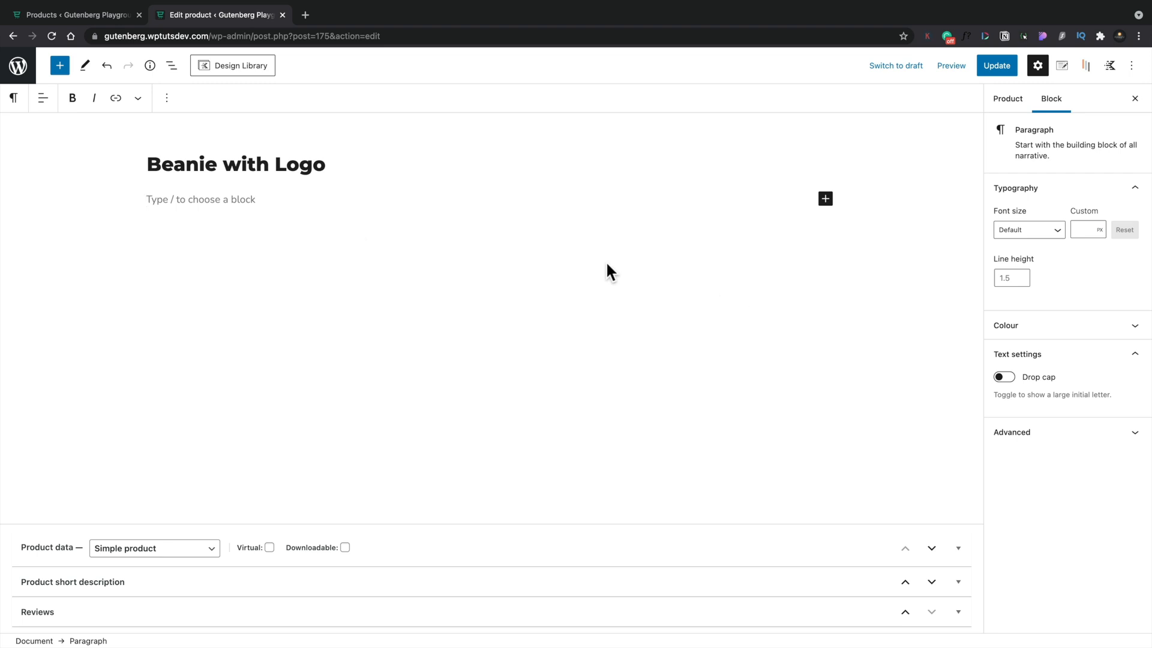
# Add a Kadence Row Layout with two equal 50/50 columns below the title.
pyautogui.click(59, 65)
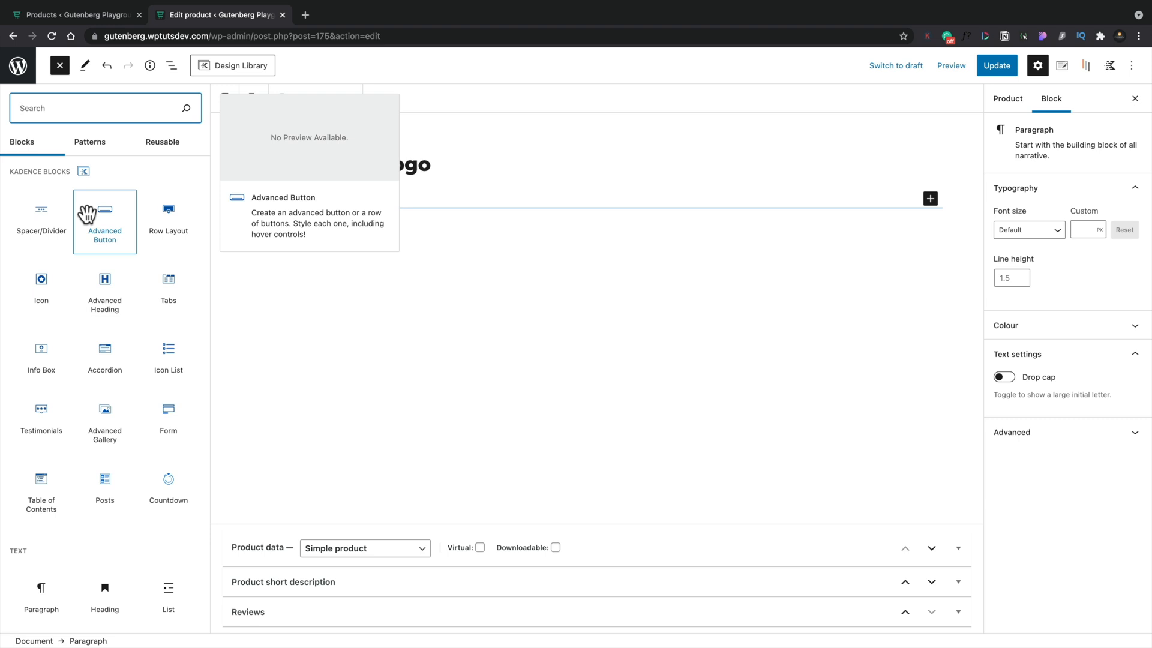
pyautogui.moveTo(167, 217)
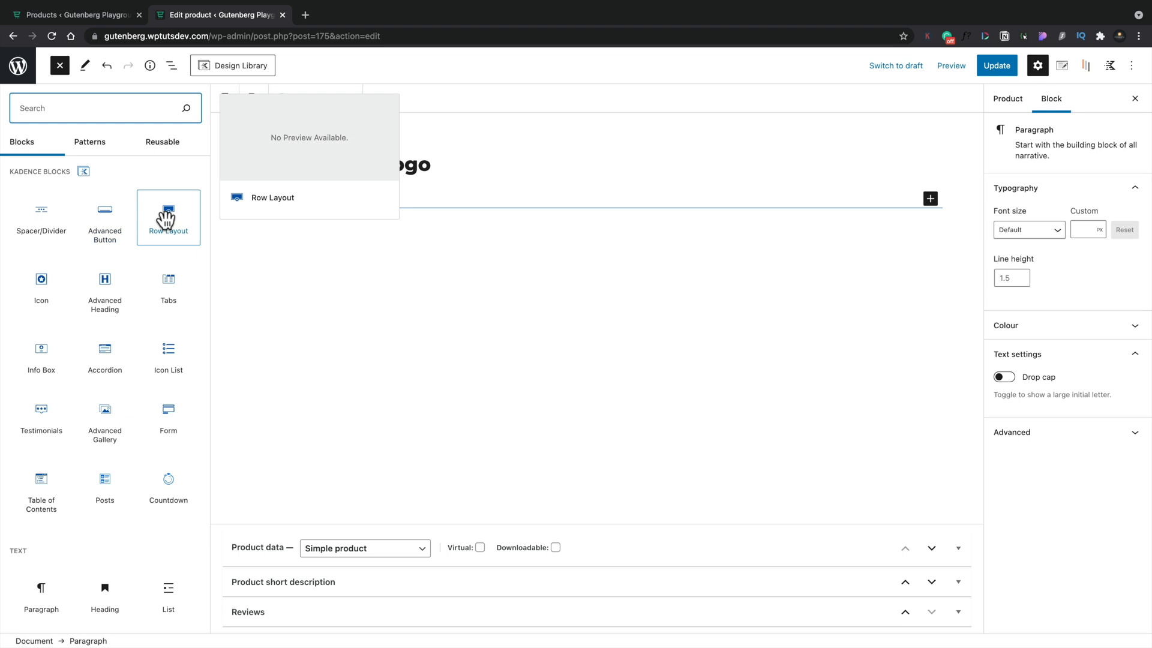
pyautogui.click(168, 213)
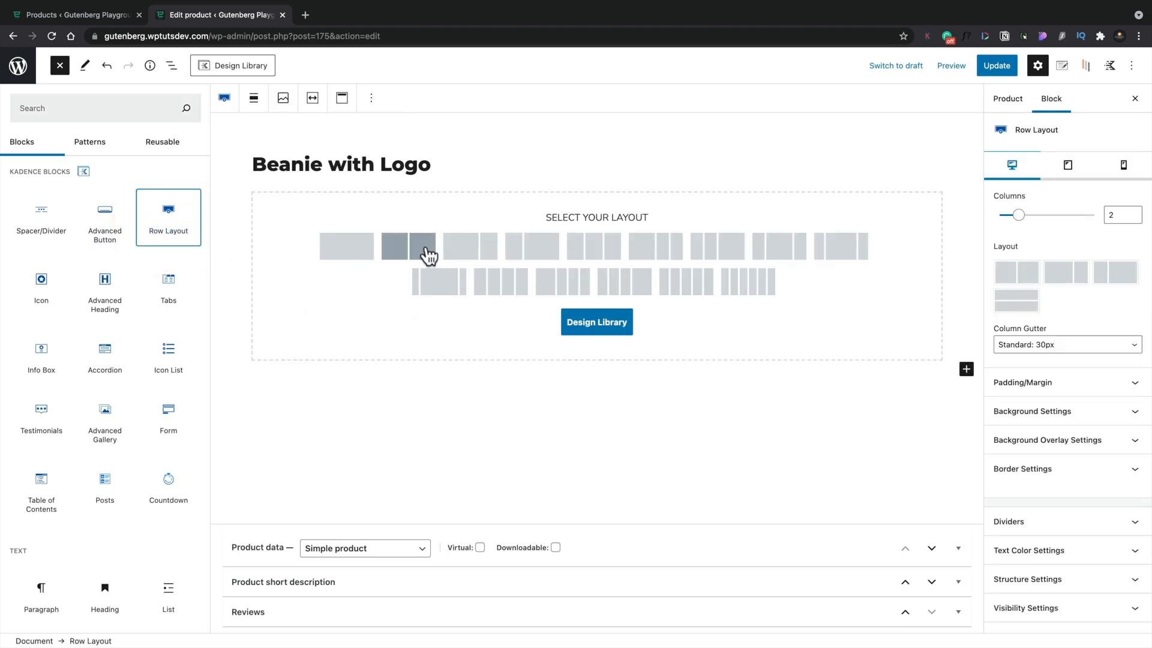
pyautogui.click(59, 66)
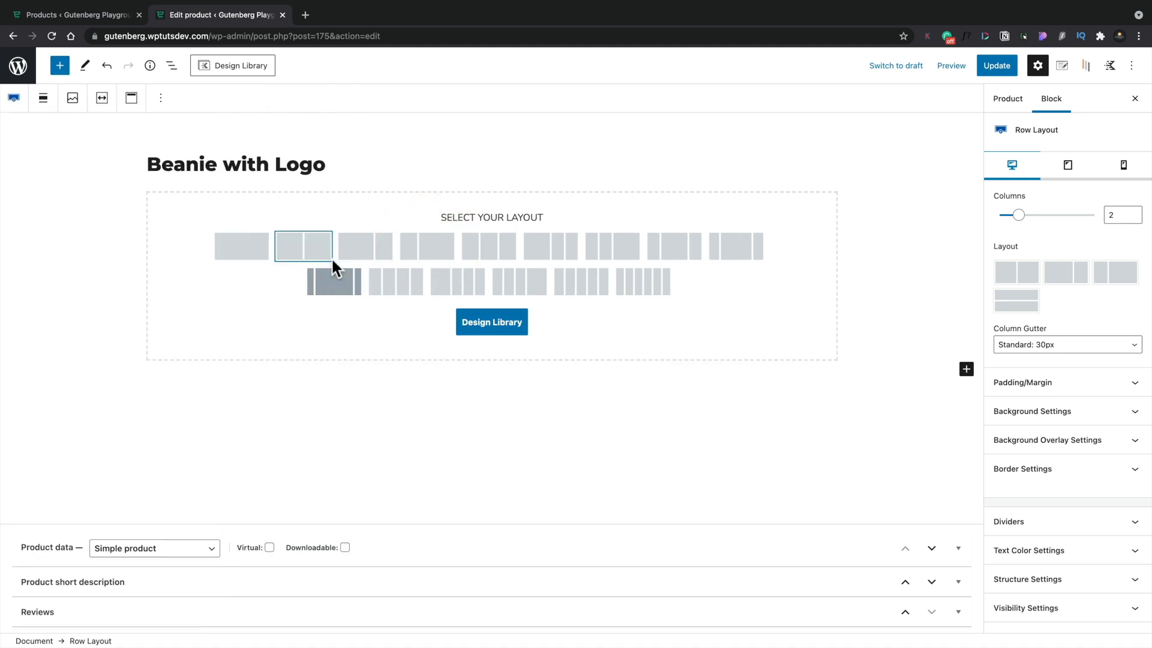
pyautogui.click(304, 246)
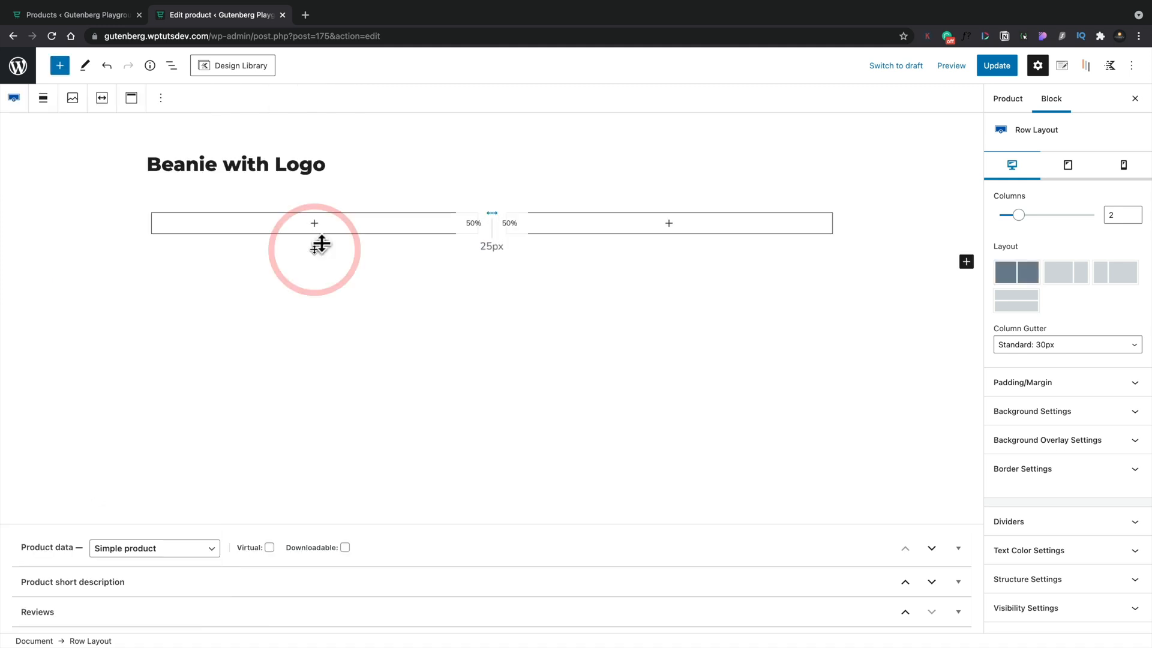
pyautogui.moveTo(510, 292)
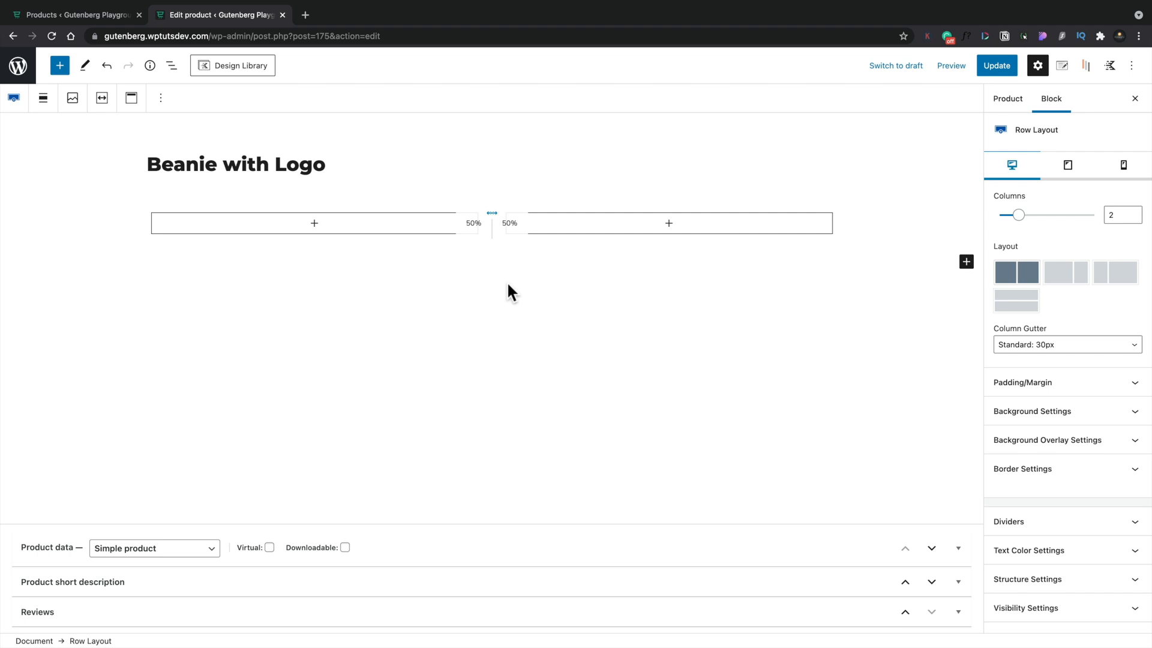
pyautogui.moveTo(1066, 274)
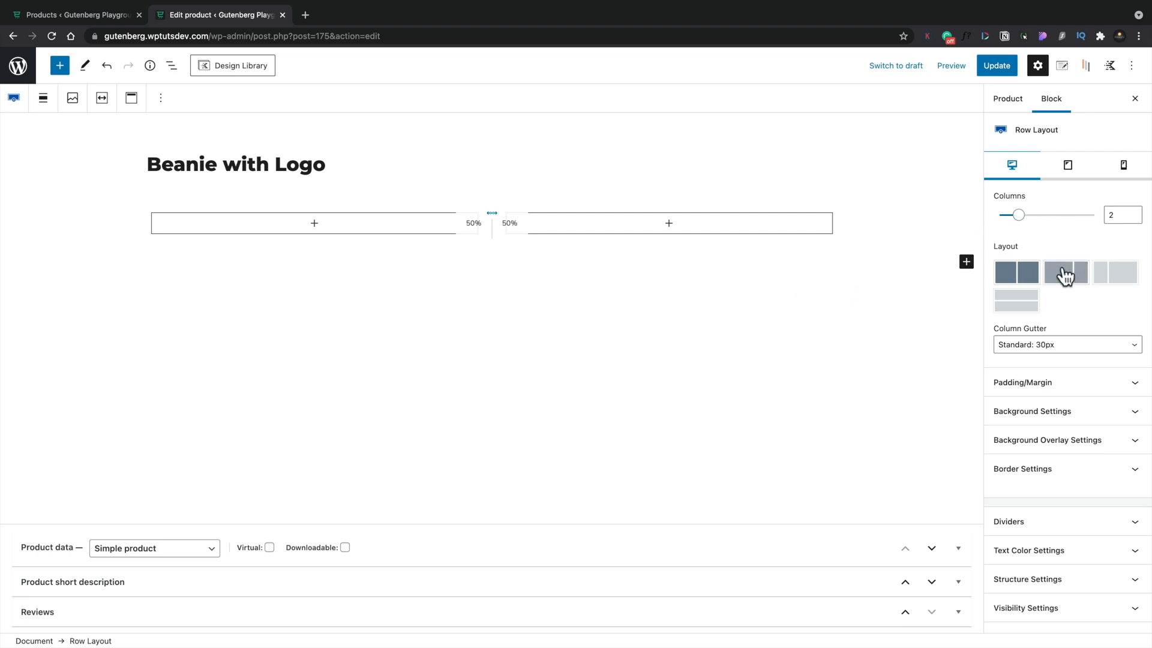
pyautogui.click(314, 223)
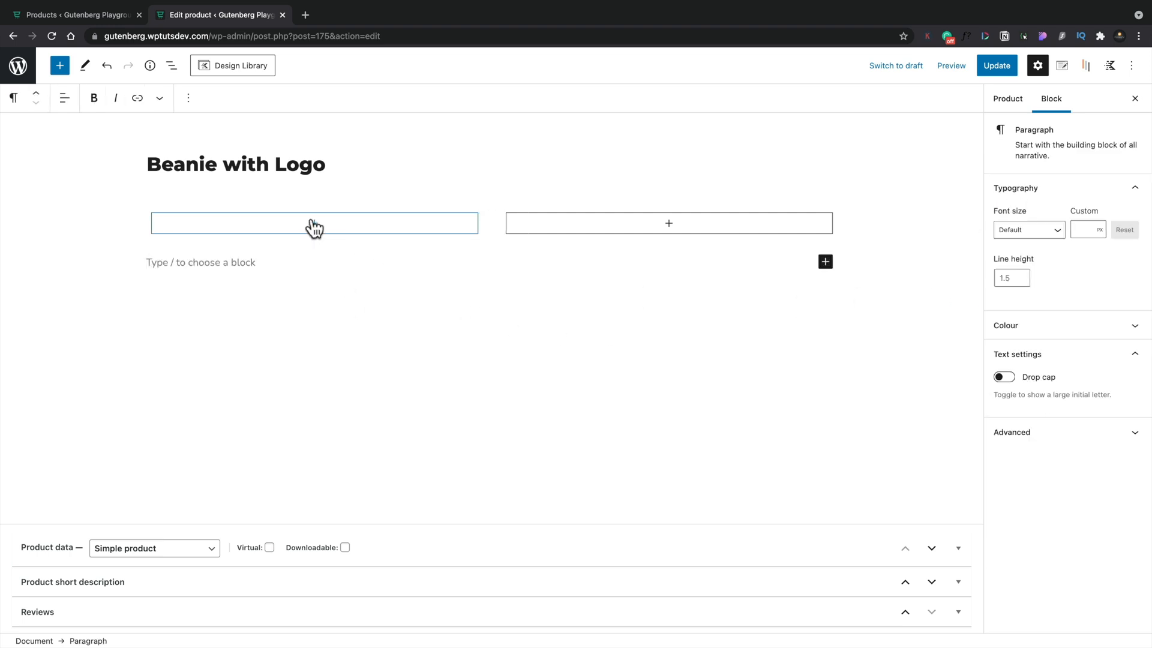
# Search 'images' and insert a WooBuilder Product Images block into the left column.
pyautogui.click(314, 223)
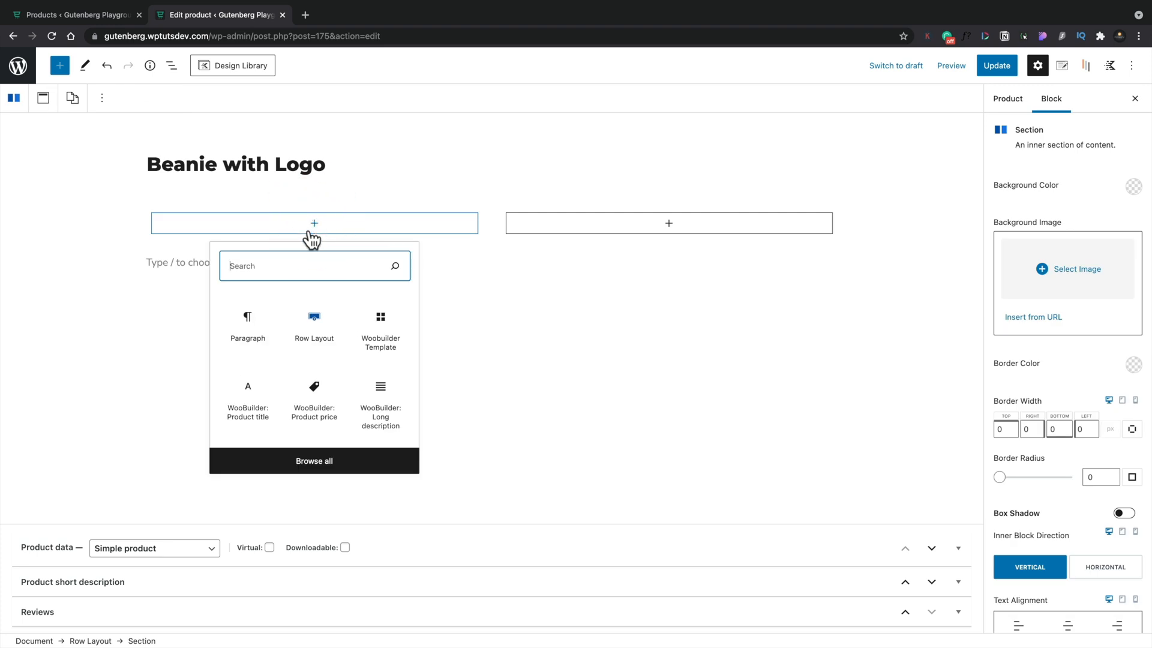
pyautogui.write('images')
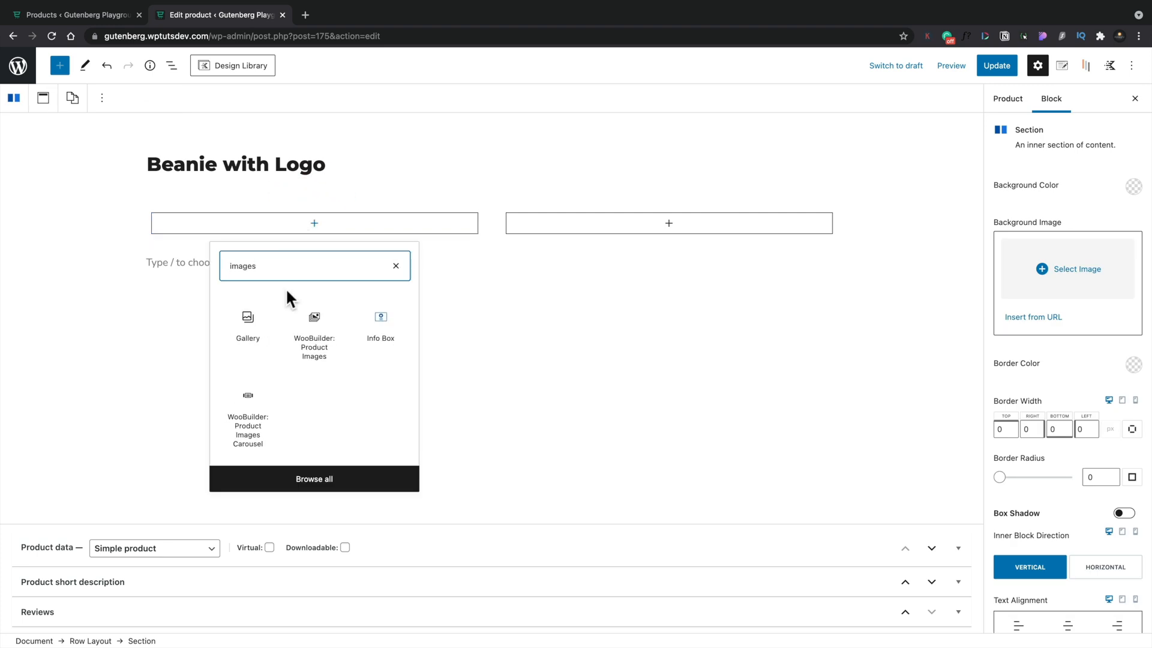
pyautogui.click(314, 323)
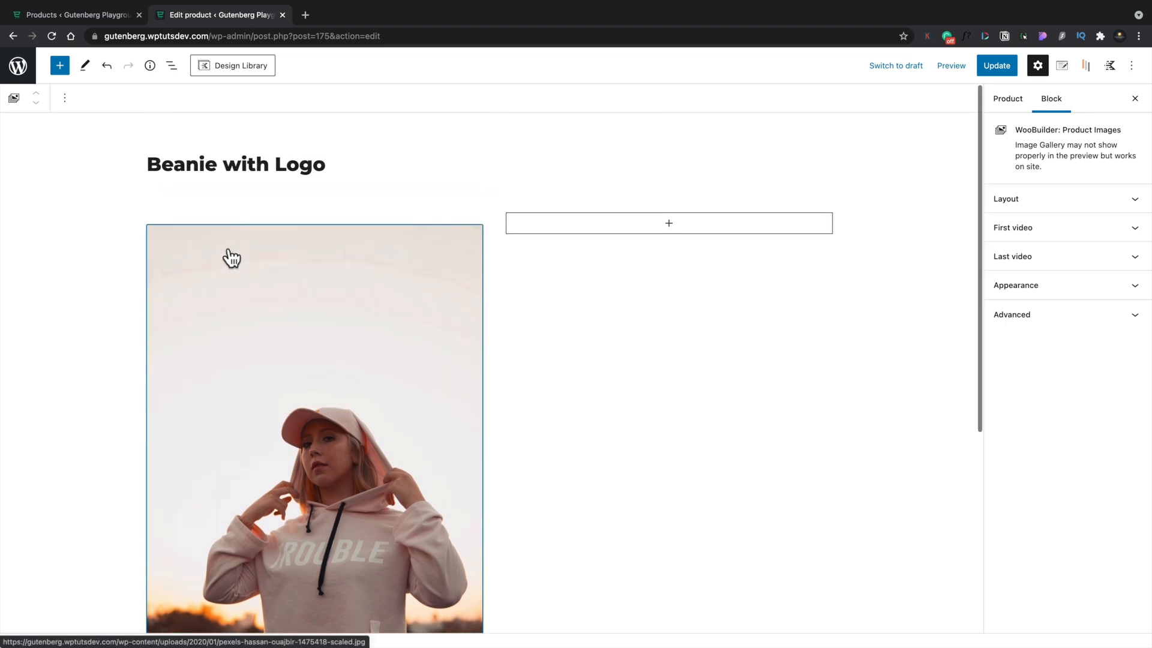
pyautogui.moveTo(377, 233)
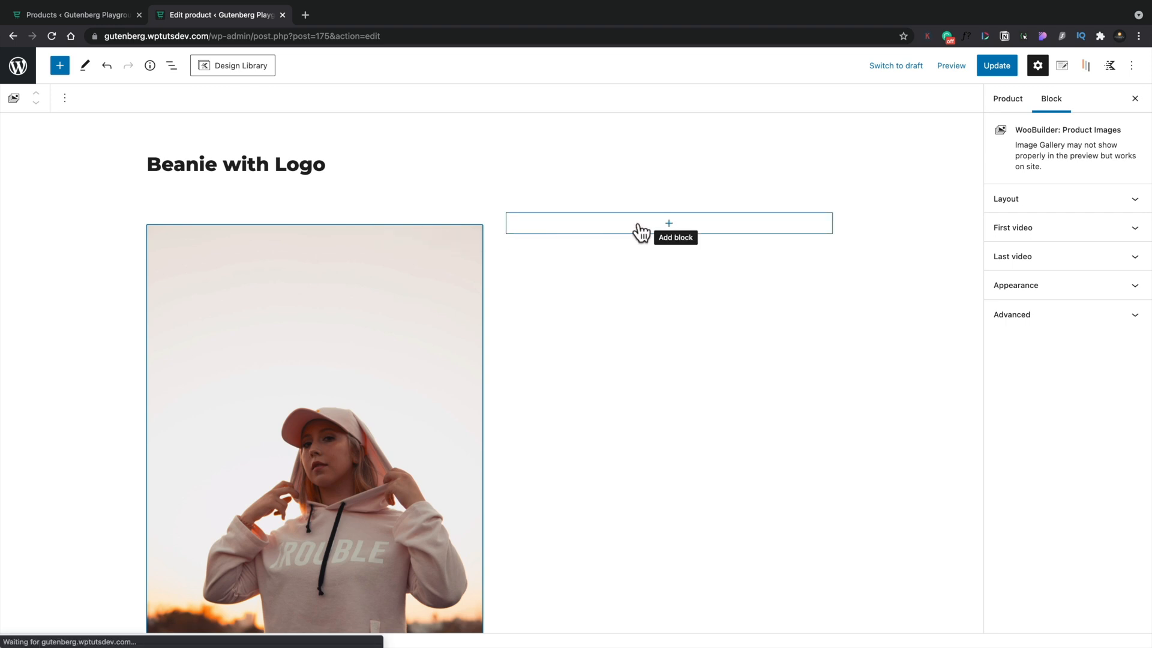
# Add WooBuilder Product Price and Product Short Description blocks to the right column.
pyautogui.click(667, 222)
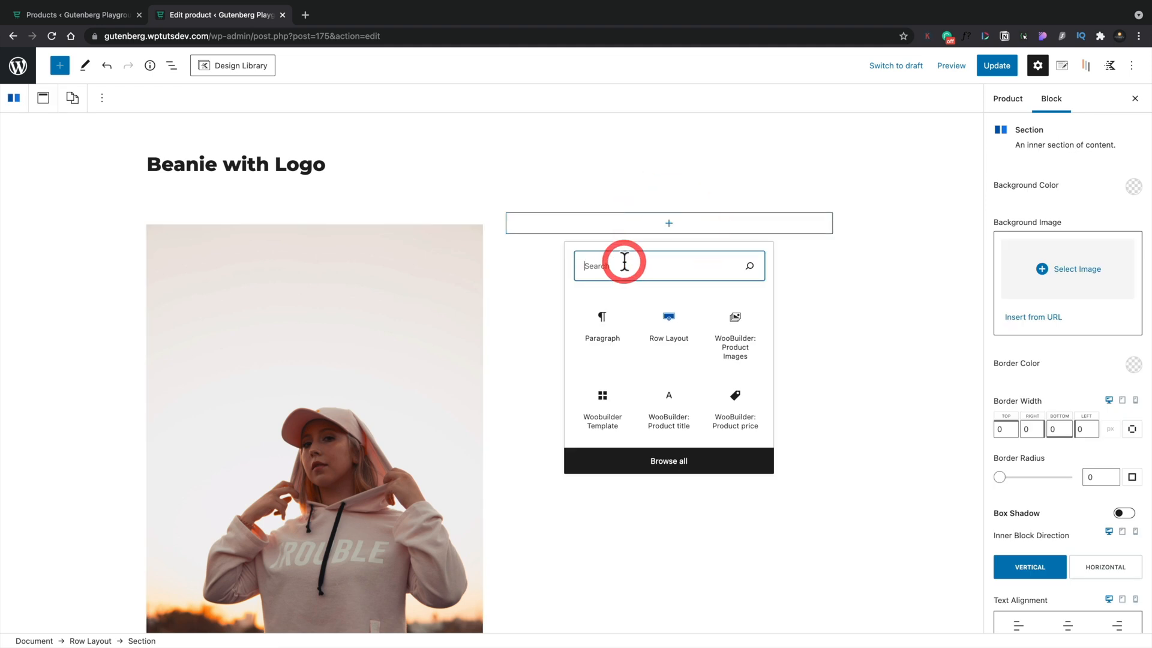
pyautogui.write('price')
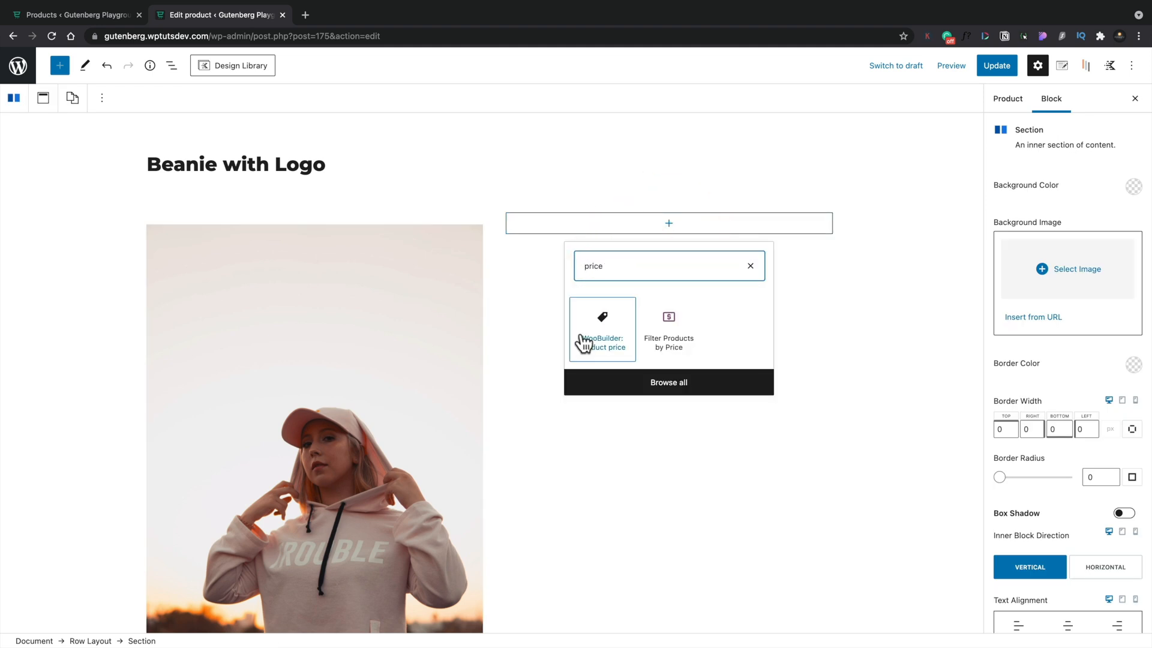
pyautogui.click(602, 328)
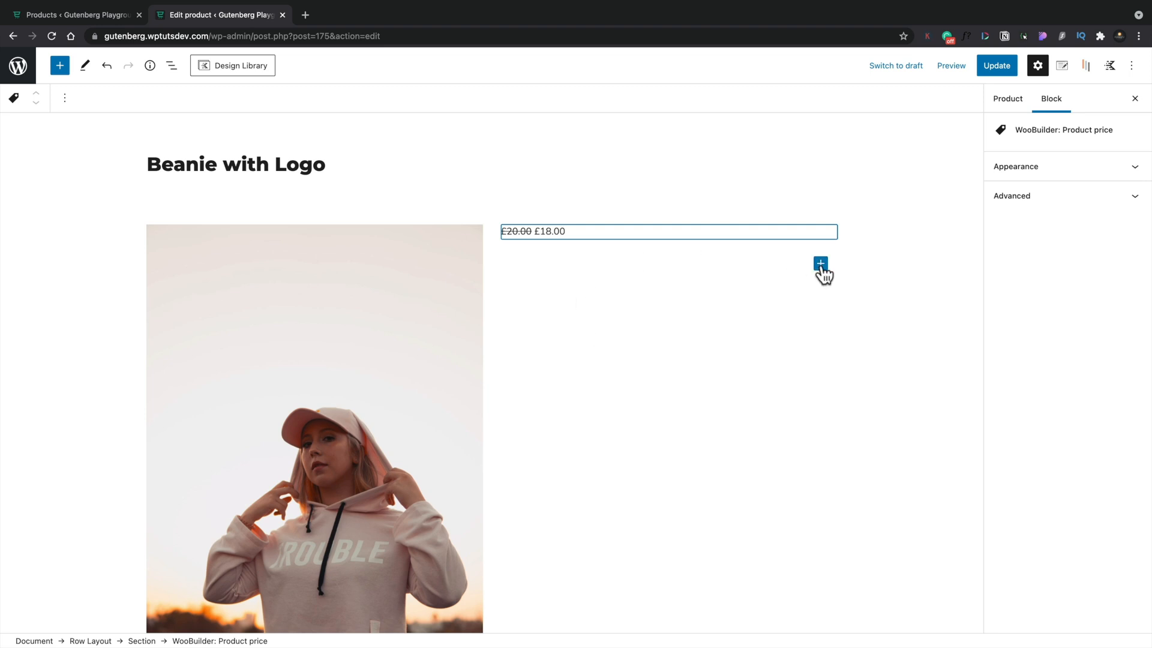
pyautogui.click(820, 263)
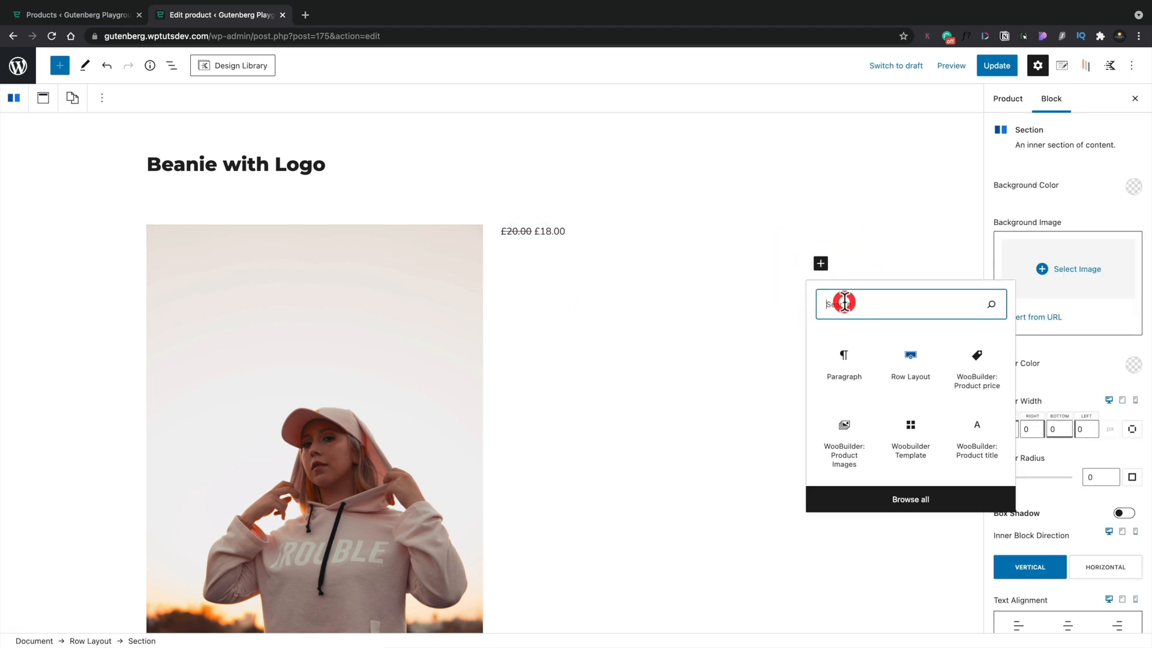
pyautogui.write('d')
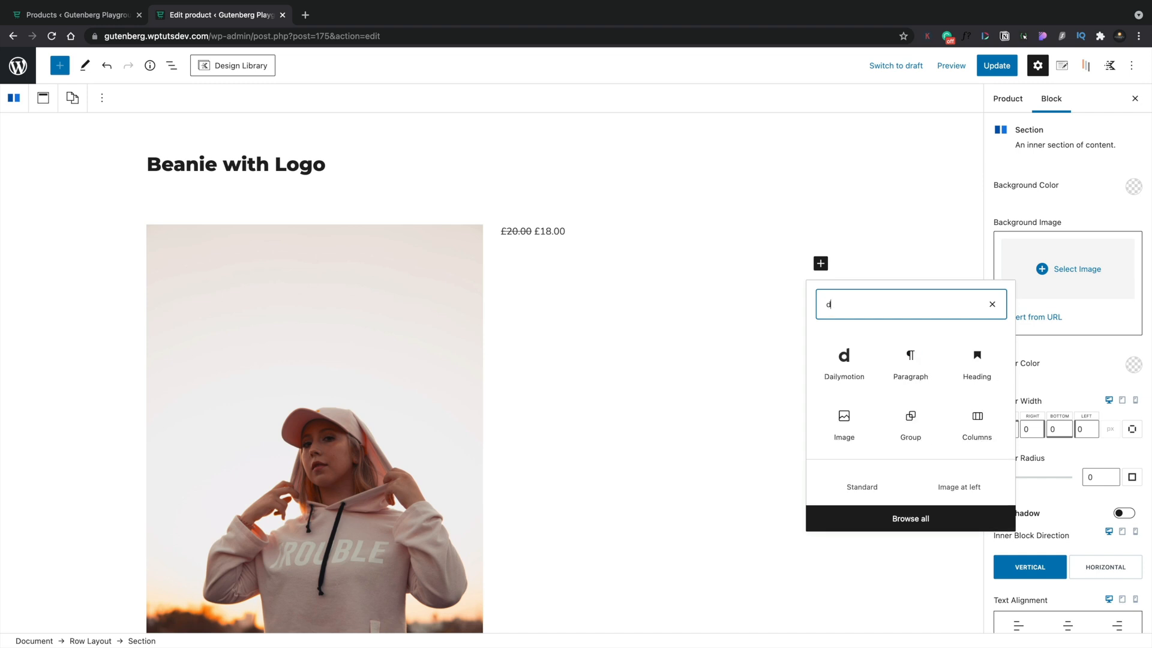
pyautogui.write('escrip')
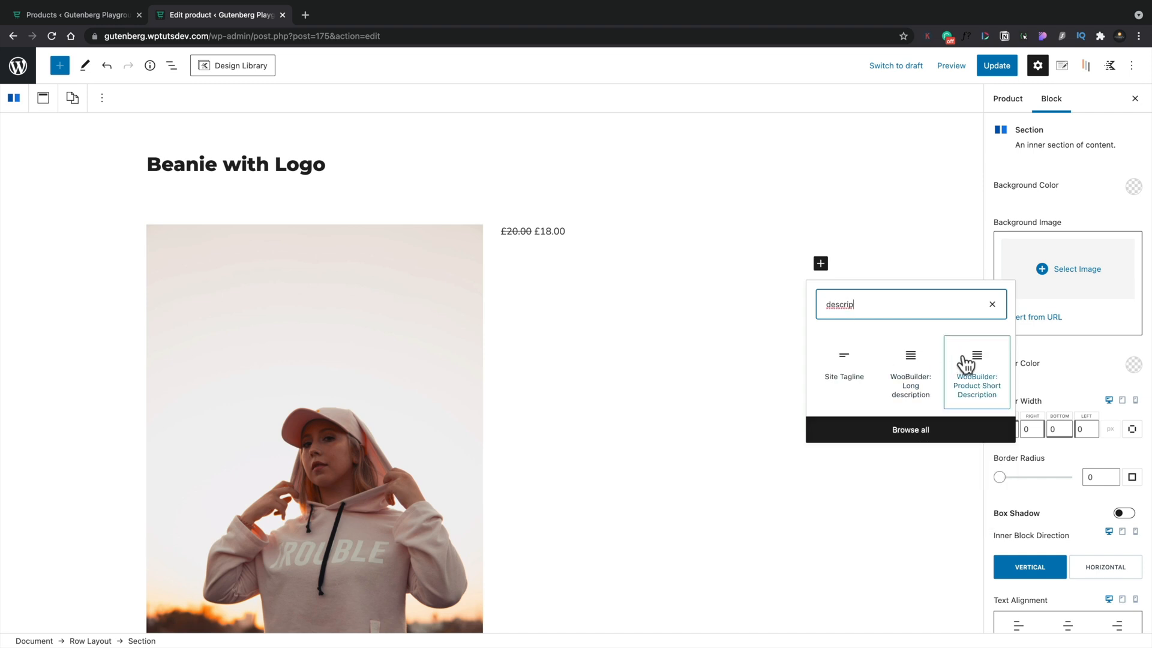
pyautogui.click(976, 371)
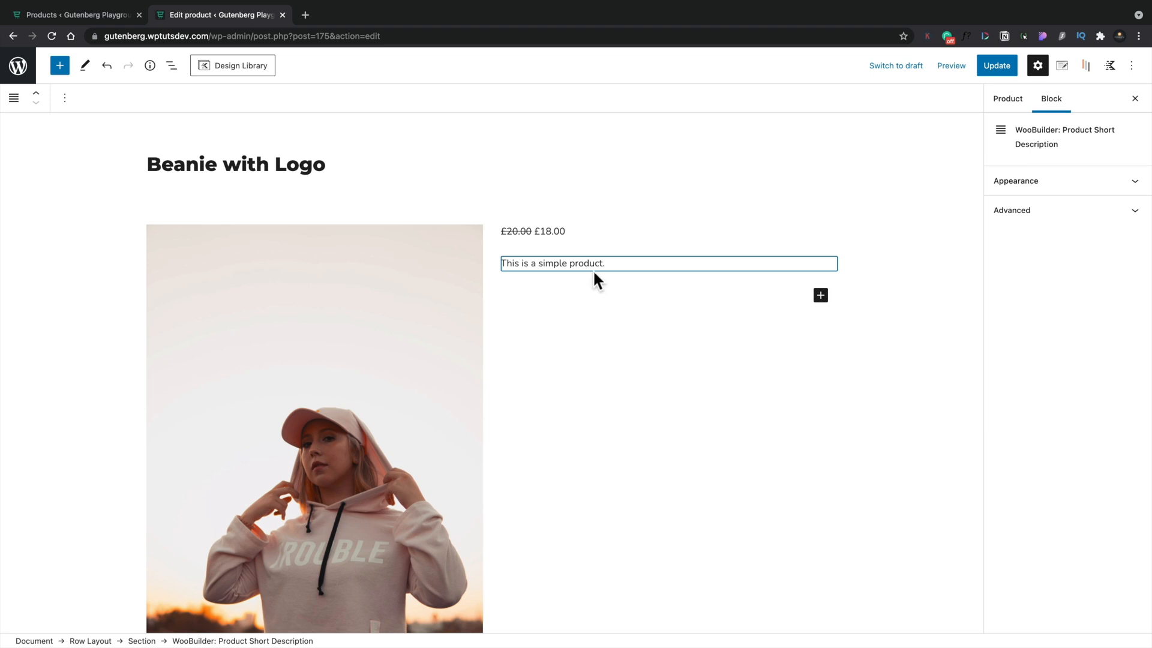
pyautogui.moveTo(611, 275)
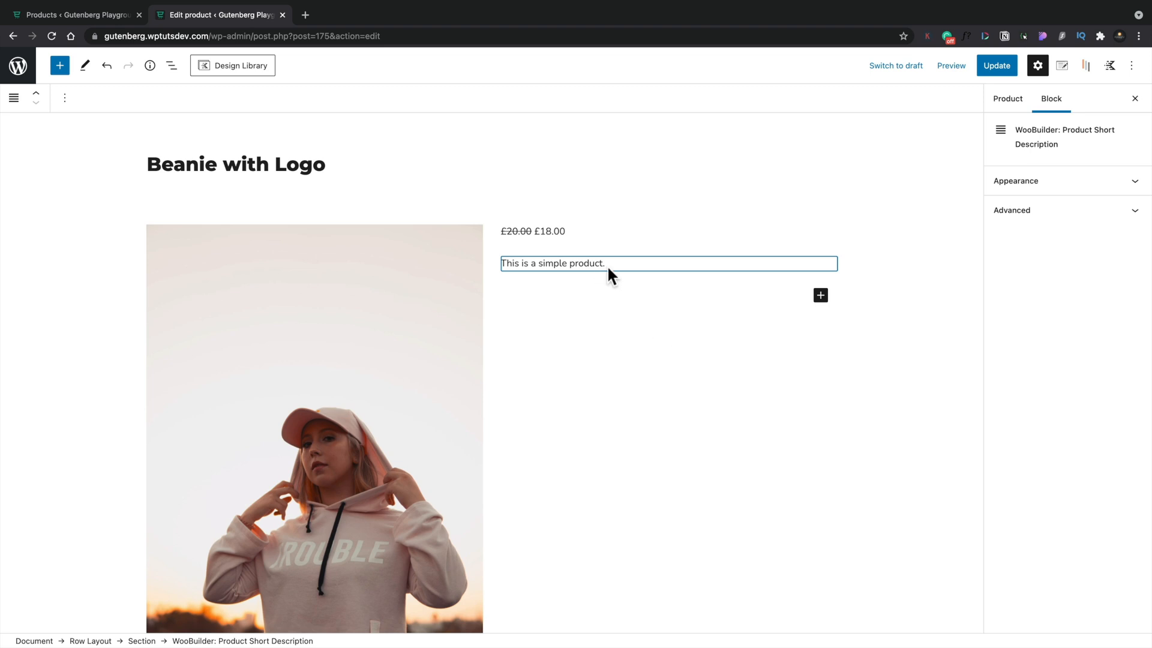
# Add the Add to Cart and Product Rating blocks below the description.
pyautogui.click(821, 295)
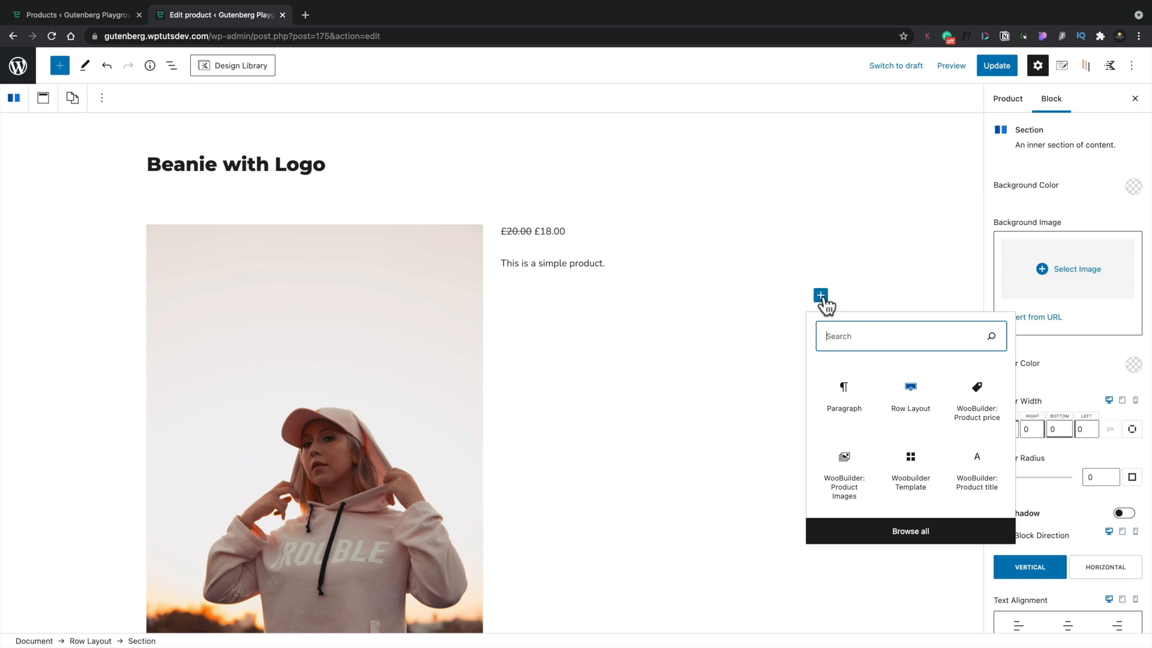
pyautogui.write('add')
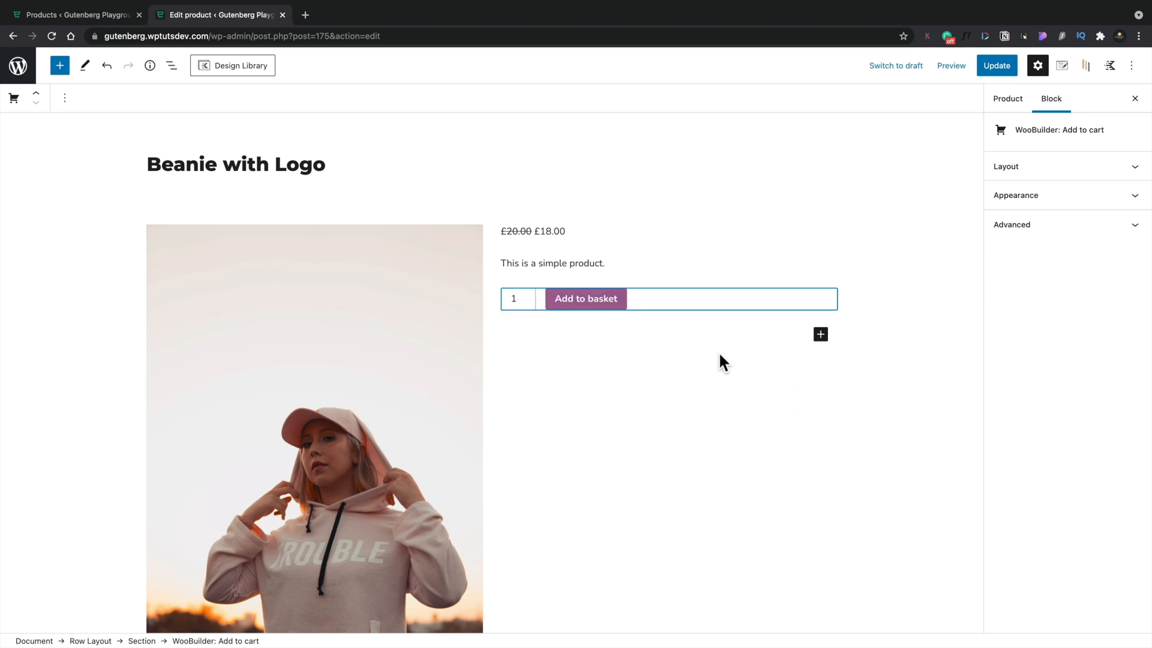
pyautogui.click(821, 334)
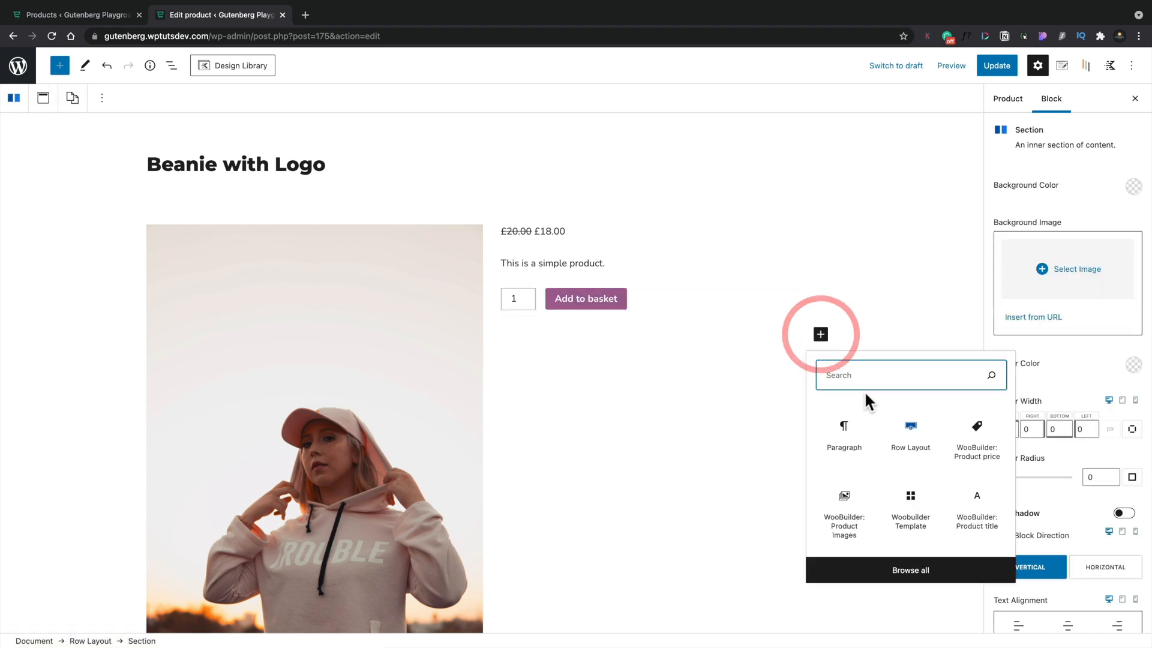
pyautogui.write('rating')
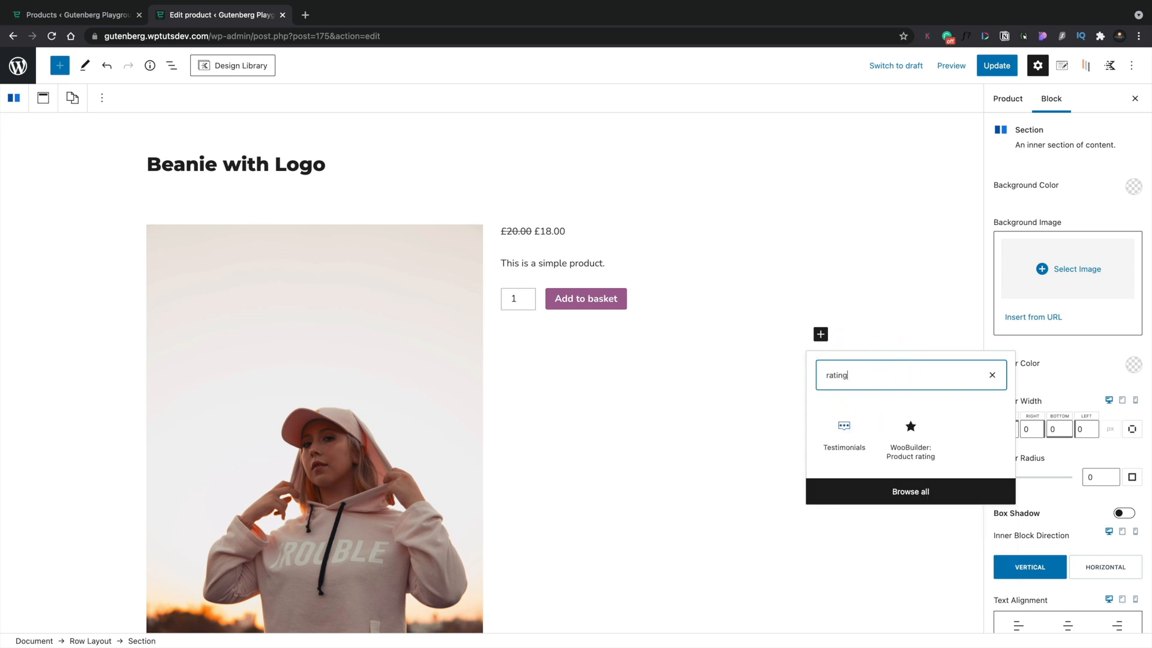
pyautogui.click(909, 431)
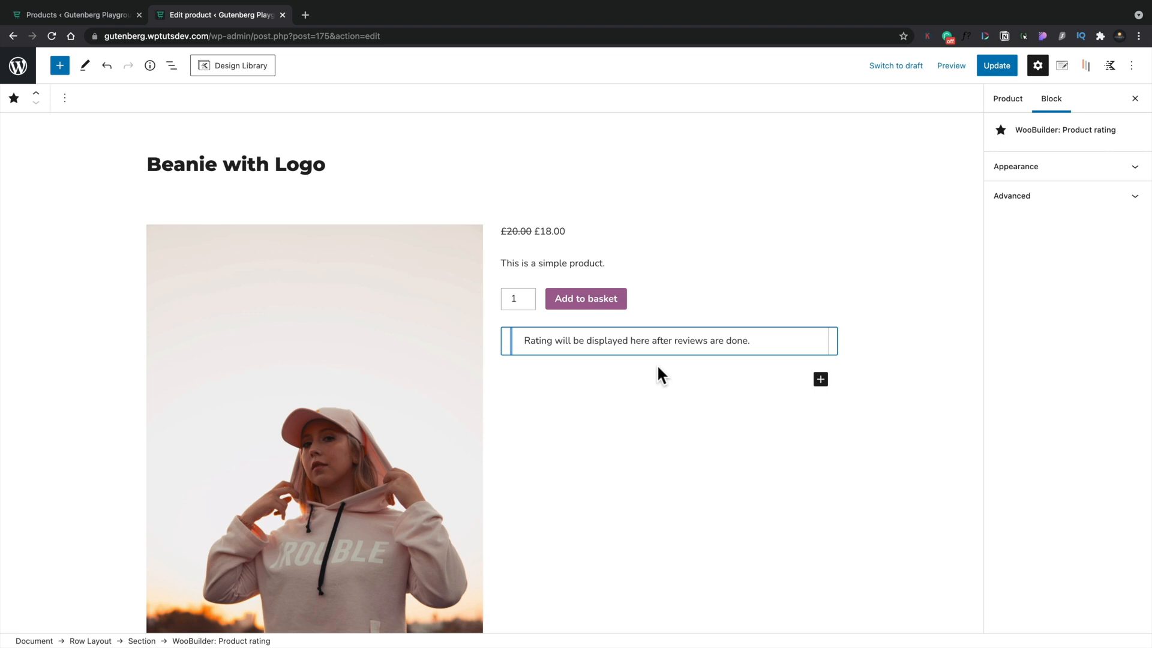
# Insert a one-column Row Layout below the product image row.
pyautogui.scroll(-3)
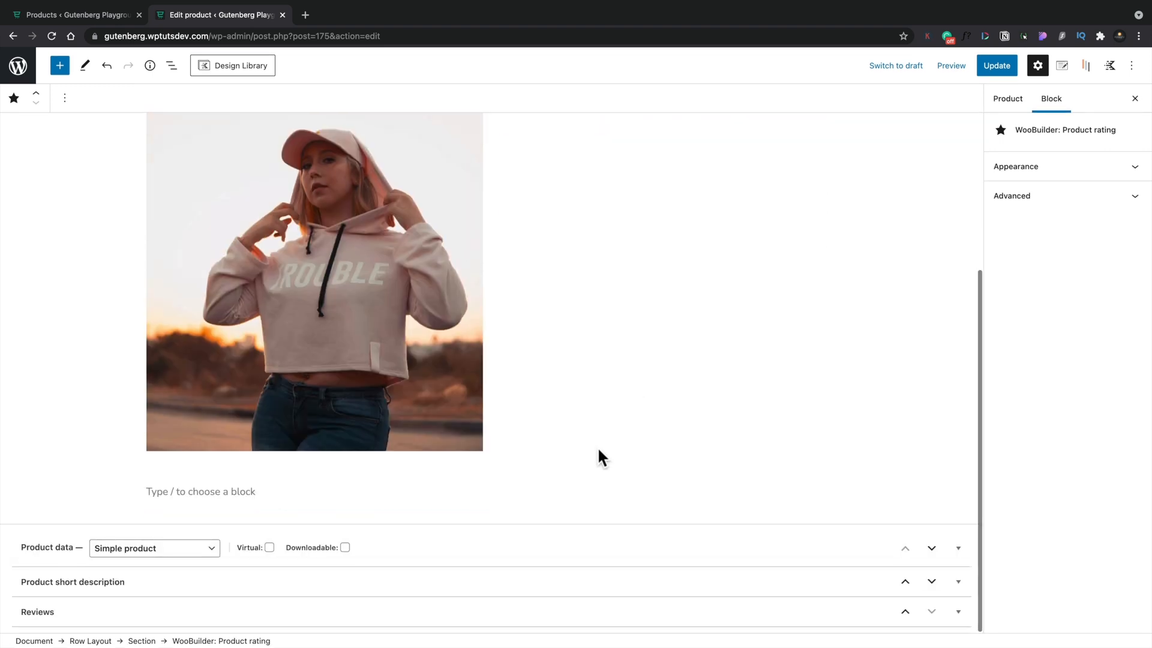
pyautogui.click(202, 491)
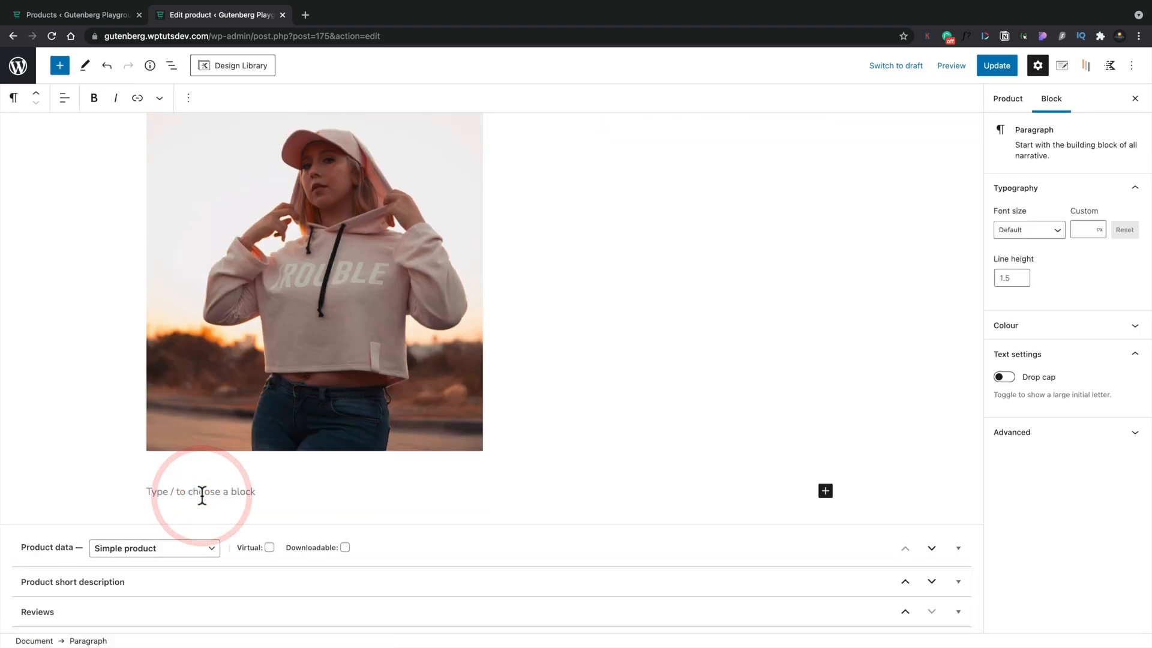
pyautogui.click(59, 66)
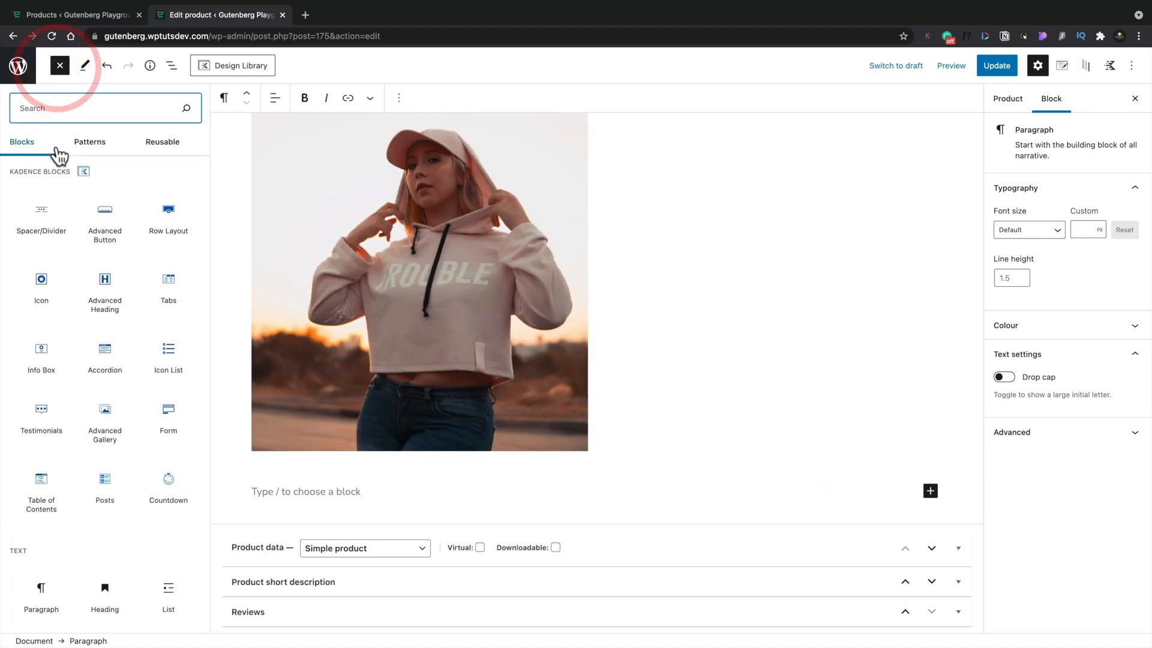
pyautogui.click(168, 216)
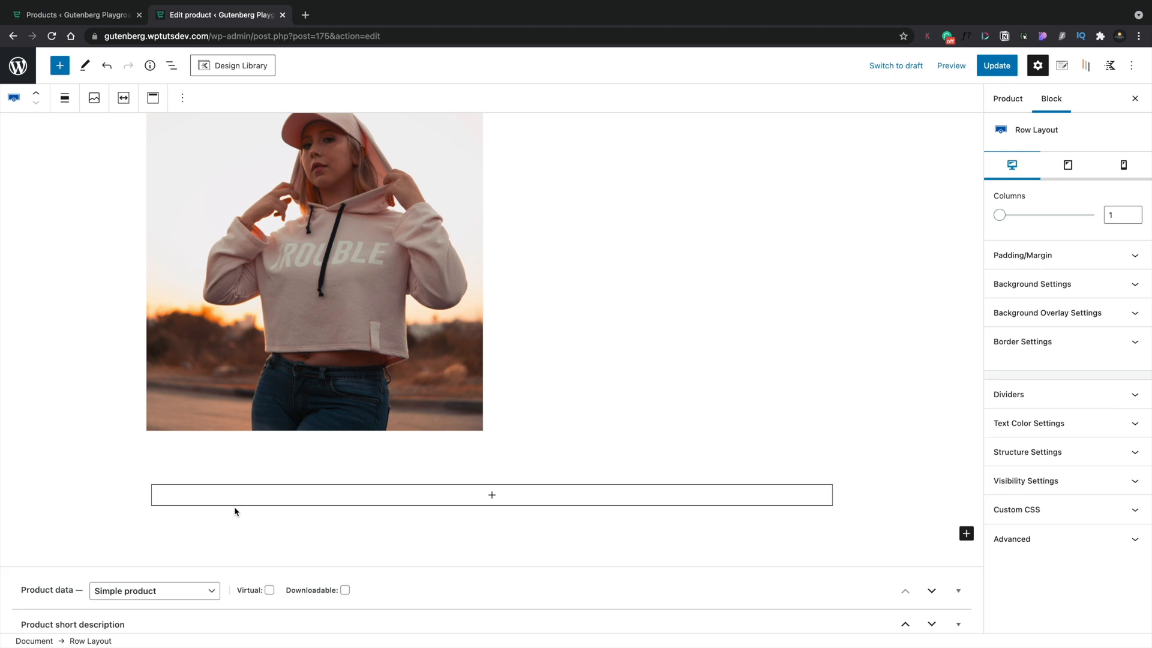
# Add a Tabs block inside the new row using the underlined style.
pyautogui.click(491, 495)
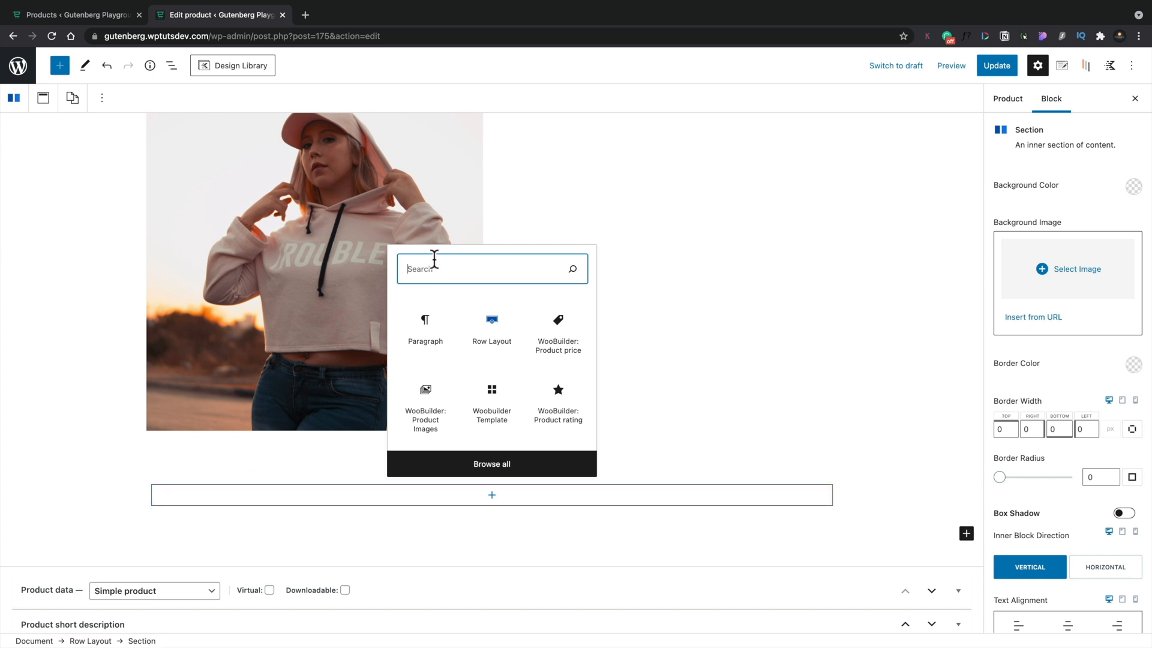
pyautogui.write('tab')
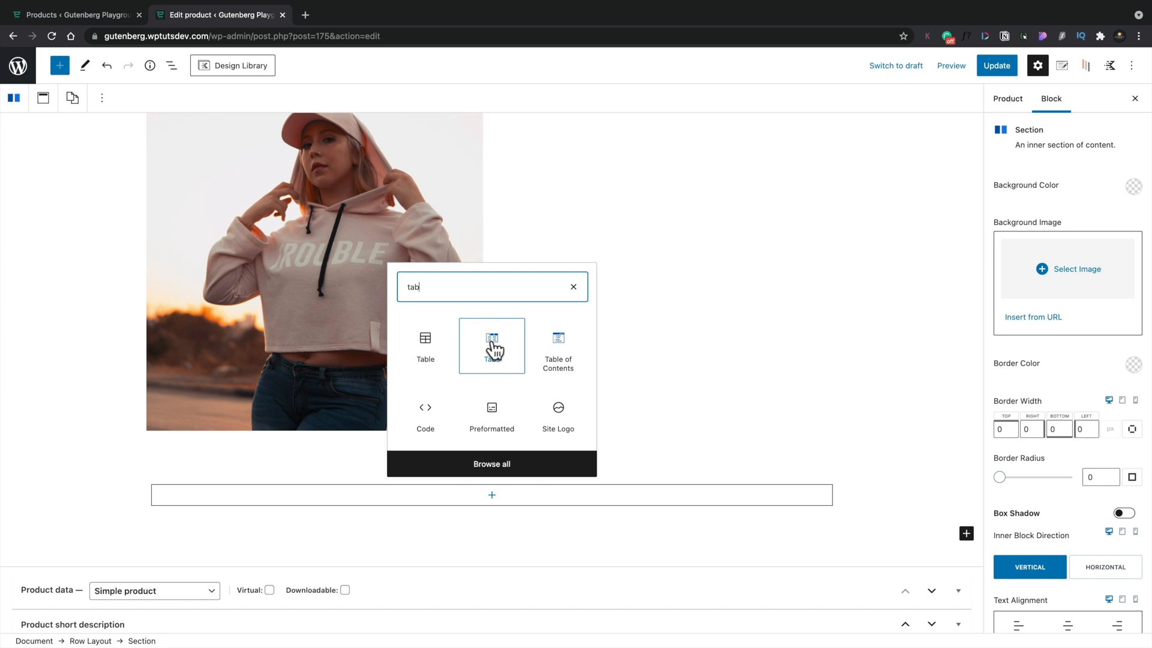
pyautogui.click(490, 346)
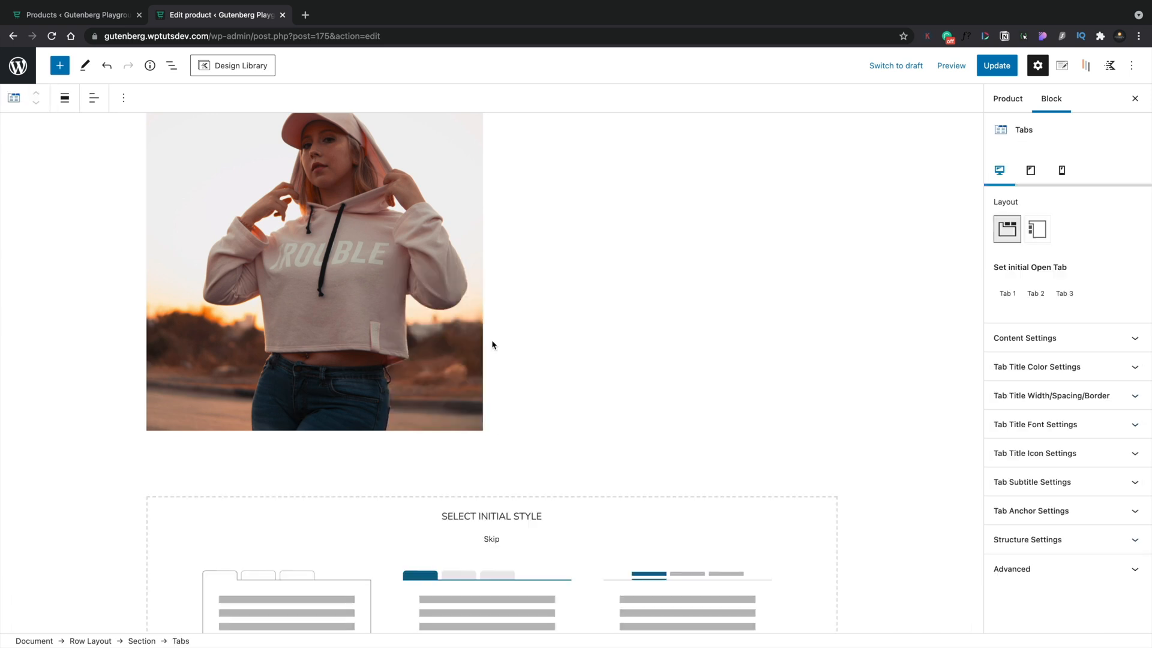
pyautogui.scroll(-3)
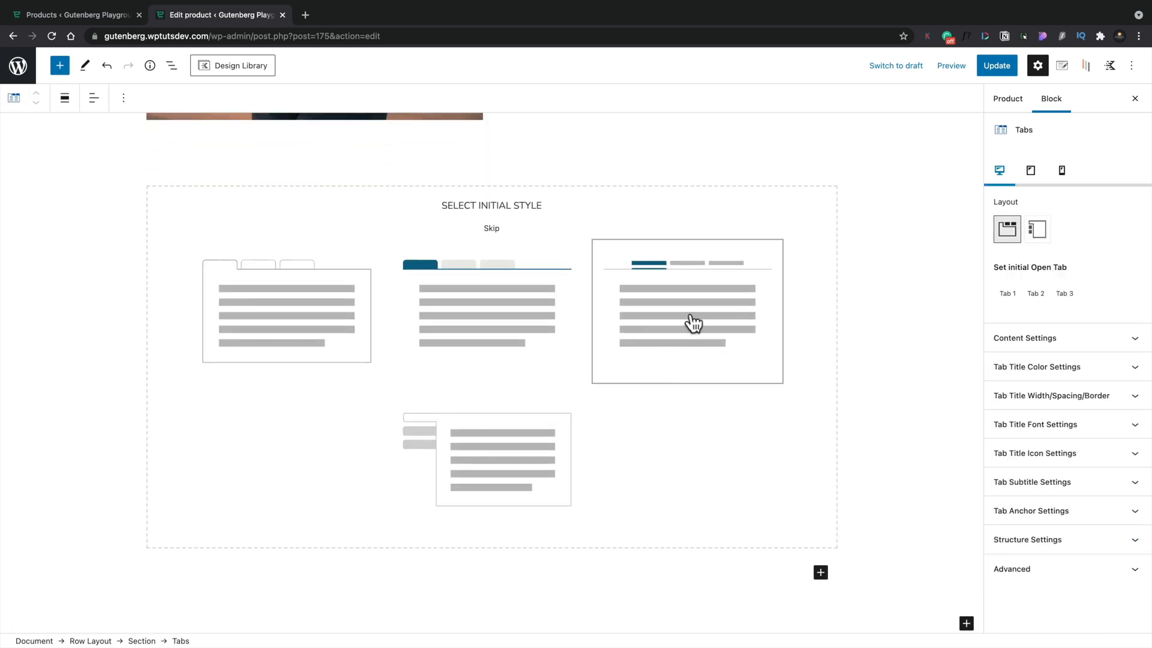
pyautogui.click(687, 310)
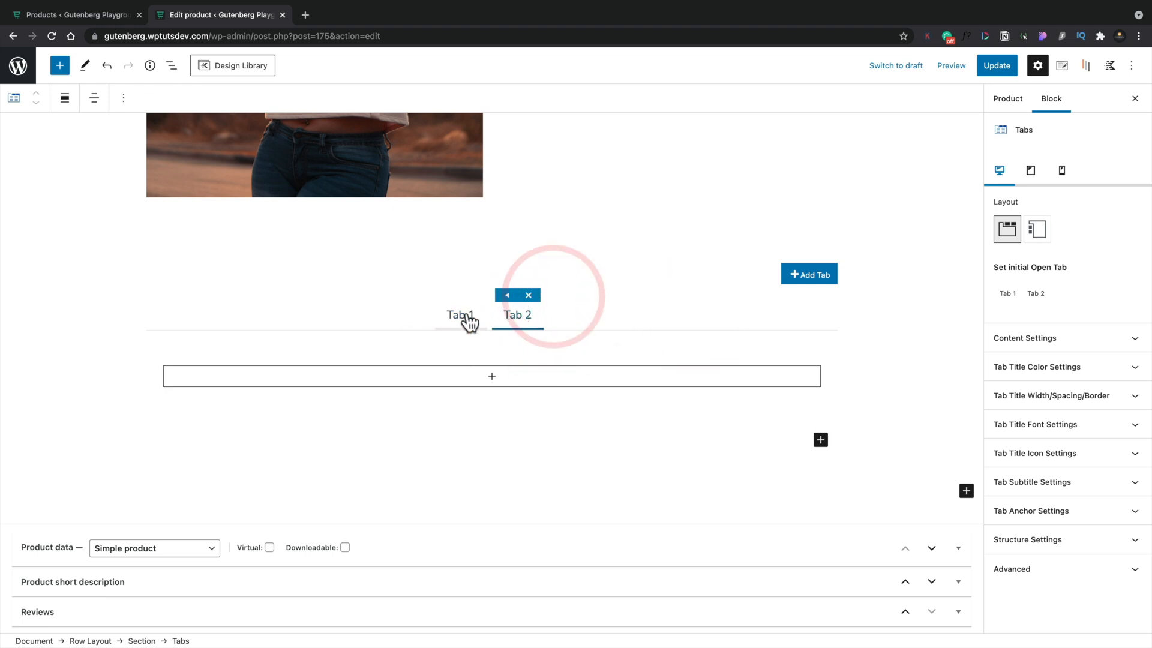
# Title the first tab 'Description' and add a WooBuilder Long Description block inside it.
pyautogui.click(459, 315)
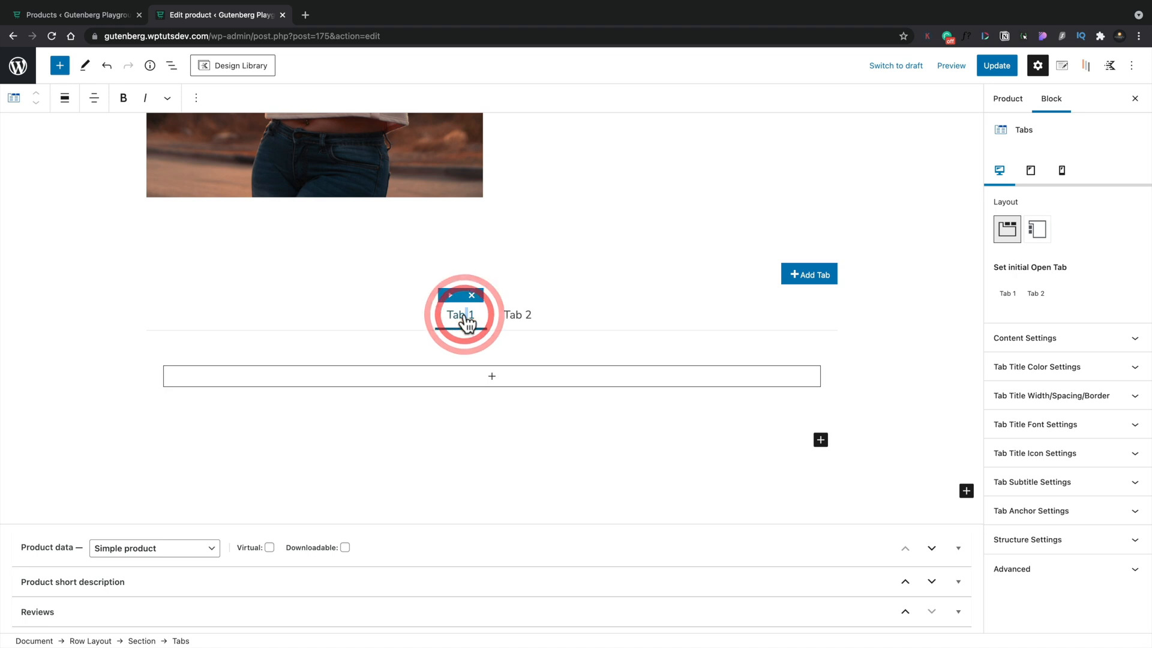
pyautogui.write('De')
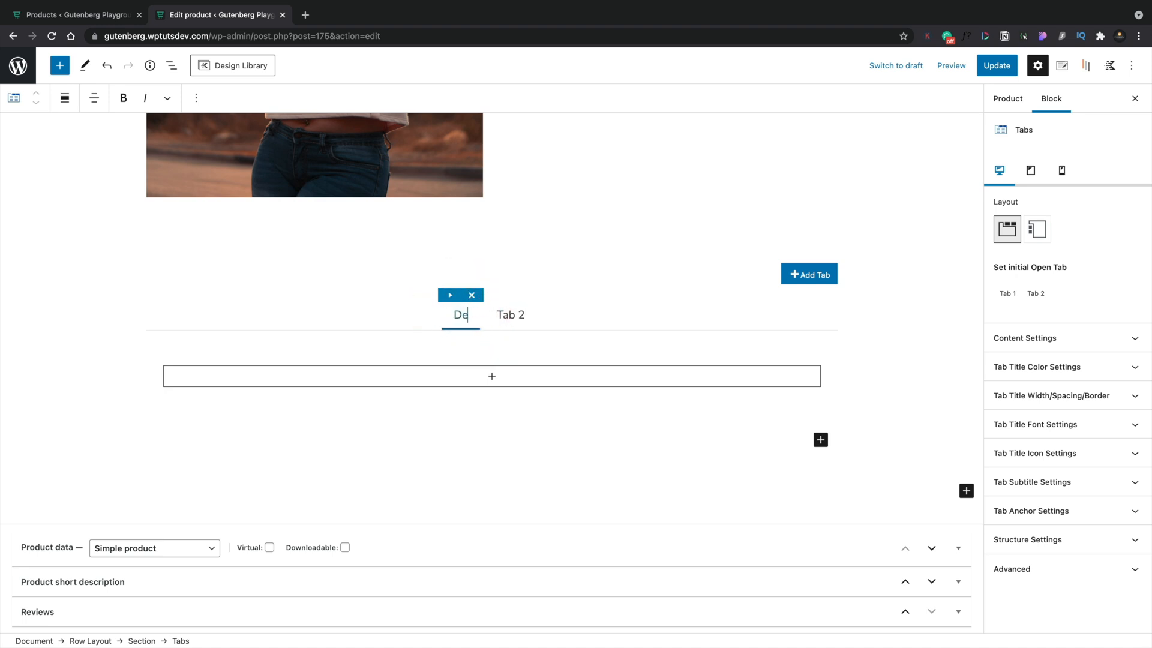
pyautogui.click(510, 314)
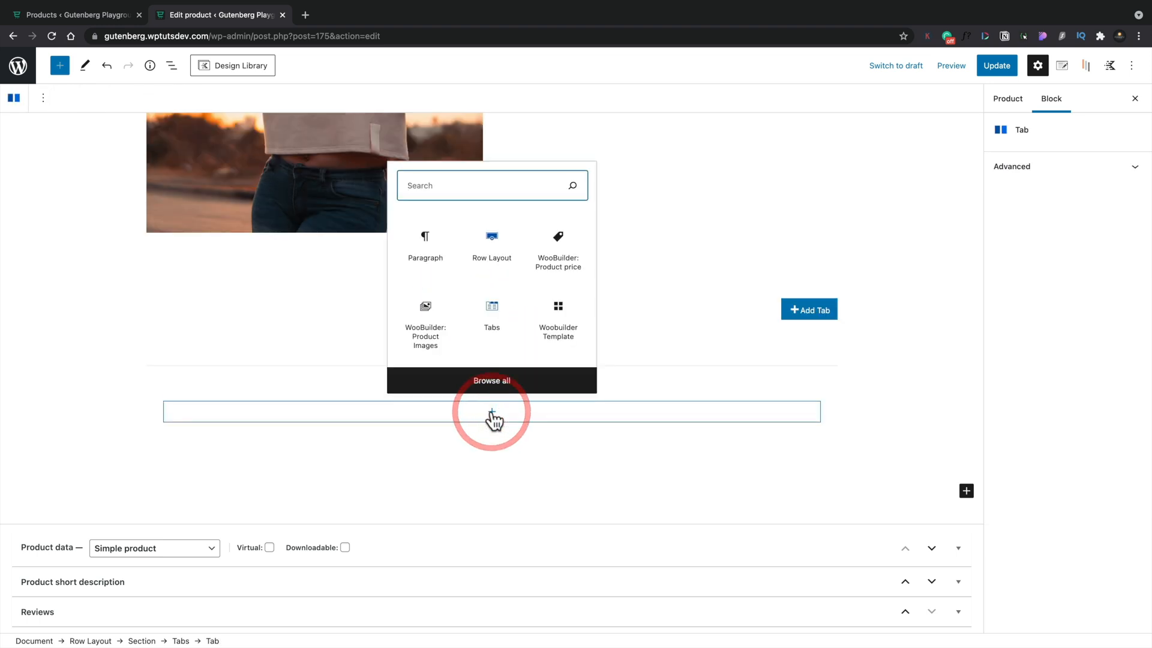
pyautogui.write('desc')
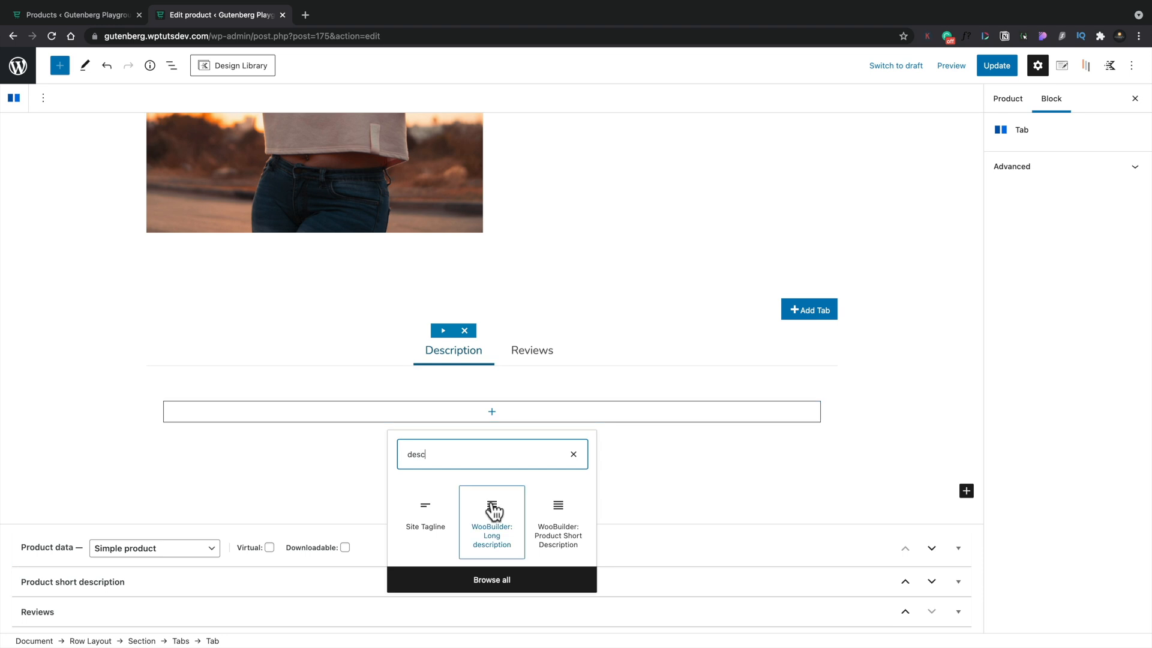
pyautogui.click(491, 521)
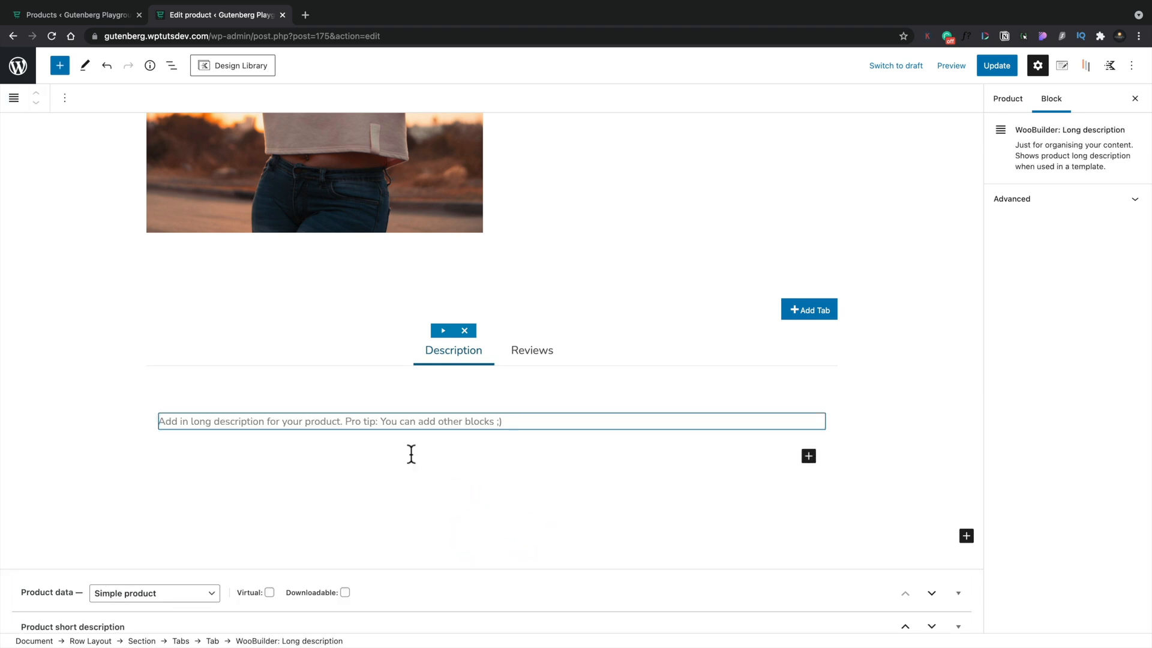
pyautogui.click(473, 421)
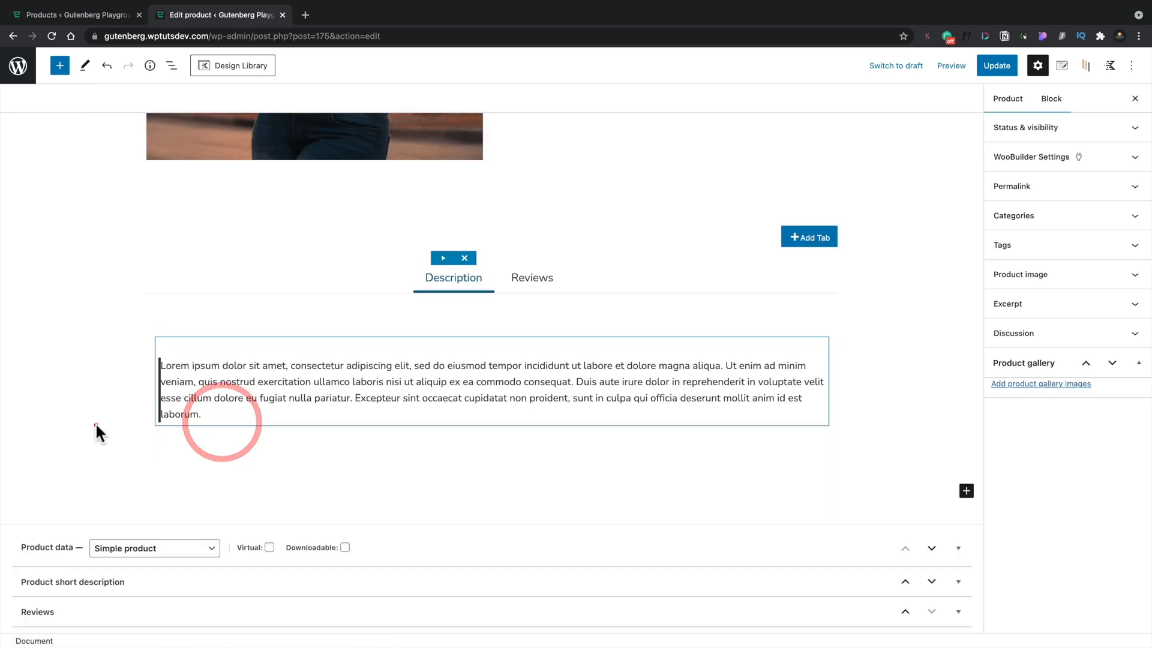
pyautogui.click(531, 277)
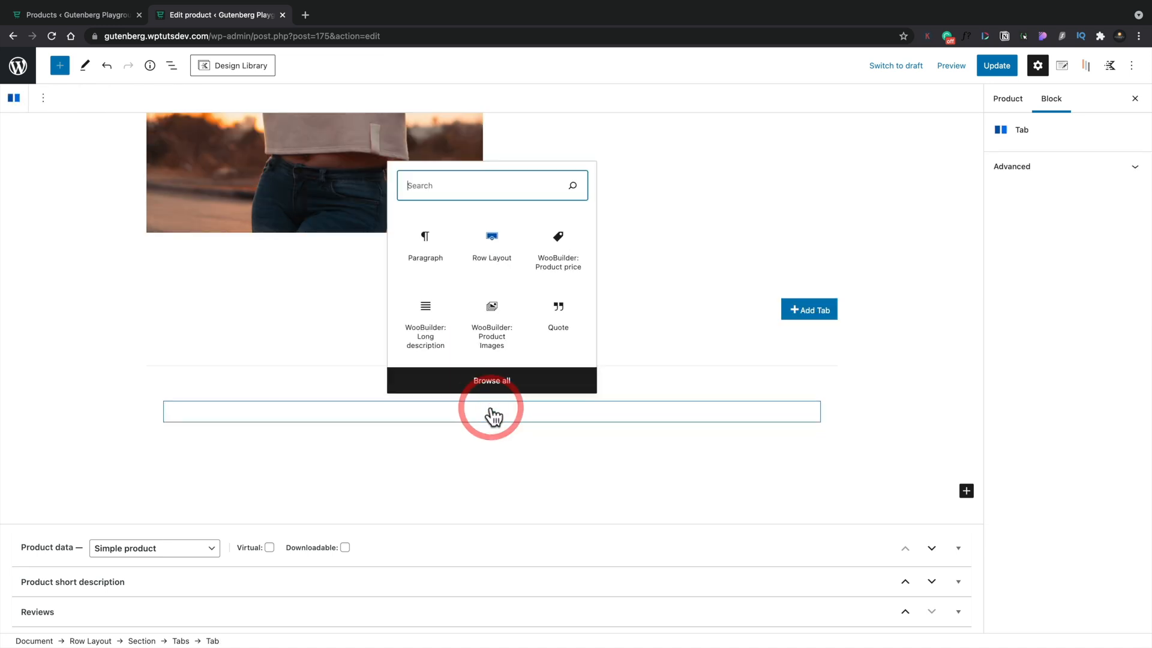
pyautogui.write('review')
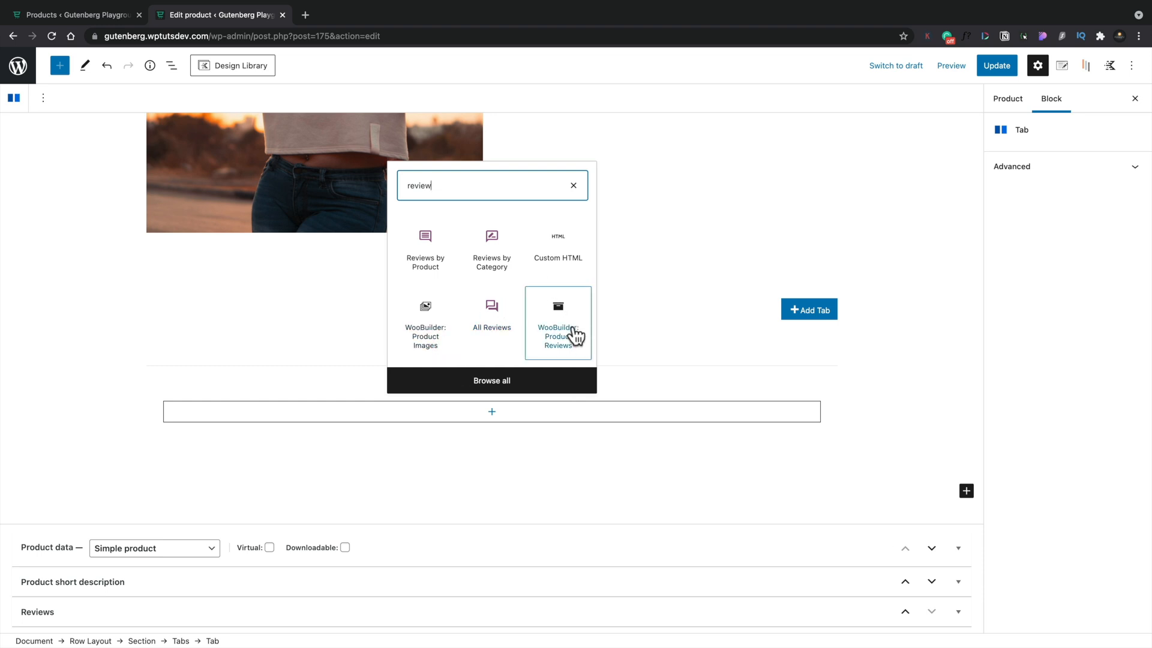
pyautogui.click(557, 324)
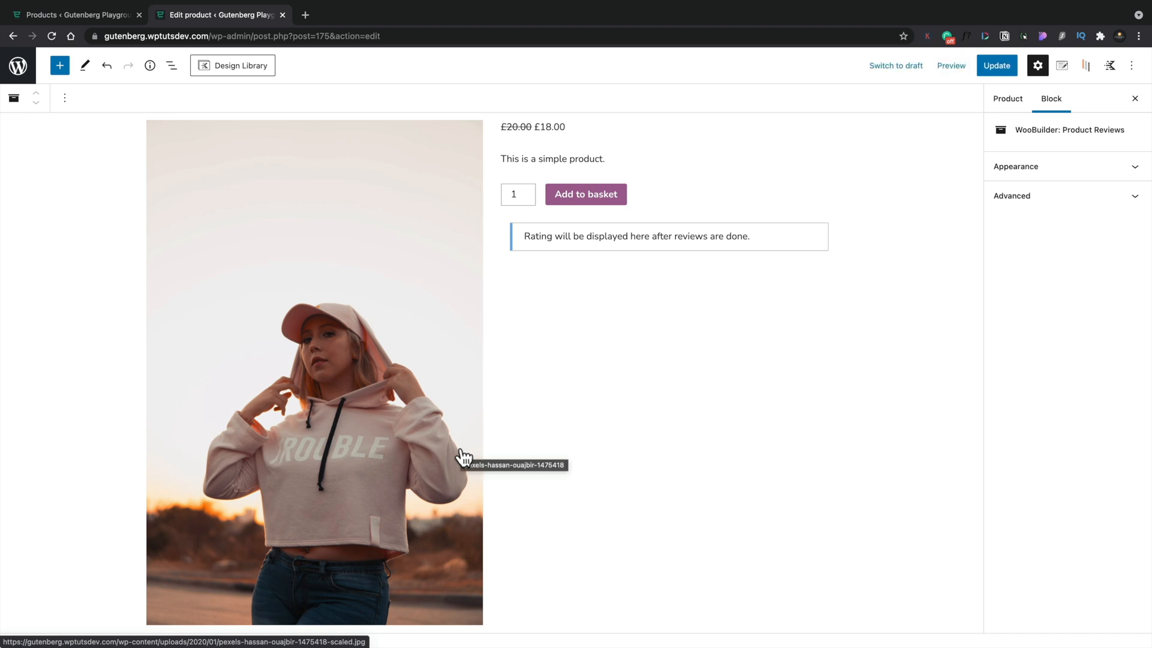
pyautogui.scroll(-3)
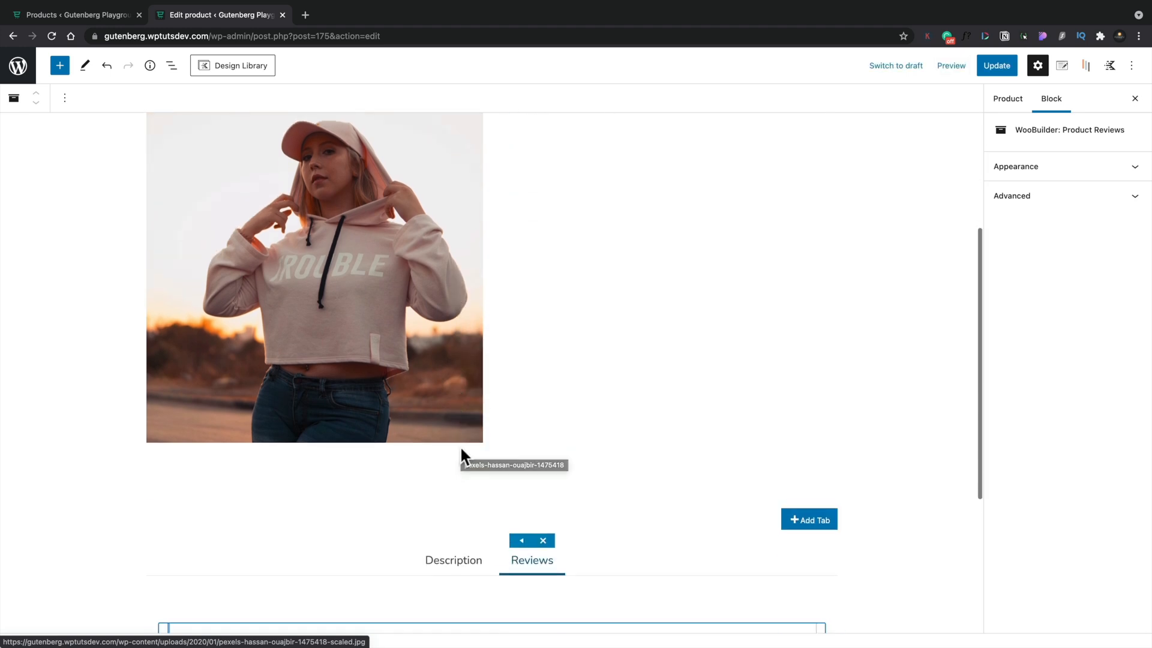
pyautogui.scroll(-3)
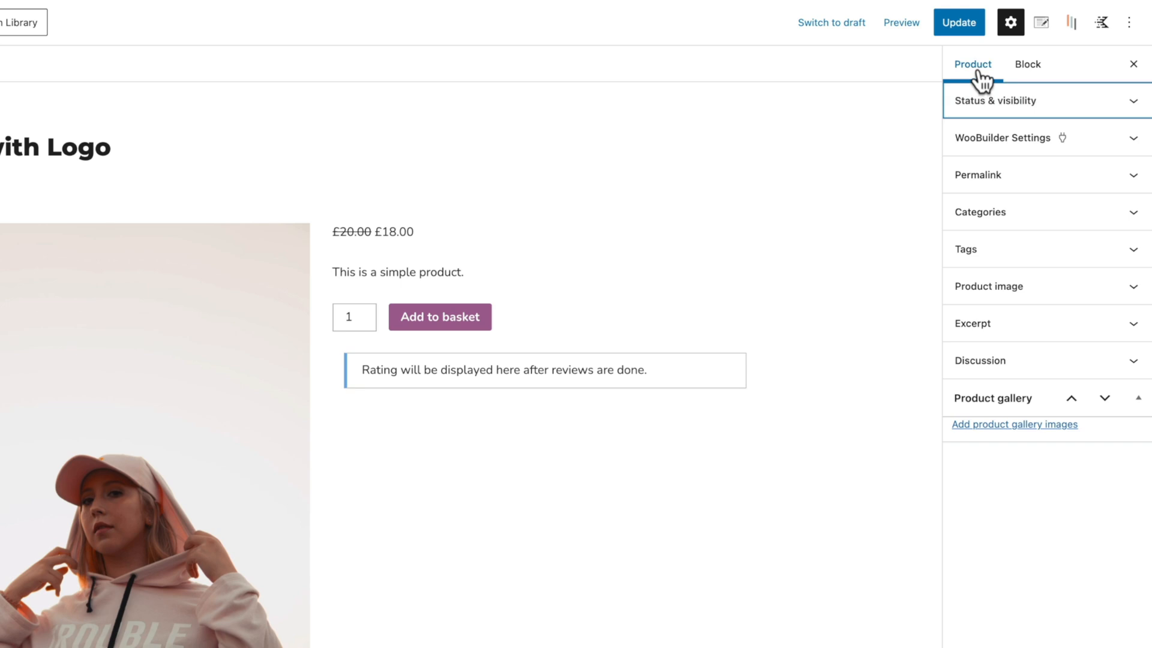
# Save the product layout as a template named 'Sample Template' via Status & visibility.
pyautogui.click(996, 101)
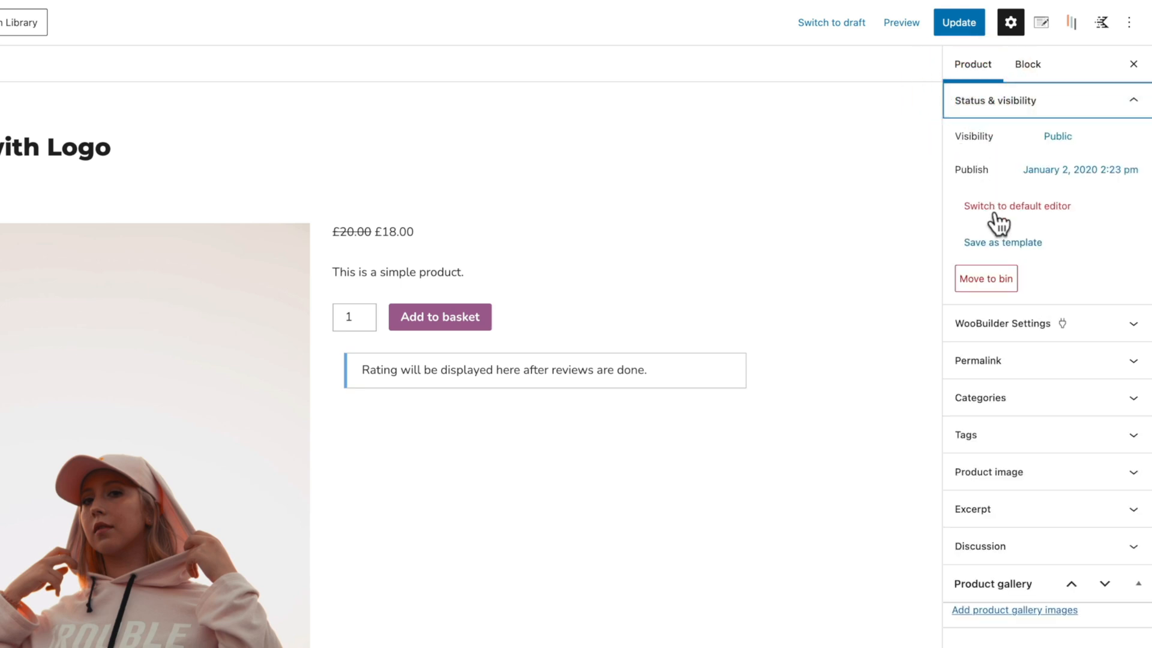
pyautogui.moveTo(1011, 253)
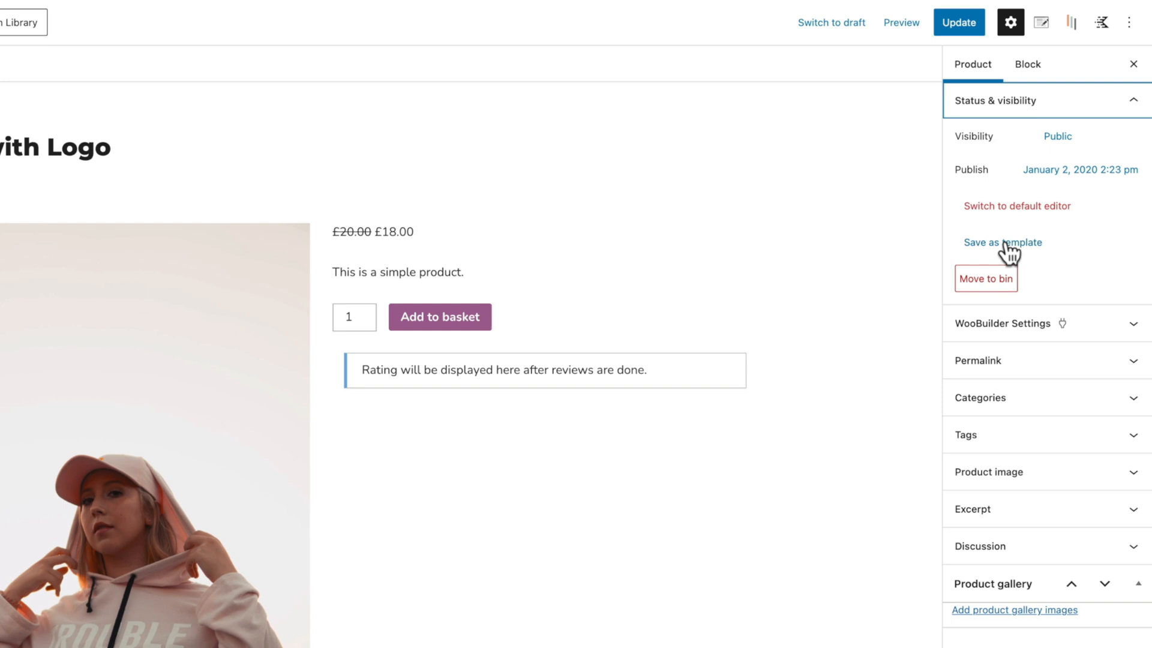
pyautogui.click(1002, 242)
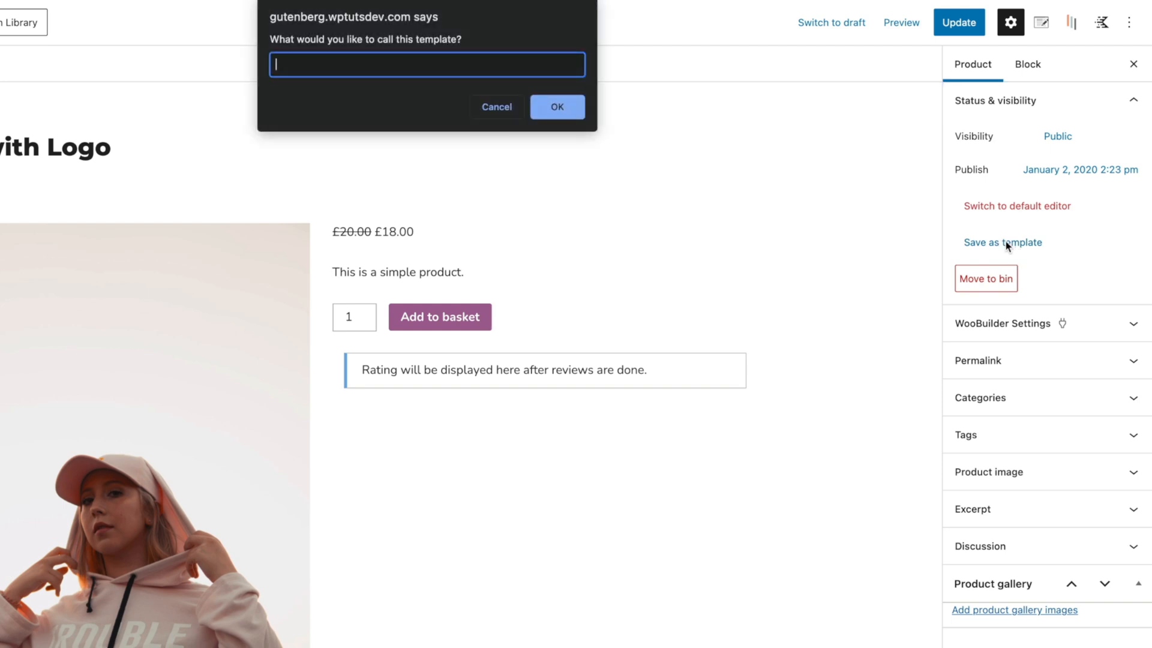
pyautogui.write('Sample Template')
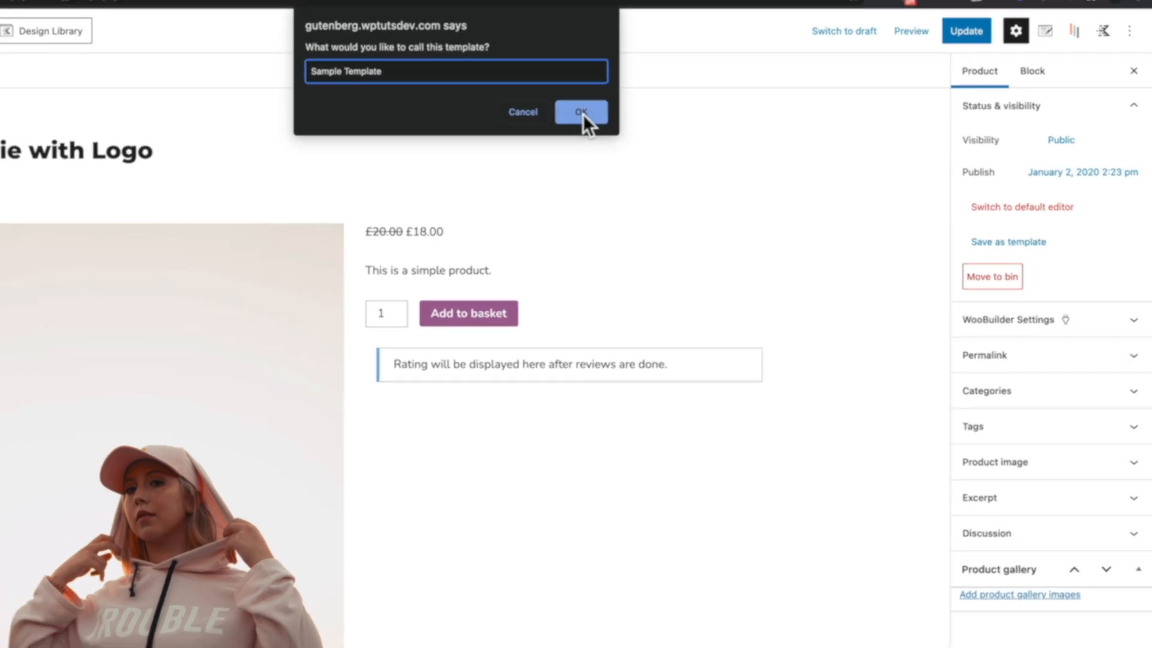
pyautogui.click(580, 112)
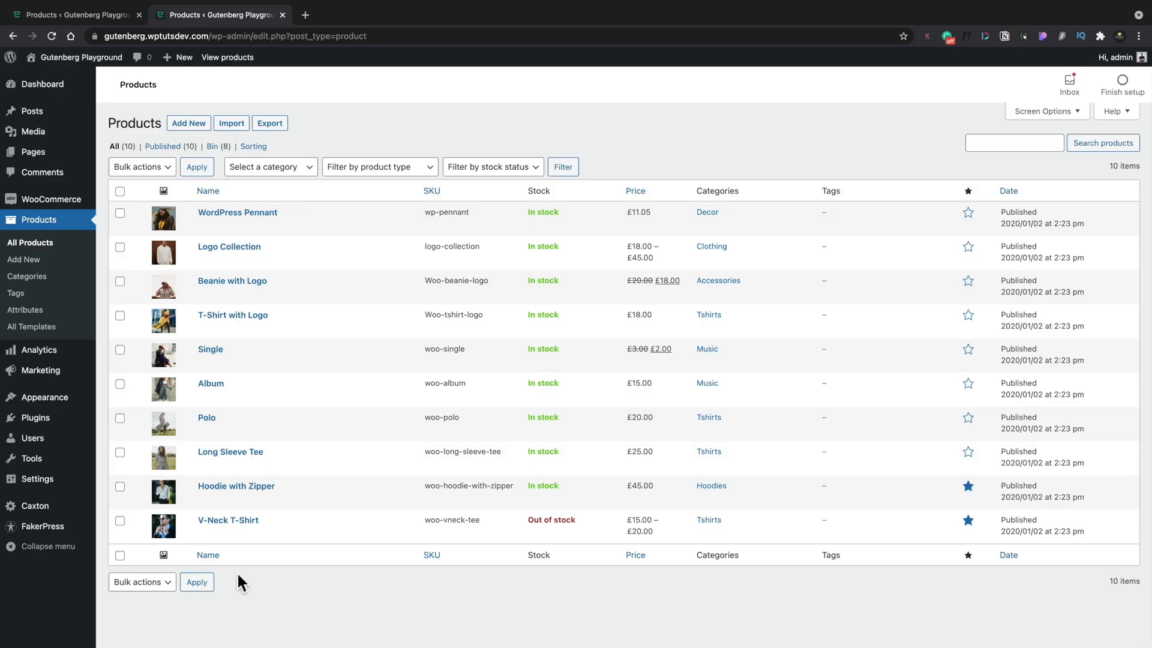
pyautogui.moveTo(37, 349)
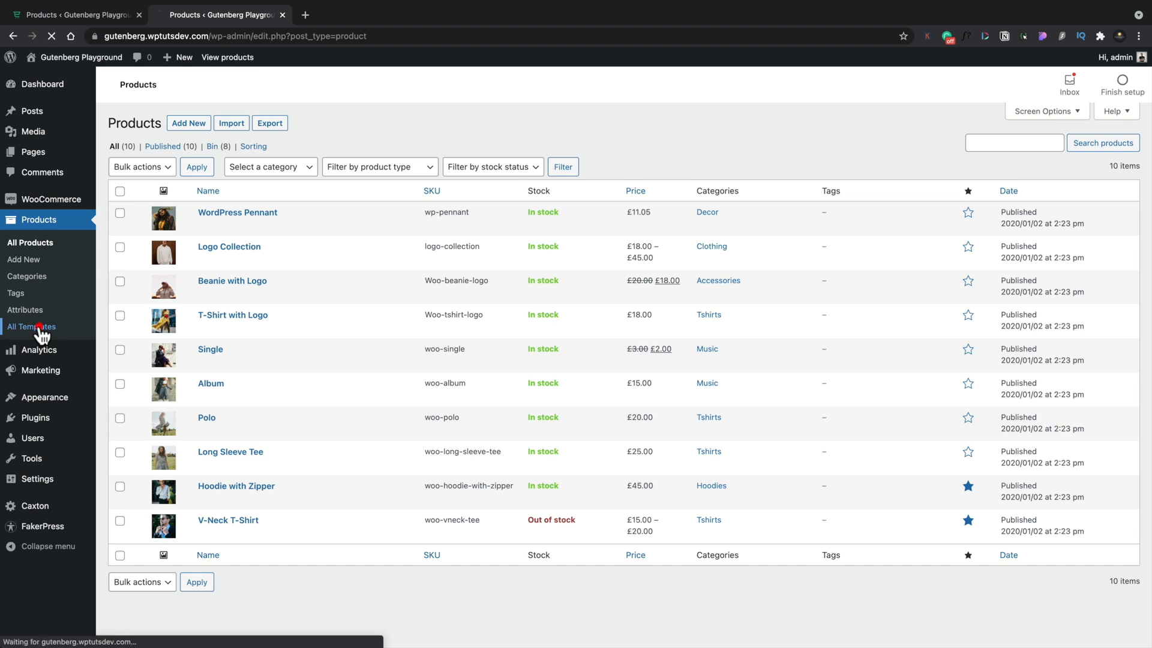
# Move the 2 Column Layout template to the Bin in All Templates.
pyautogui.click(31, 326)
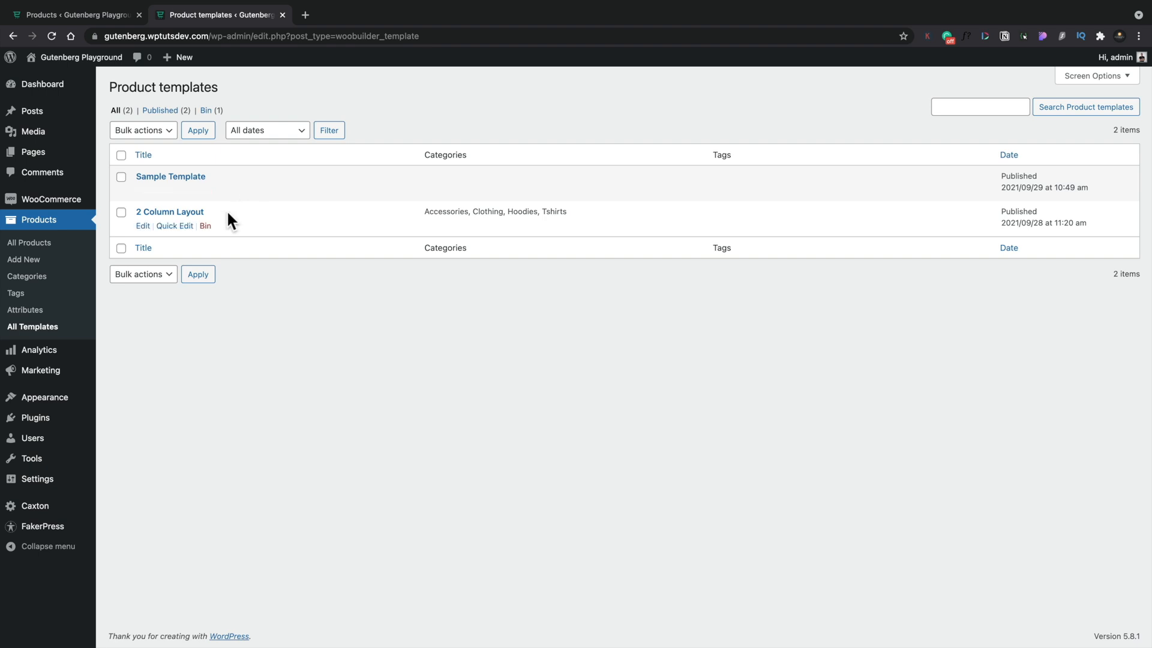
pyautogui.moveTo(409, 230)
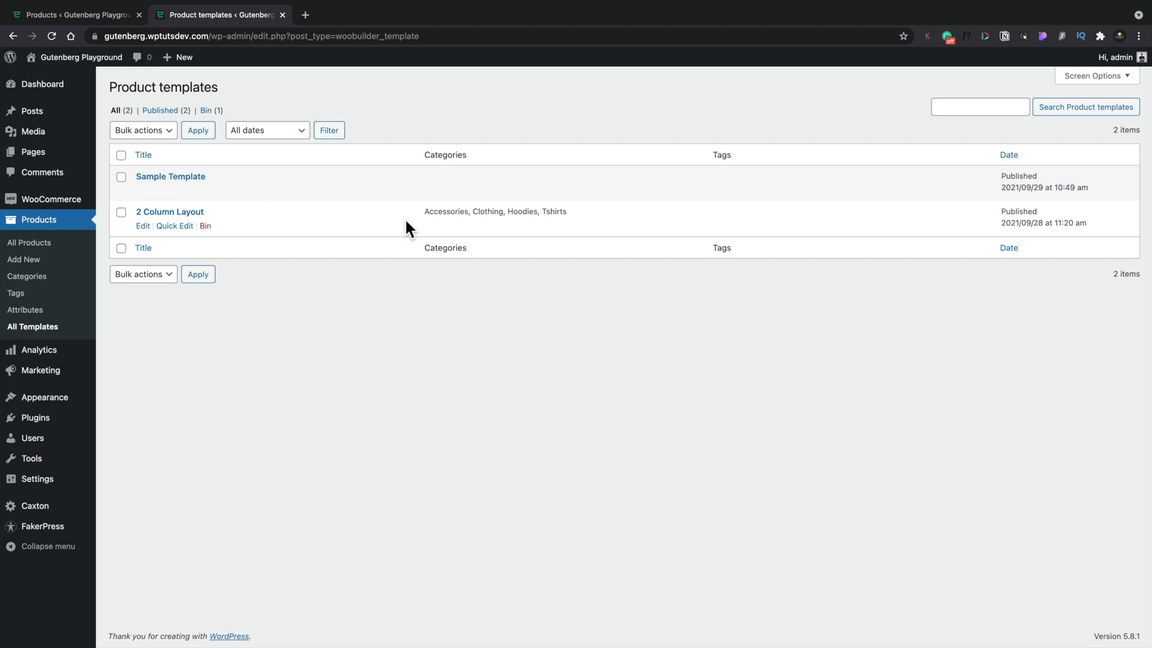
pyautogui.moveTo(505, 226)
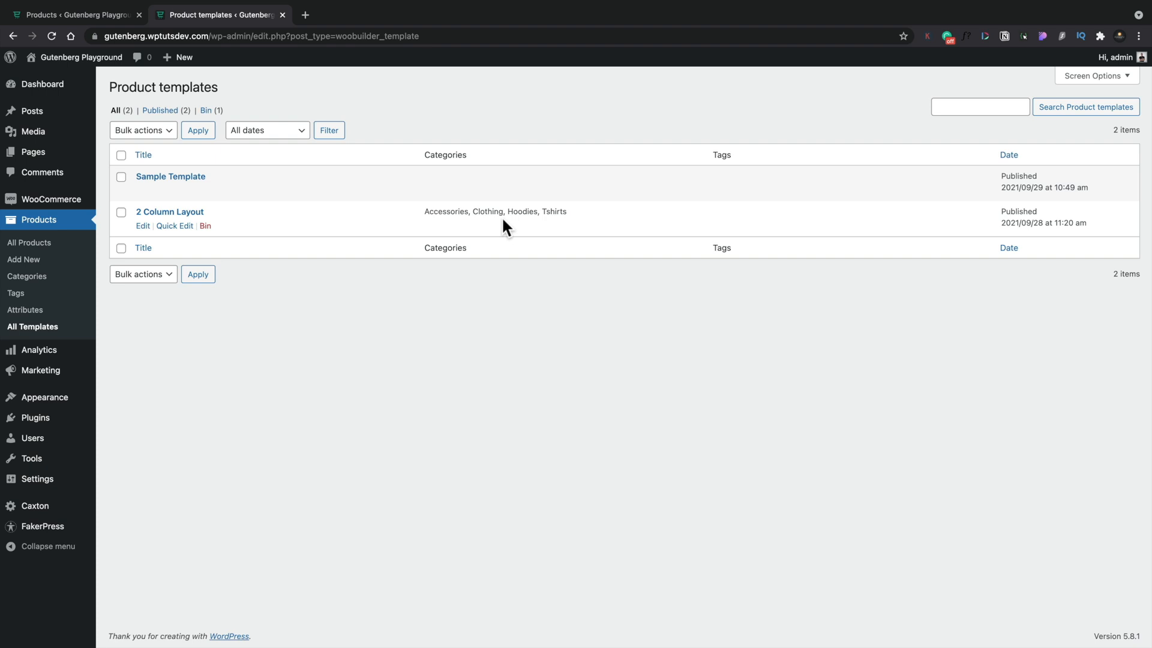
pyautogui.moveTo(206, 235)
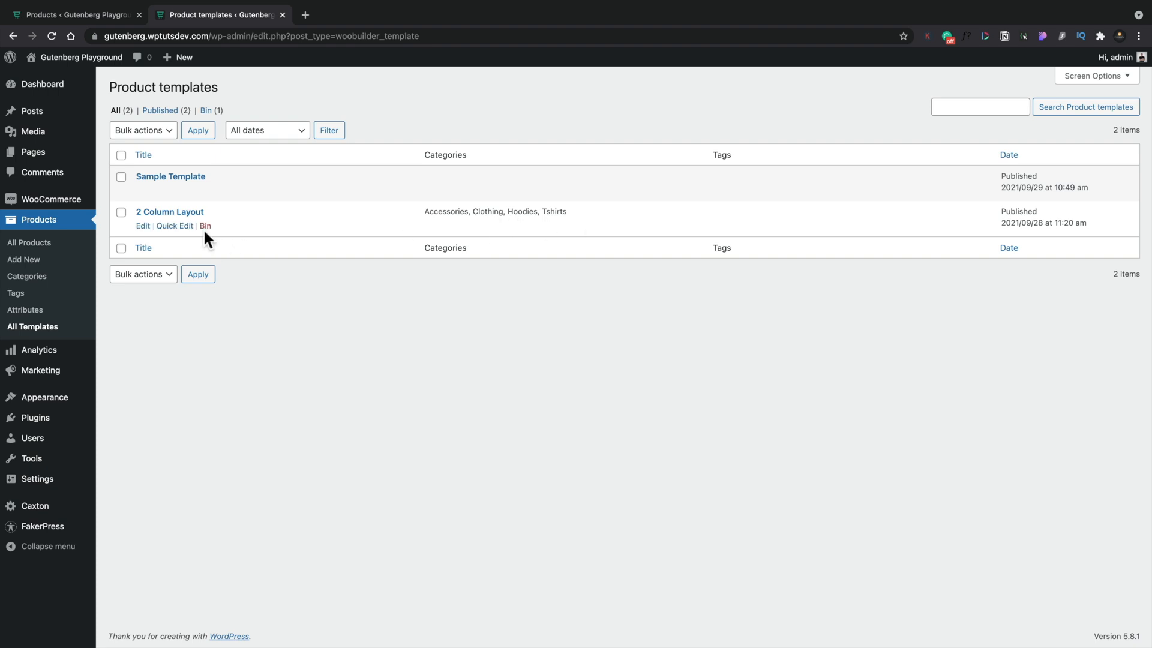
pyautogui.click(205, 226)
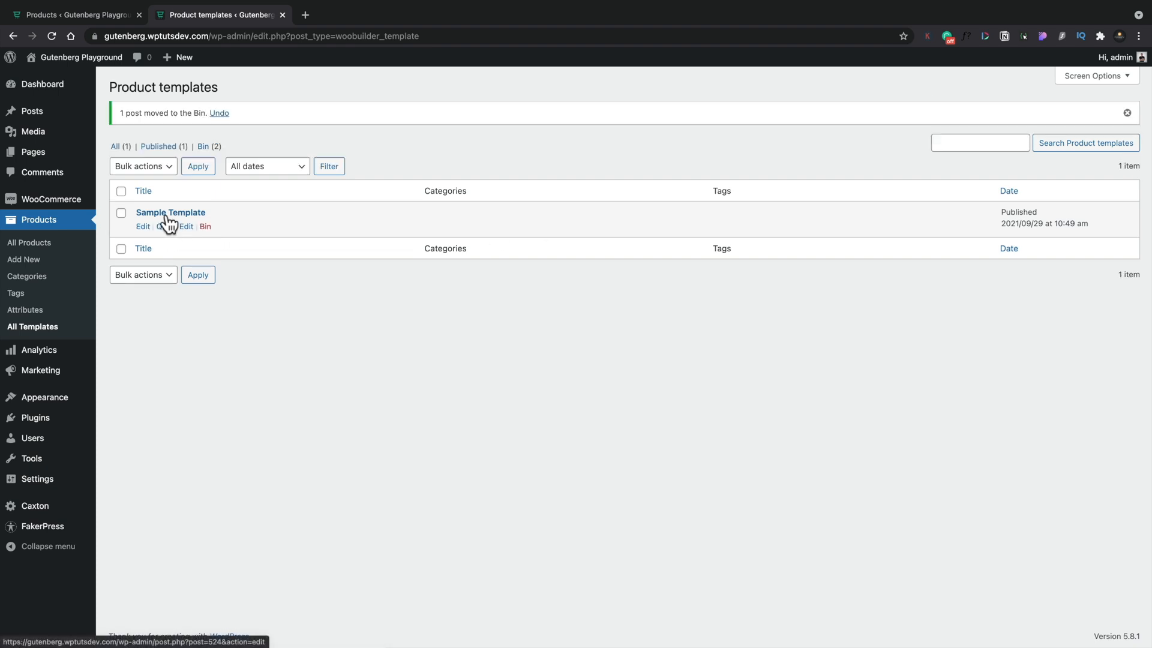
pyautogui.click(142, 226)
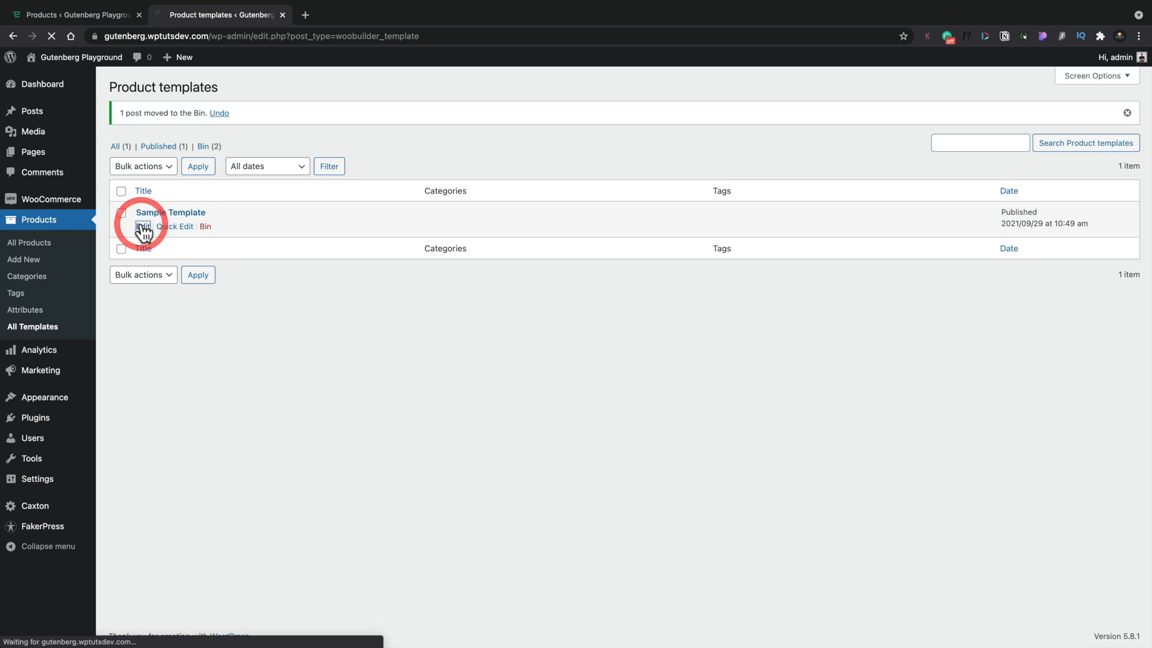
# Tick Clothing (with Accessories, Hoodies, Tshirts) and Hats, then update Sample Template.
pyautogui.click(141, 226)
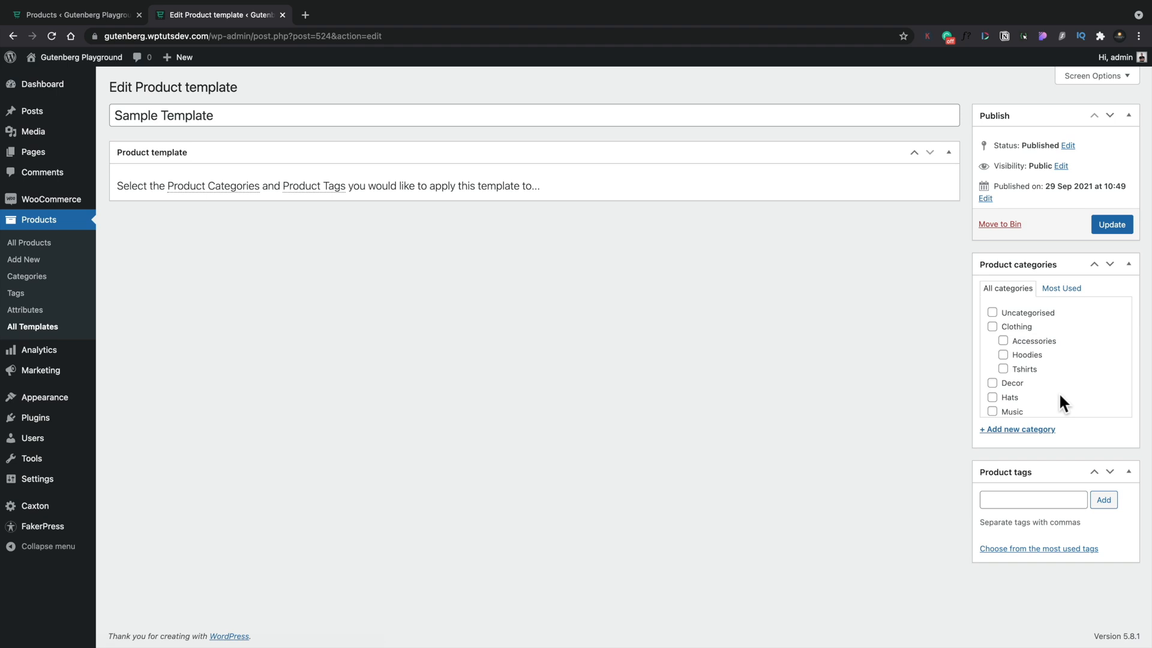
pyautogui.scroll(-3)
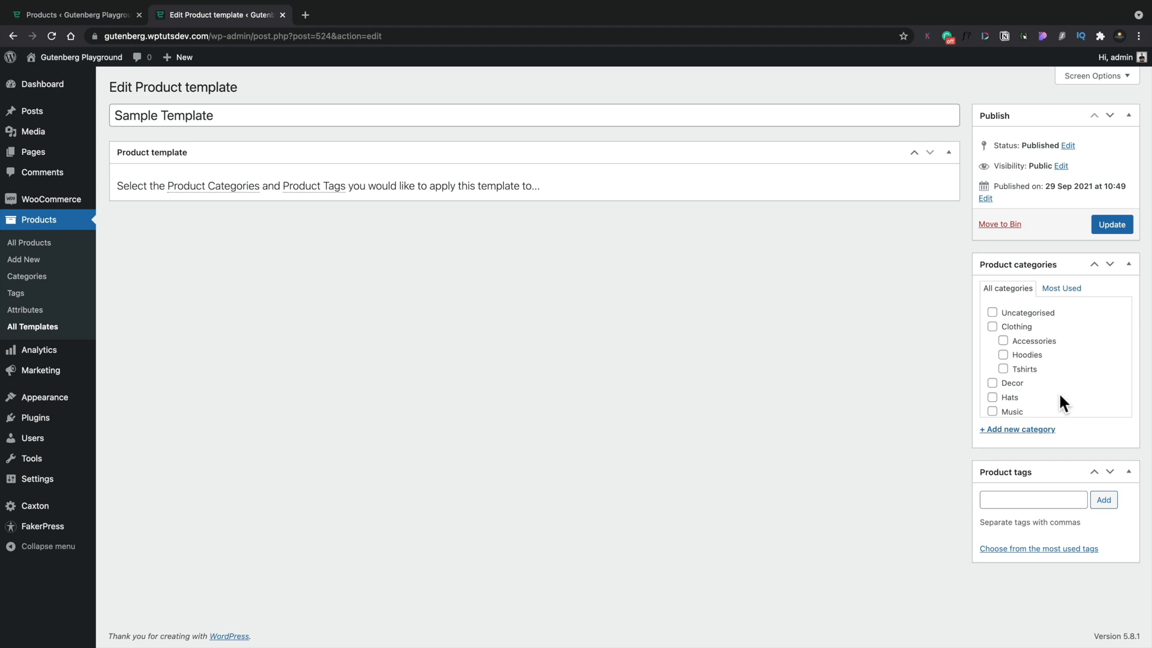
pyautogui.click(992, 326)
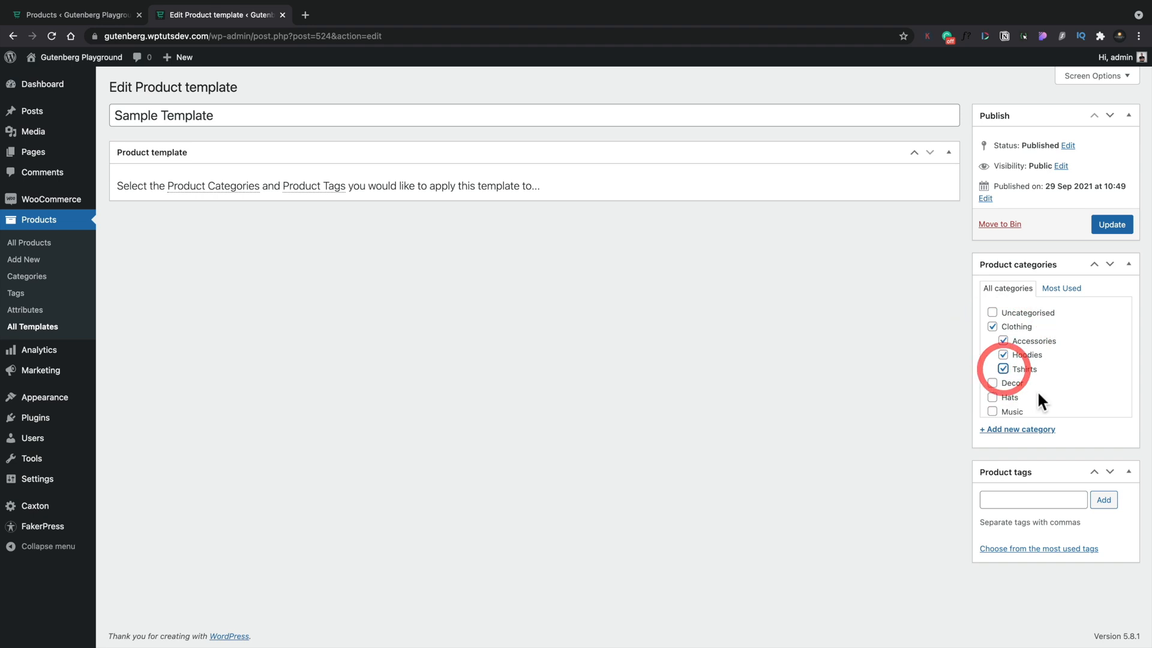
pyautogui.click(992, 397)
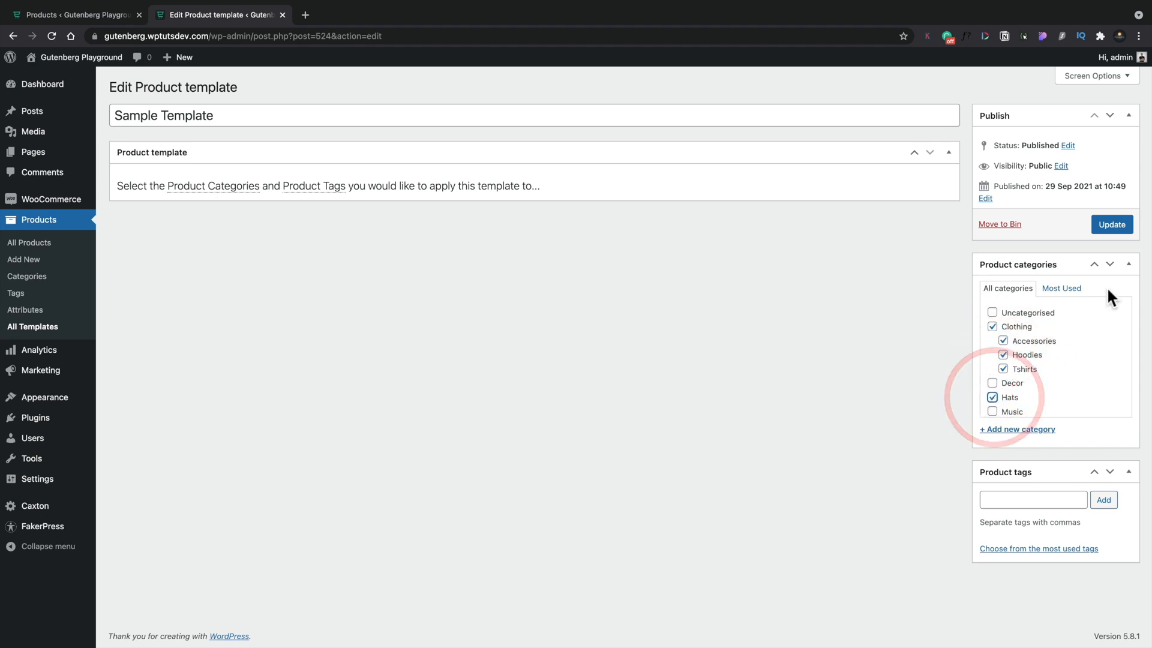
pyautogui.click(1110, 224)
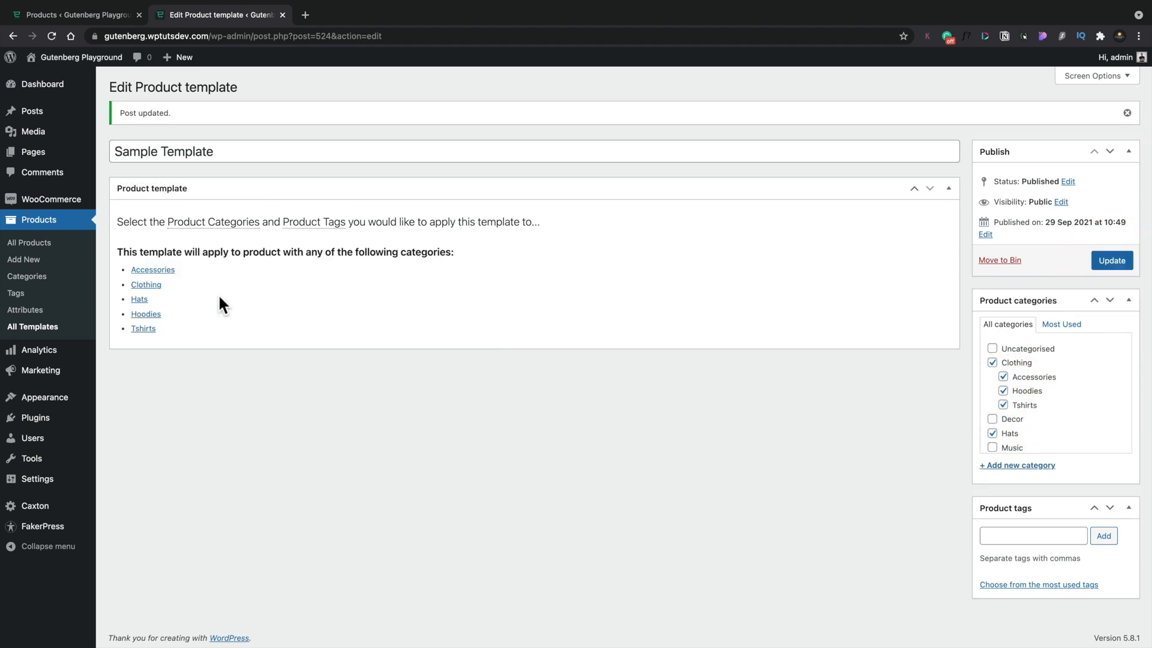
pyautogui.moveTo(204, 281)
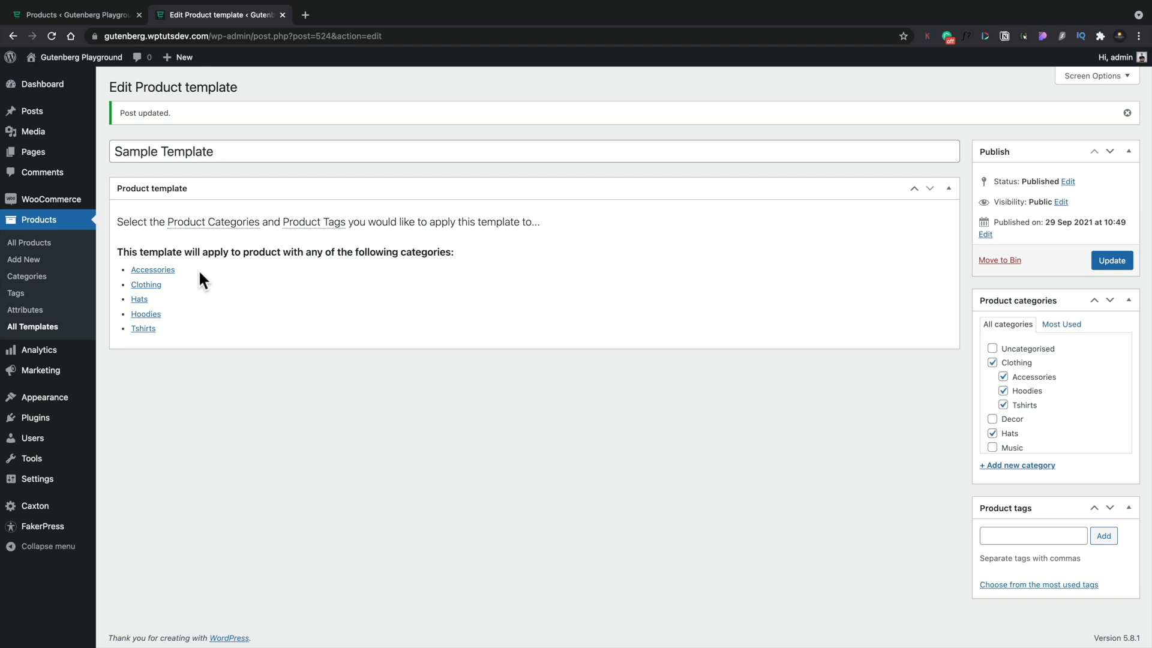
pyautogui.moveTo(26, 276)
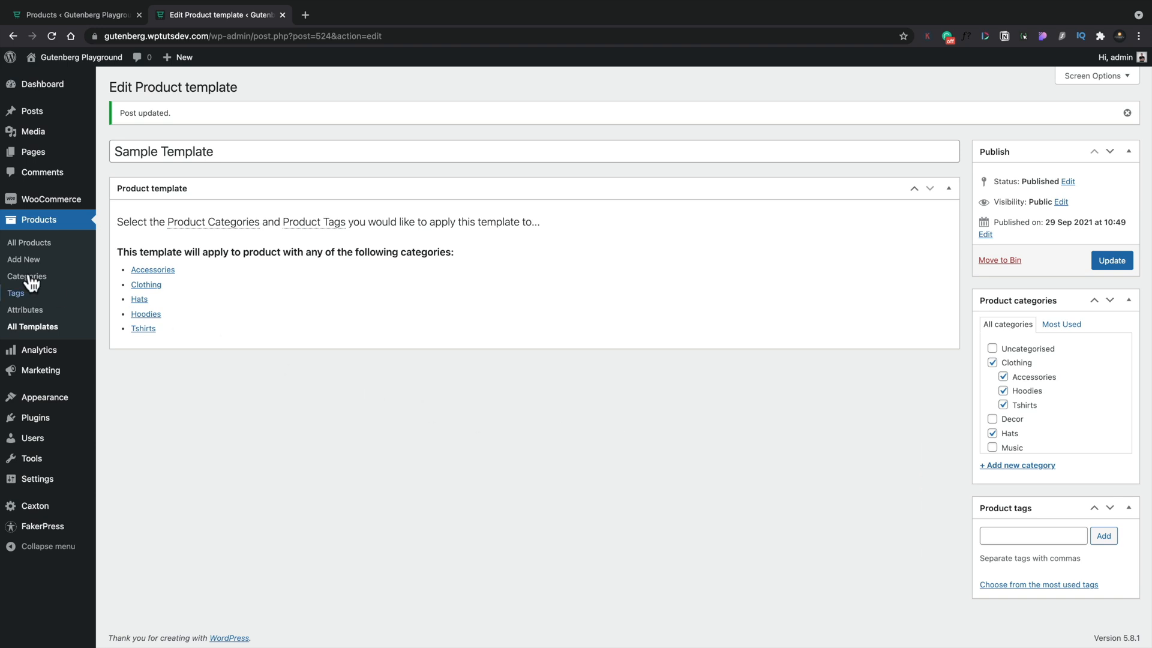
# View the live Logo Collection product page and scroll through its grouped items and tabs.
pyautogui.click(29, 243)
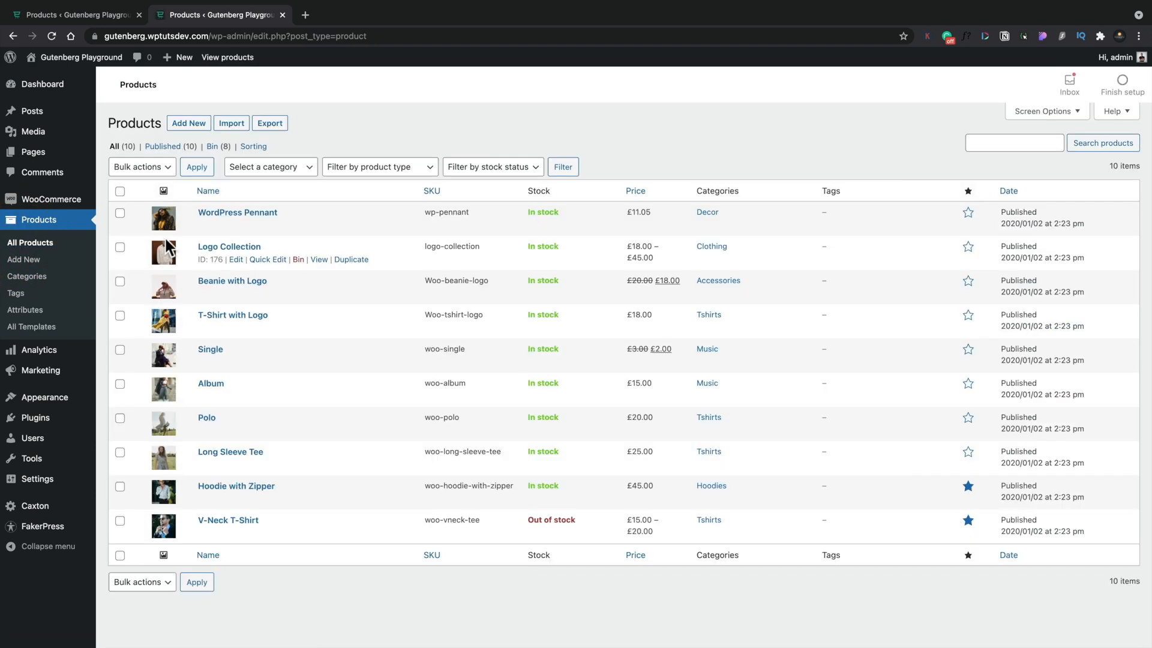
pyautogui.moveTo(655, 262)
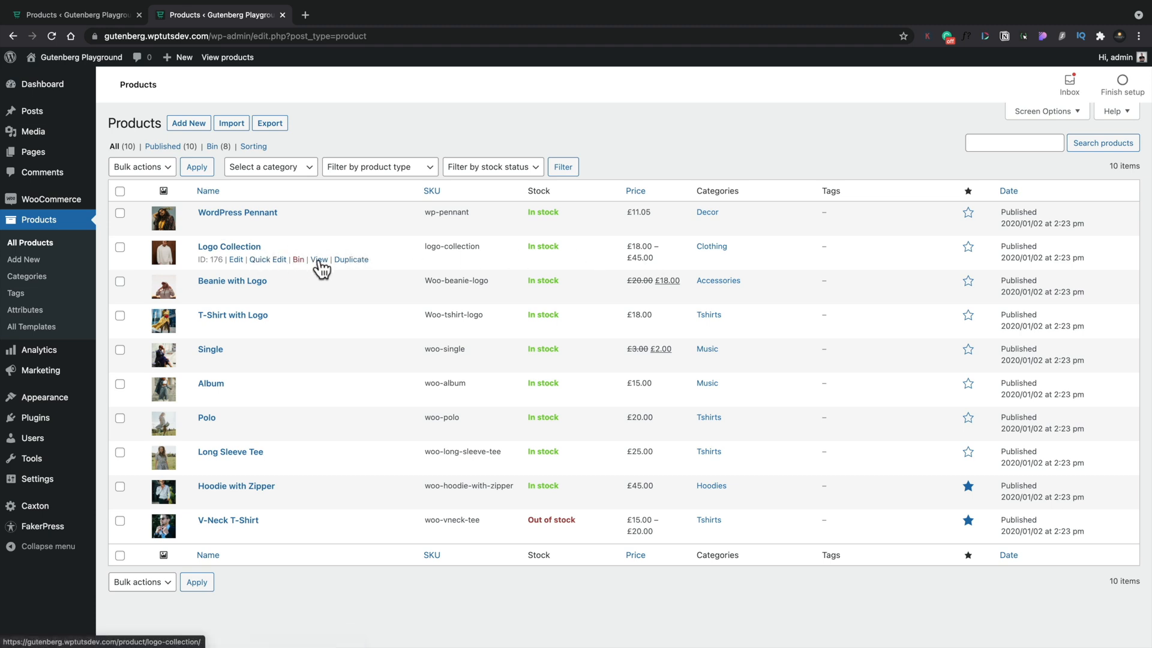
pyautogui.click(318, 259)
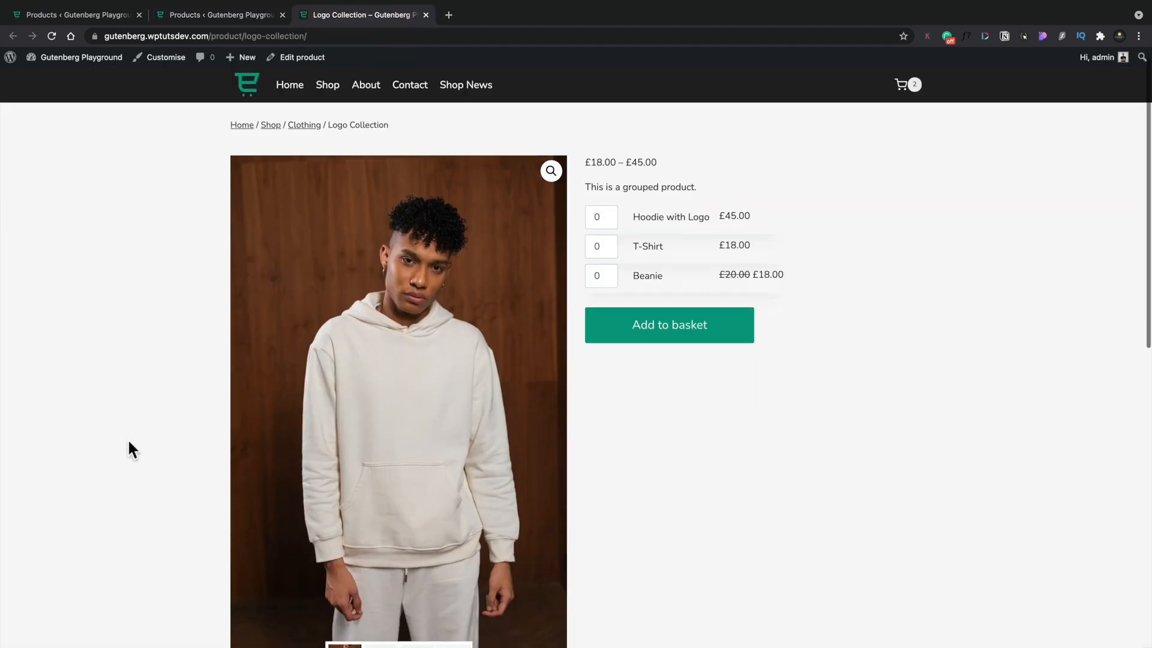
pyautogui.scroll(-3)
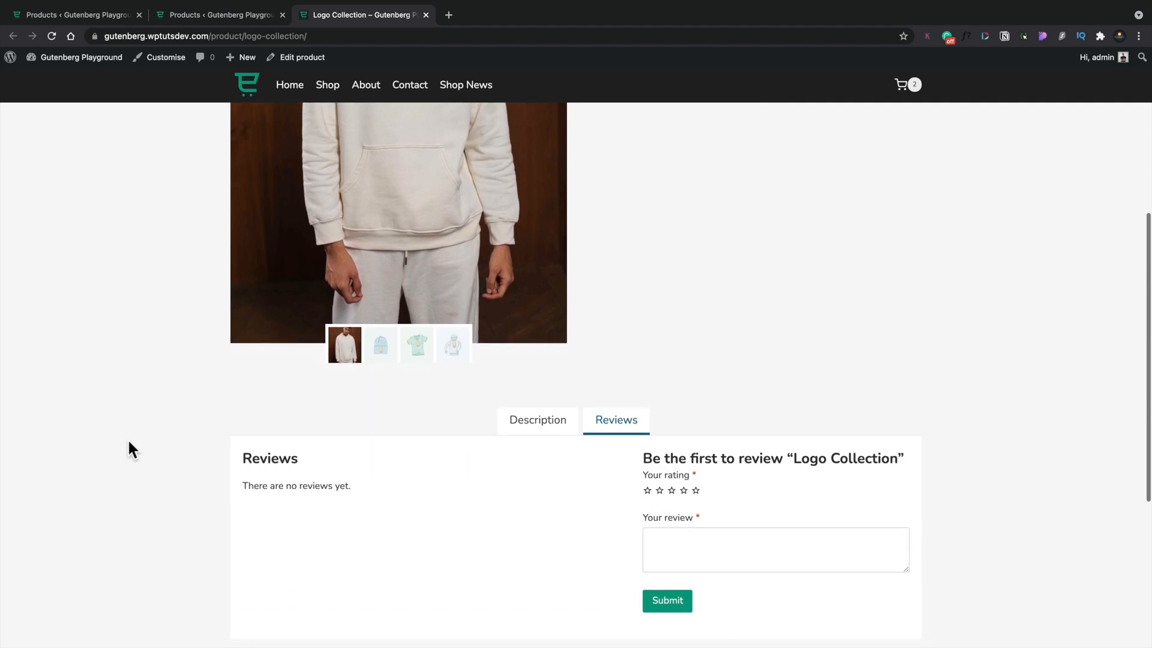
pyautogui.click(537, 404)
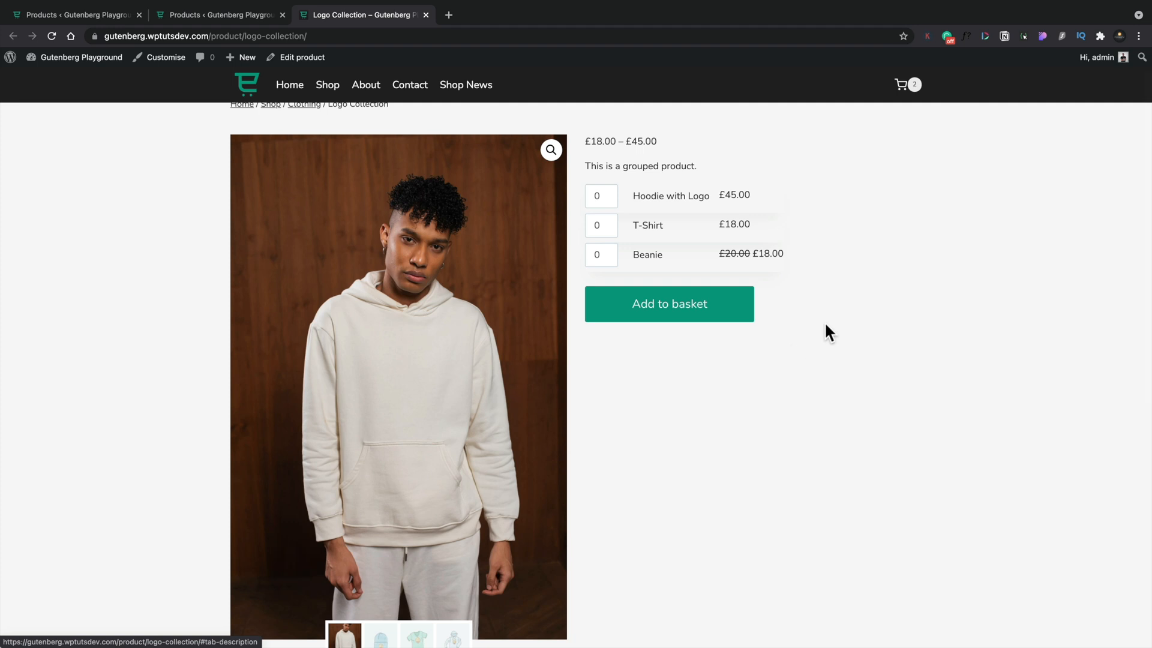
pyautogui.scroll(-3)
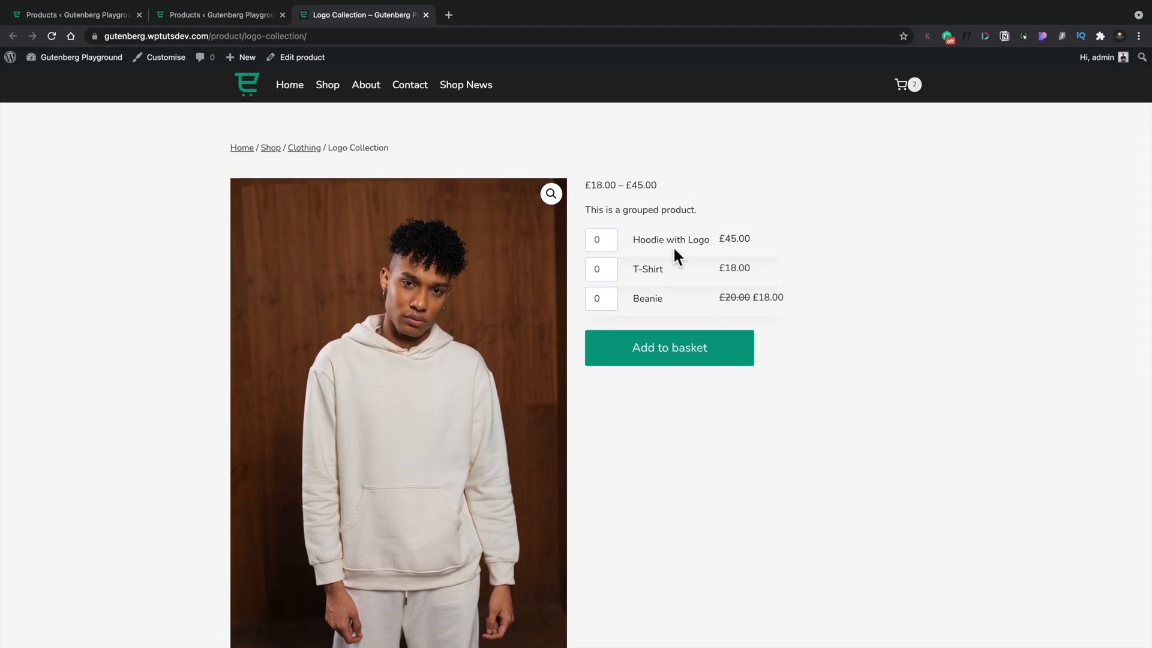
pyautogui.moveTo(673, 294)
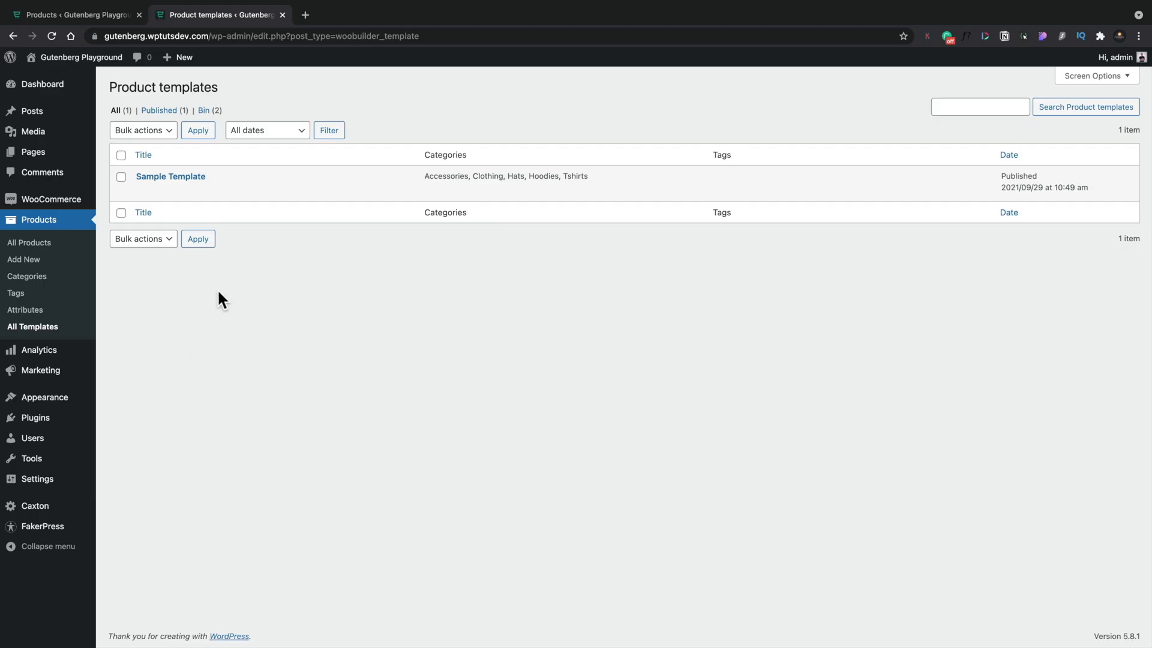
# Open Sample Template to check its assigned categories.
pyautogui.click(169, 176)
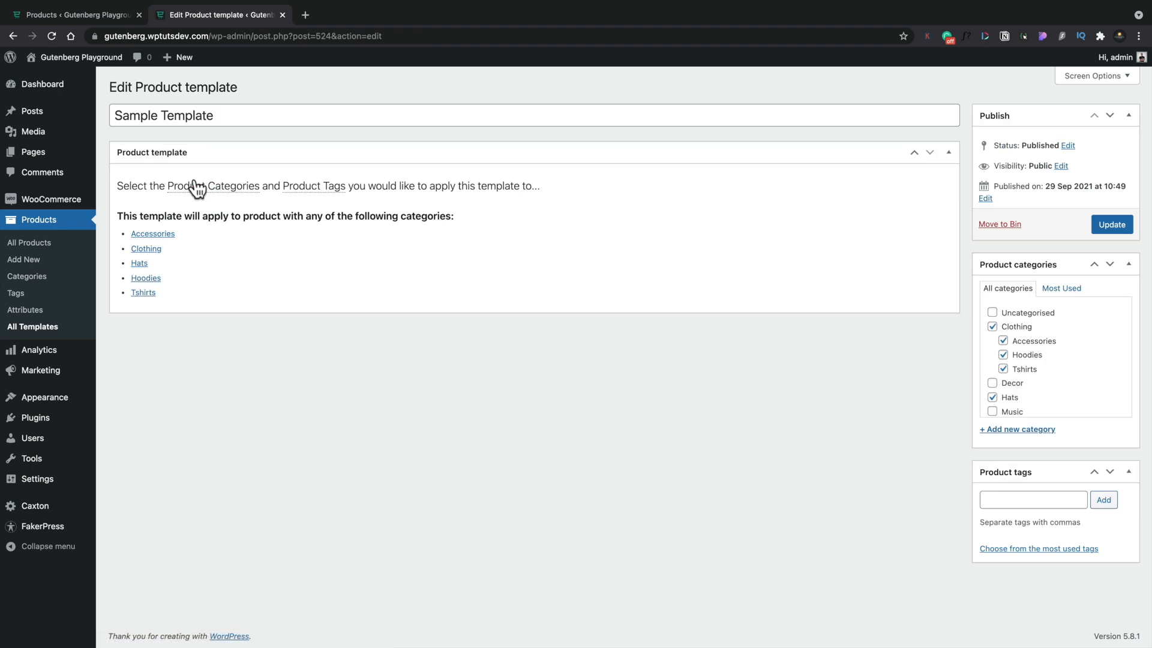
pyautogui.moveTo(586, 382)
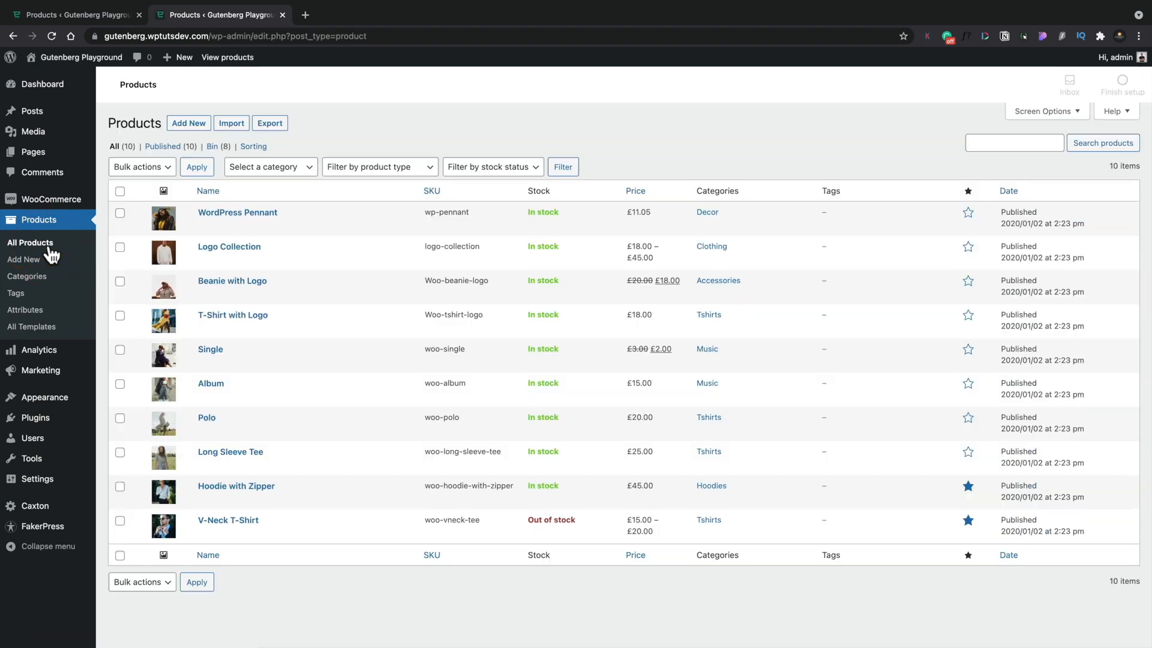
# Open Logo Collection, enable WooBuilder Blocks and start from Sample Template.
pyautogui.click(228, 246)
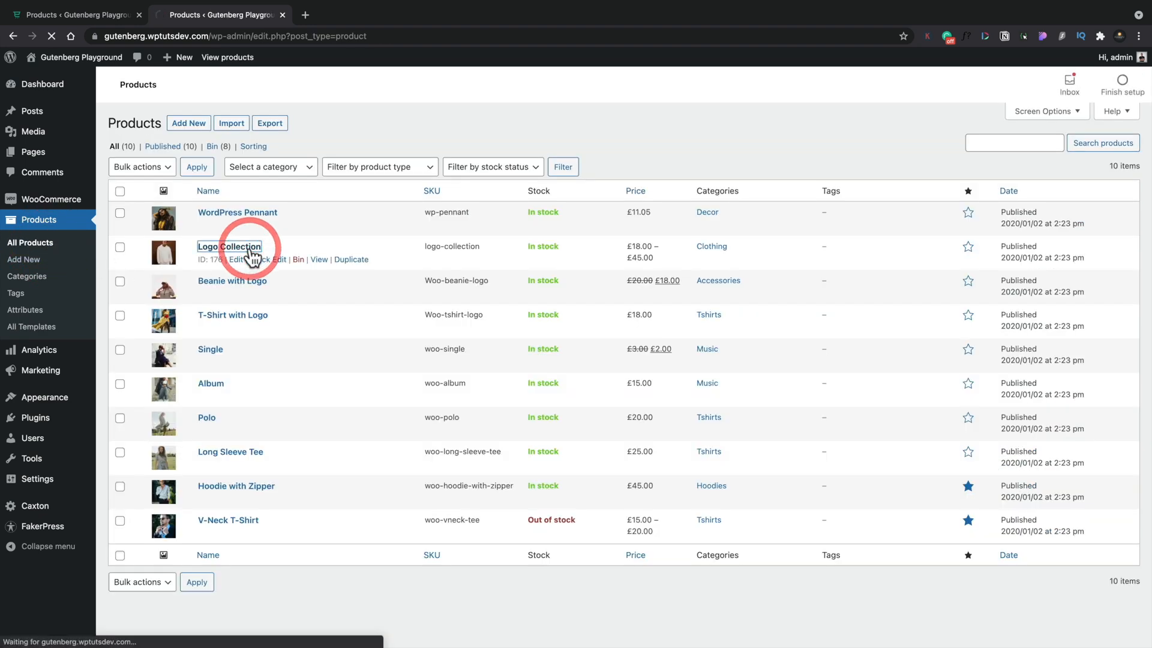
pyautogui.click(236, 246)
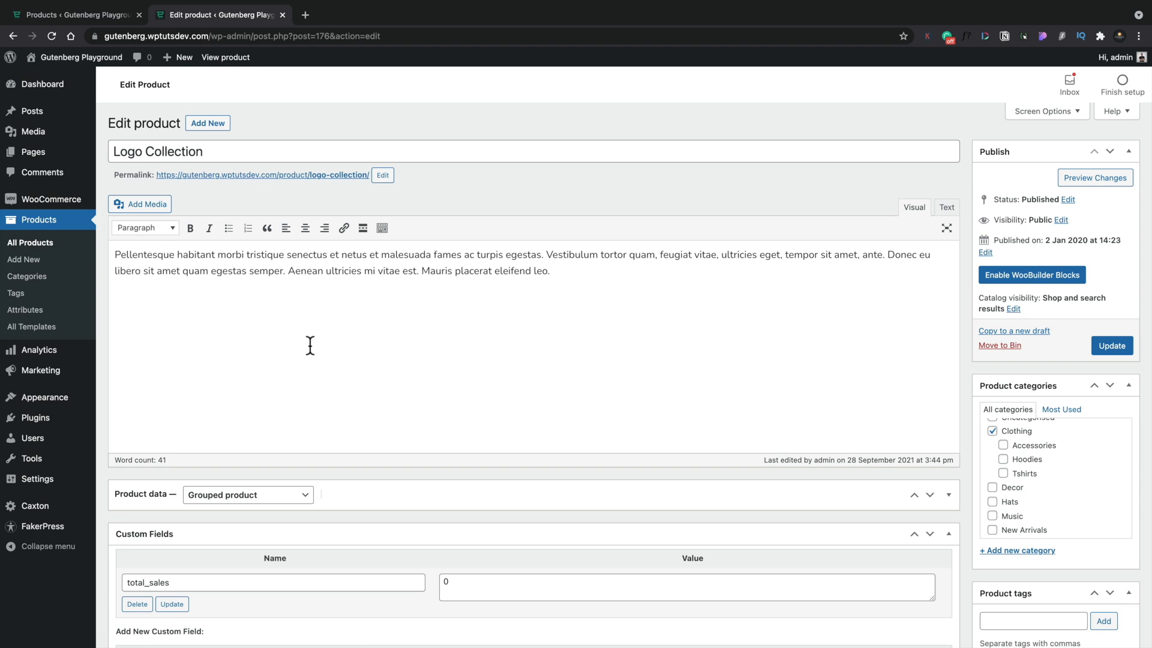
pyautogui.click(1031, 275)
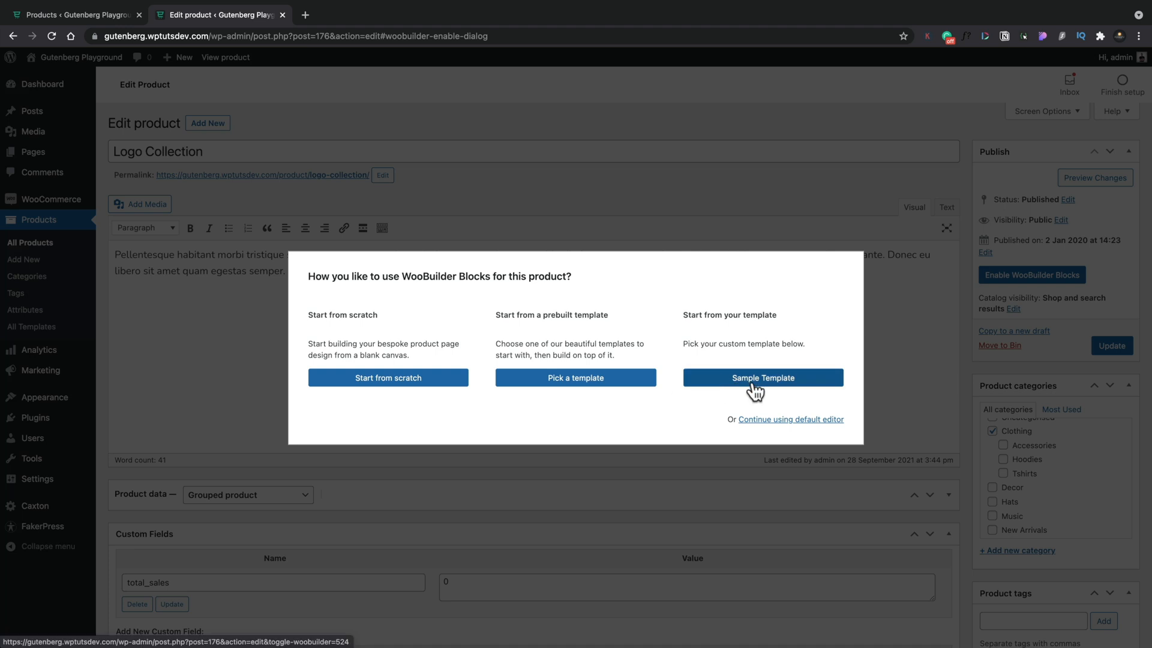
pyautogui.click(762, 377)
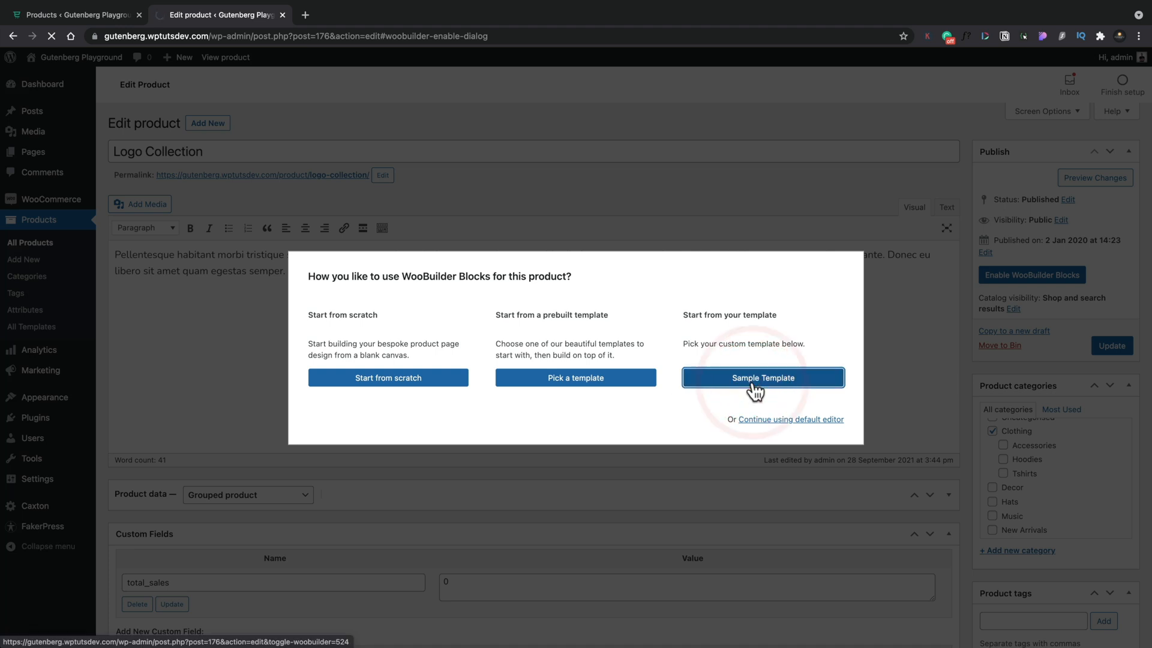
pyautogui.click(762, 377)
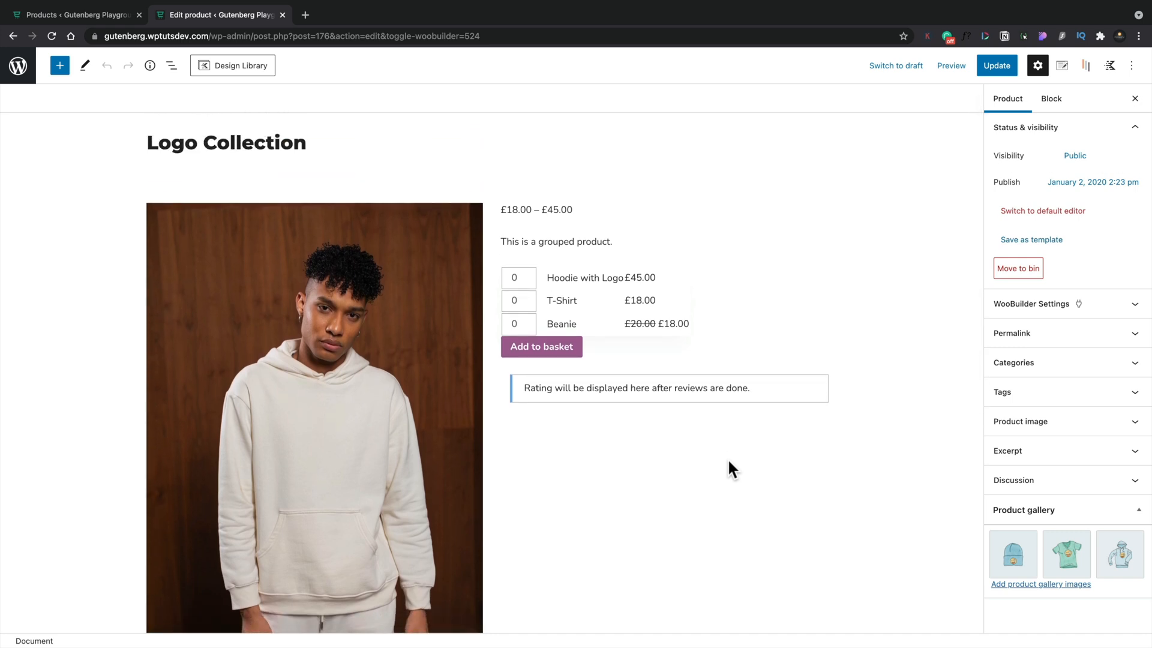
pyautogui.moveTo(694, 415)
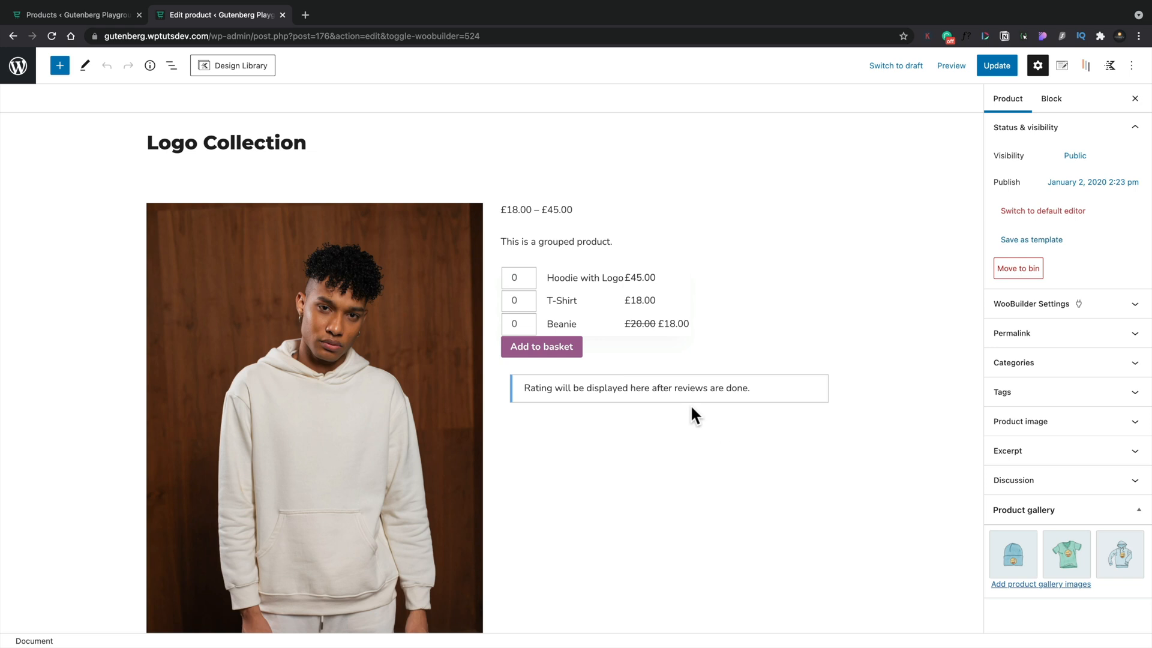
pyautogui.moveTo(677, 388)
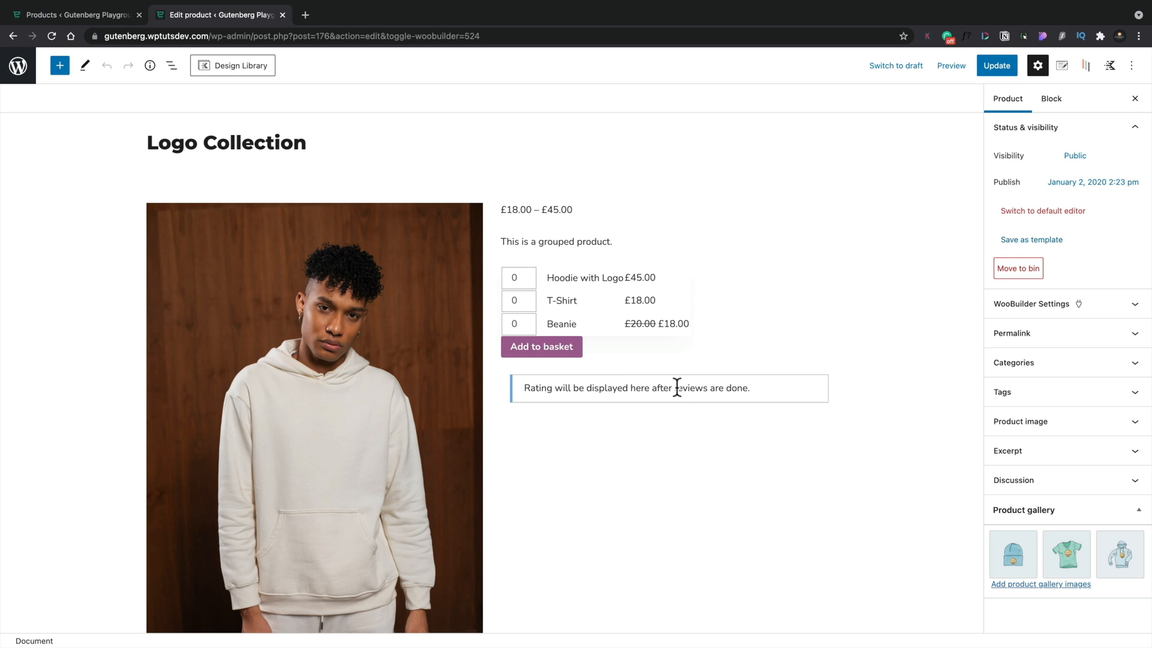
# Style the Logo Collection price range green, right-aligned, Georgia, size 54.
pyautogui.click(536, 210)
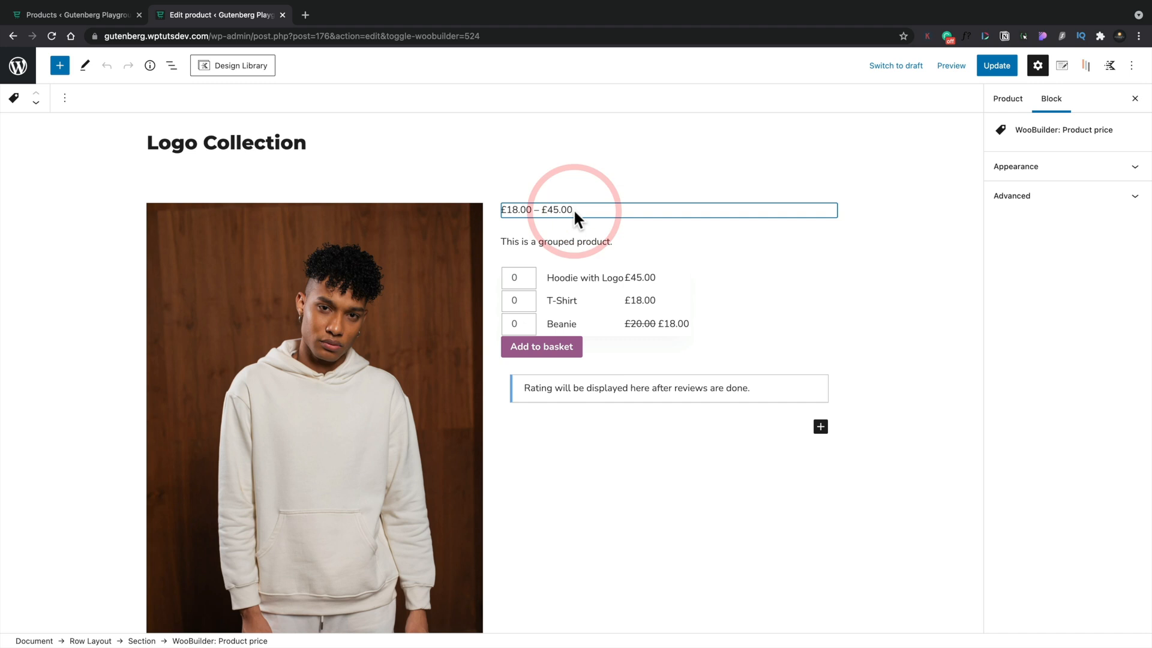
pyautogui.click(1016, 166)
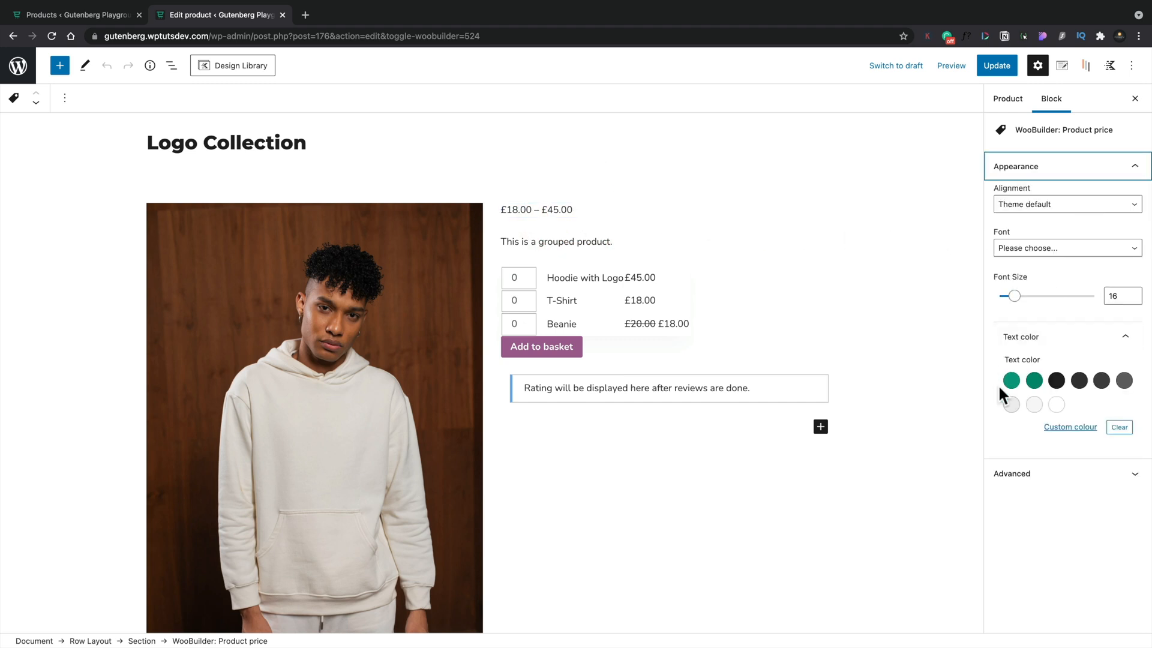
pyautogui.click(1009, 380)
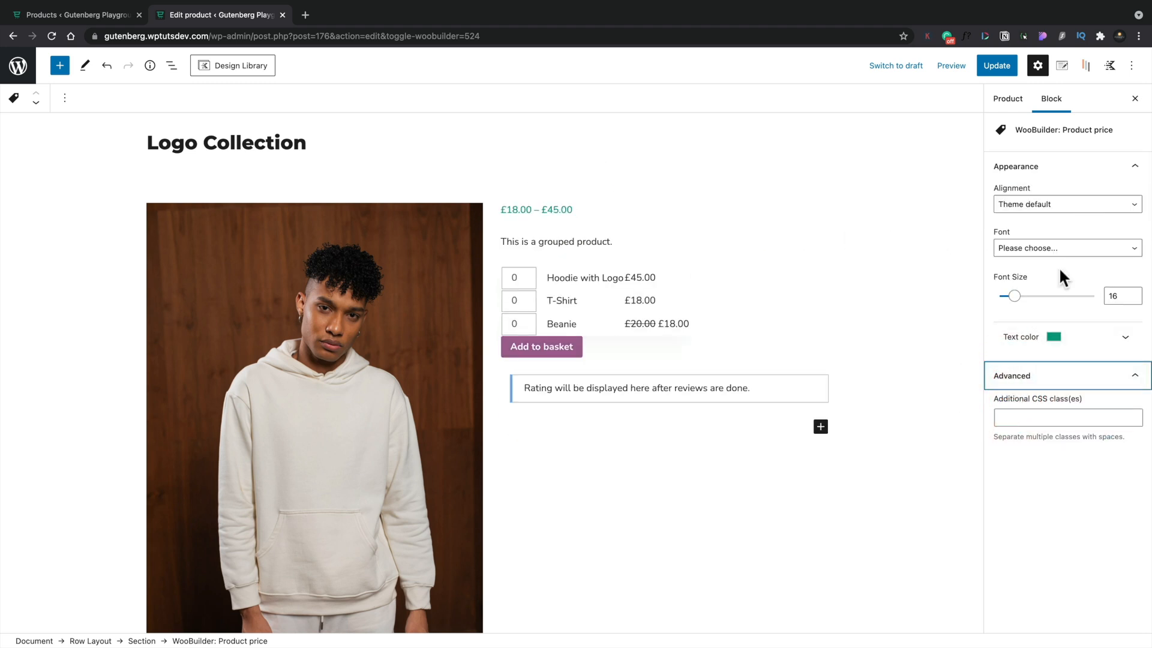
pyautogui.click(1066, 204)
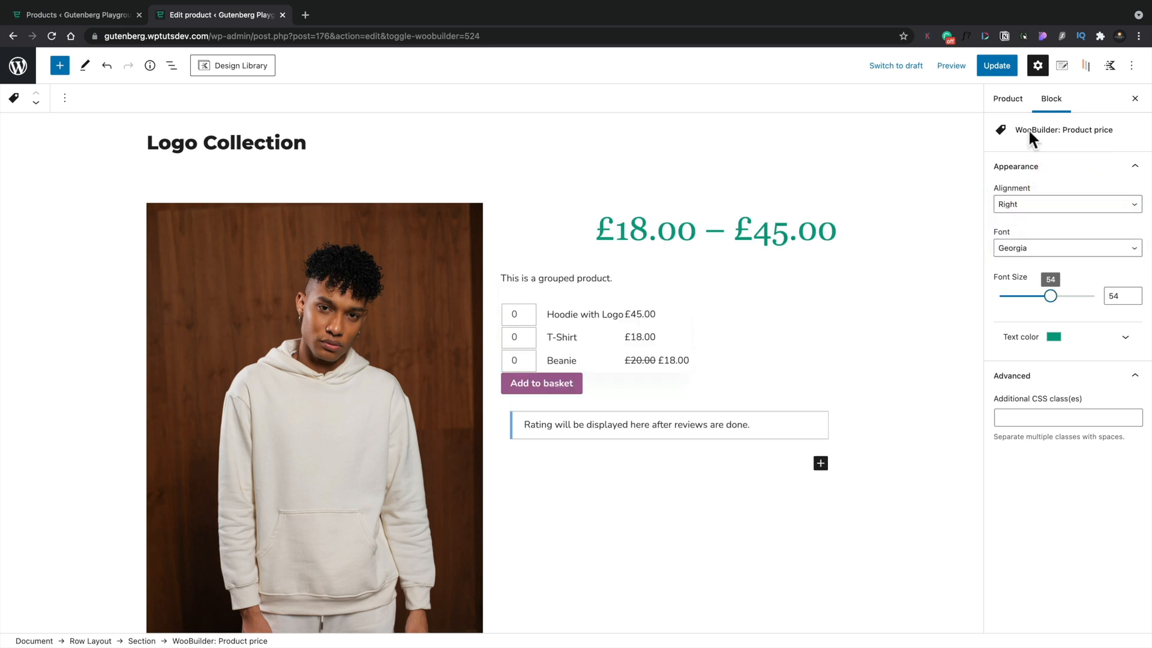
pyautogui.click(74, 15)
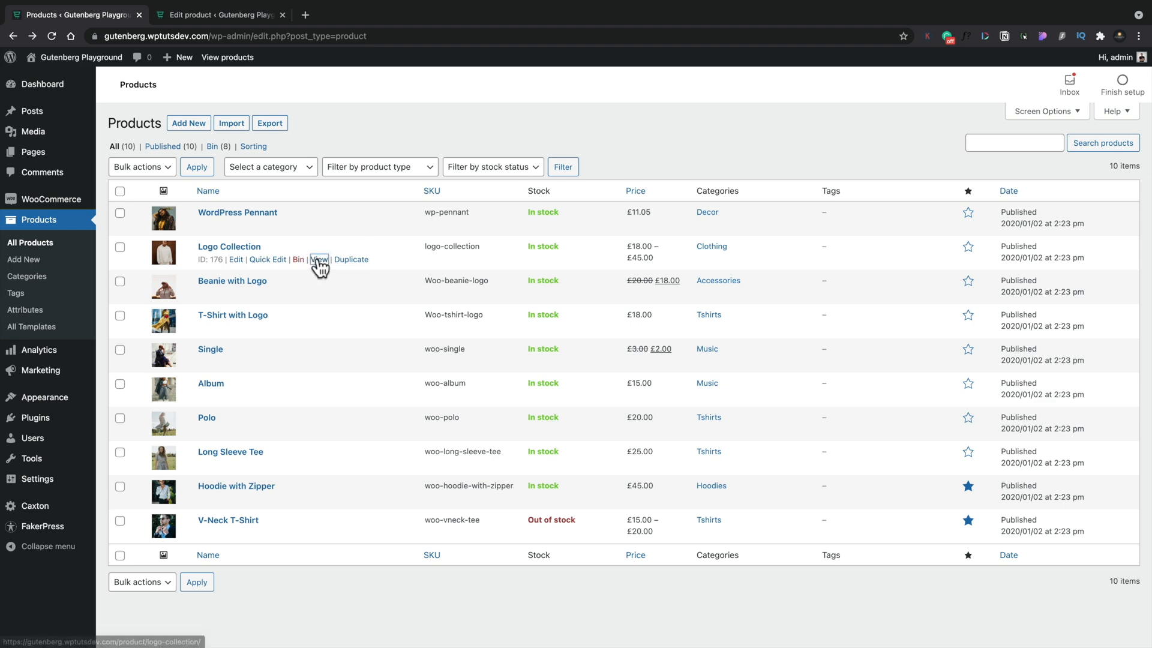
# View the live Logo Collection page to check the green price, then go back.
pyautogui.click(318, 259)
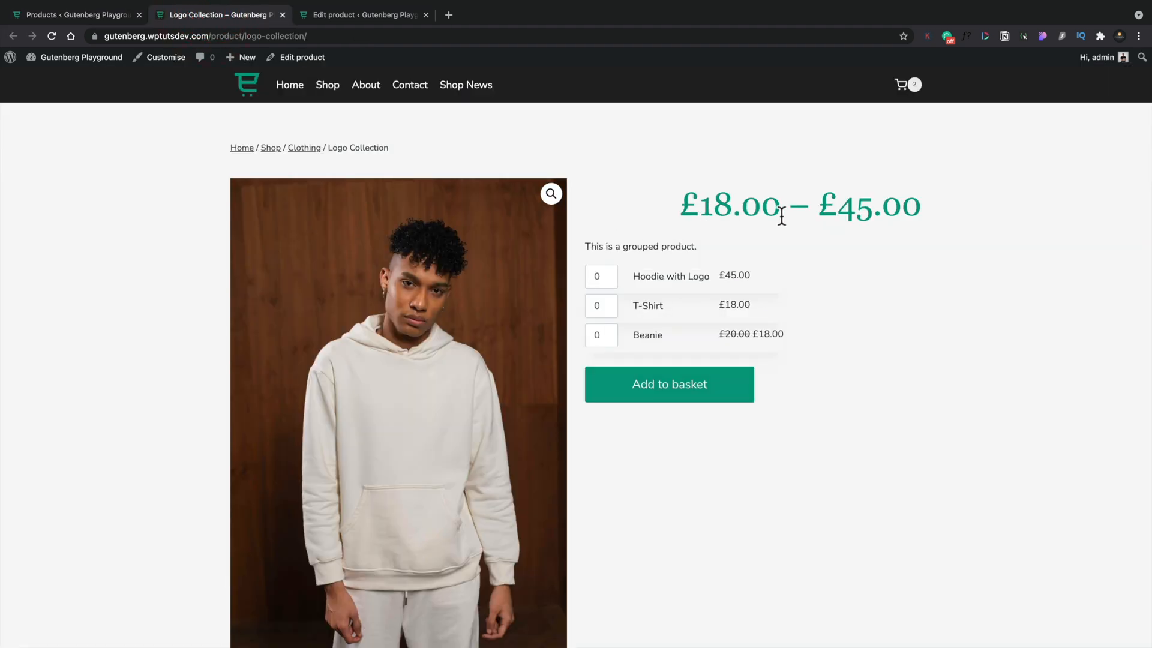
pyautogui.moveTo(511, 95)
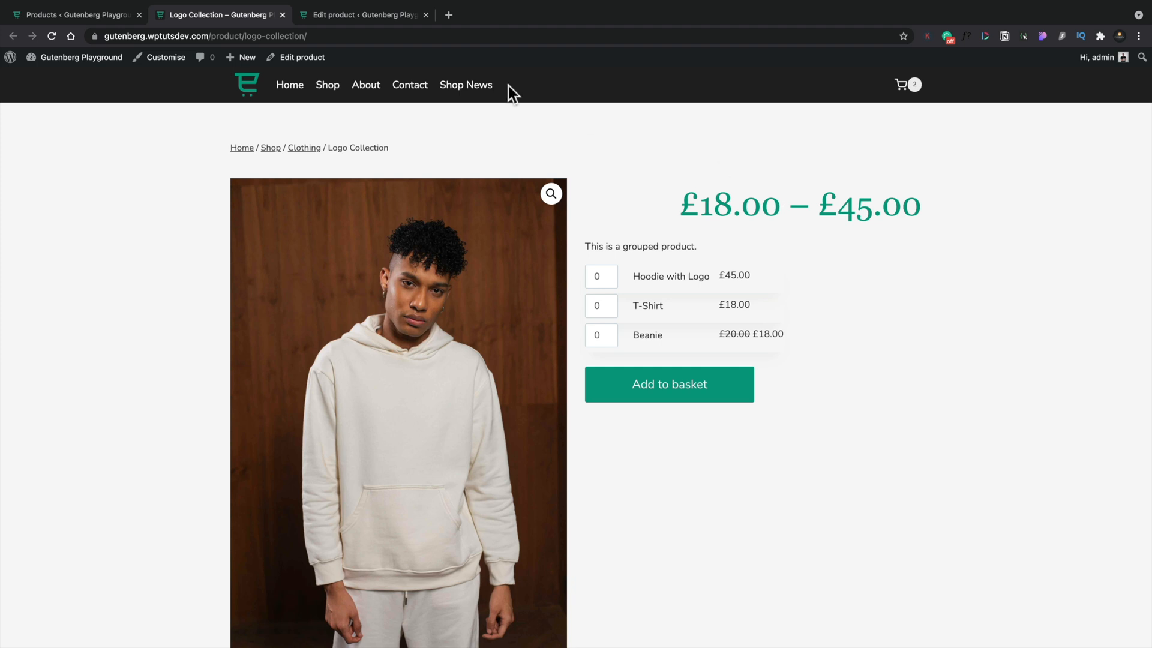
pyautogui.click(75, 14)
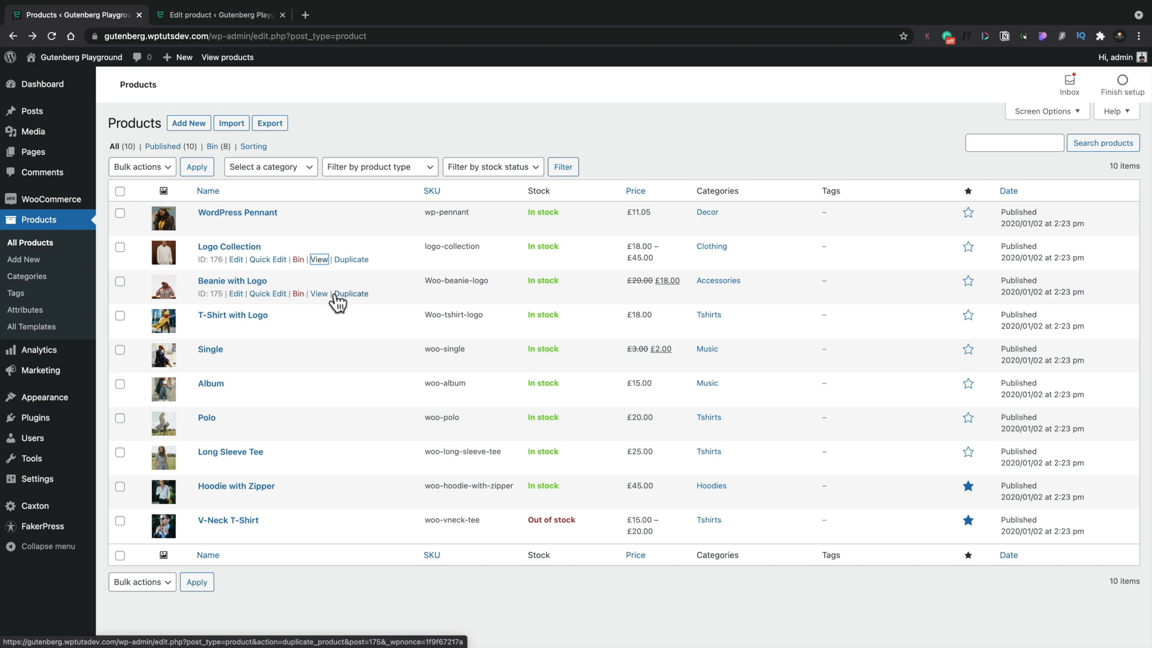
pyautogui.click(319, 293)
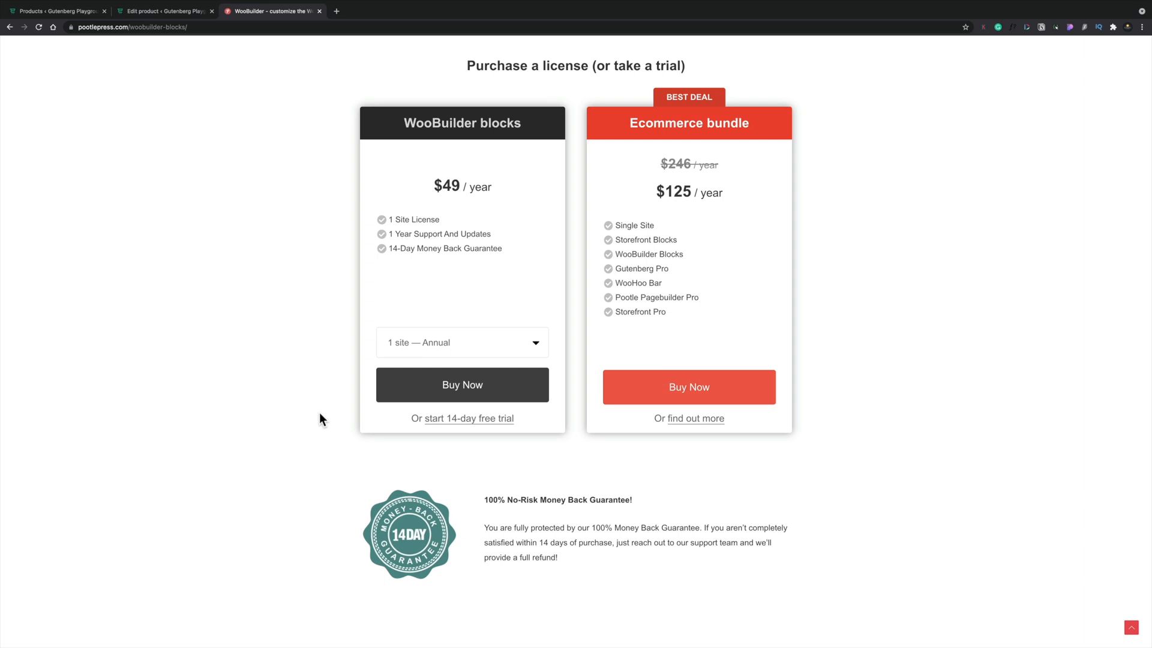
pyautogui.moveTo(688, 386)
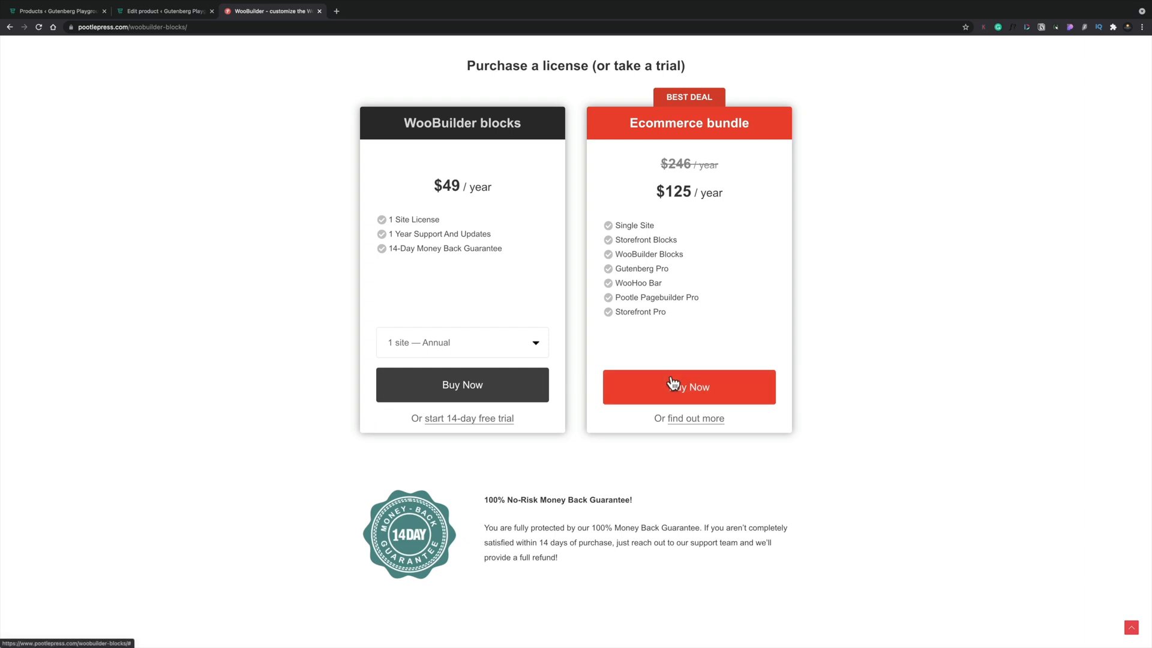
pyautogui.moveTo(673, 381)
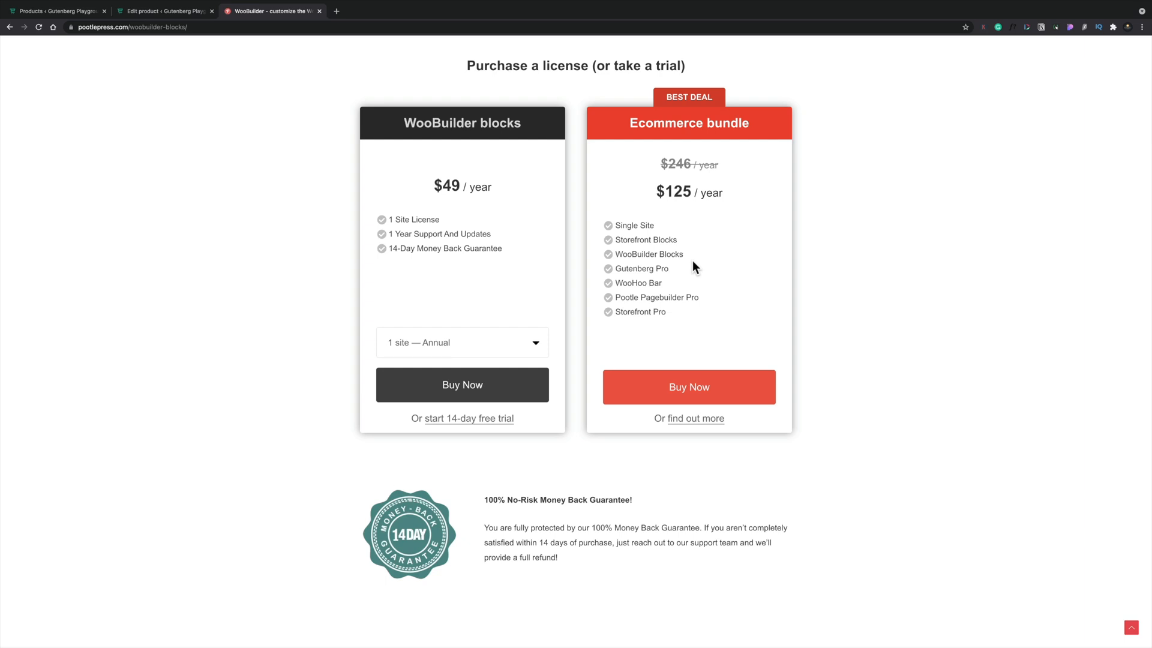
pyautogui.moveTo(442, 270)
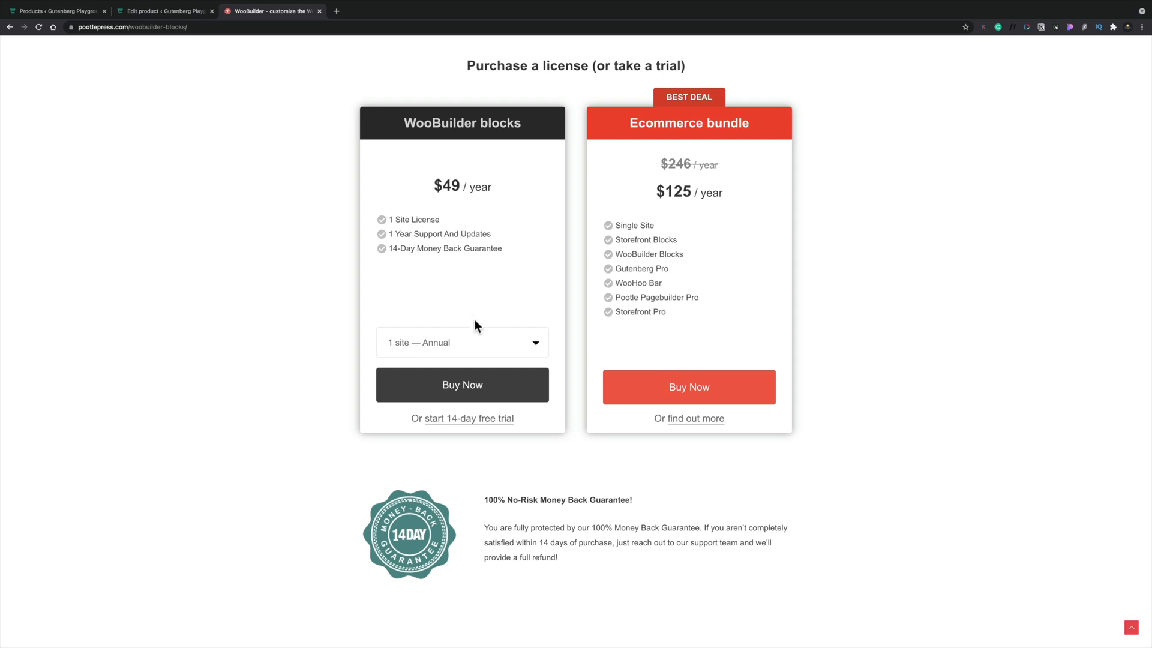
# Compare WooBuilder blocks prices for 5, 25 and unlimited sites annual licences.
pyautogui.click(462, 343)
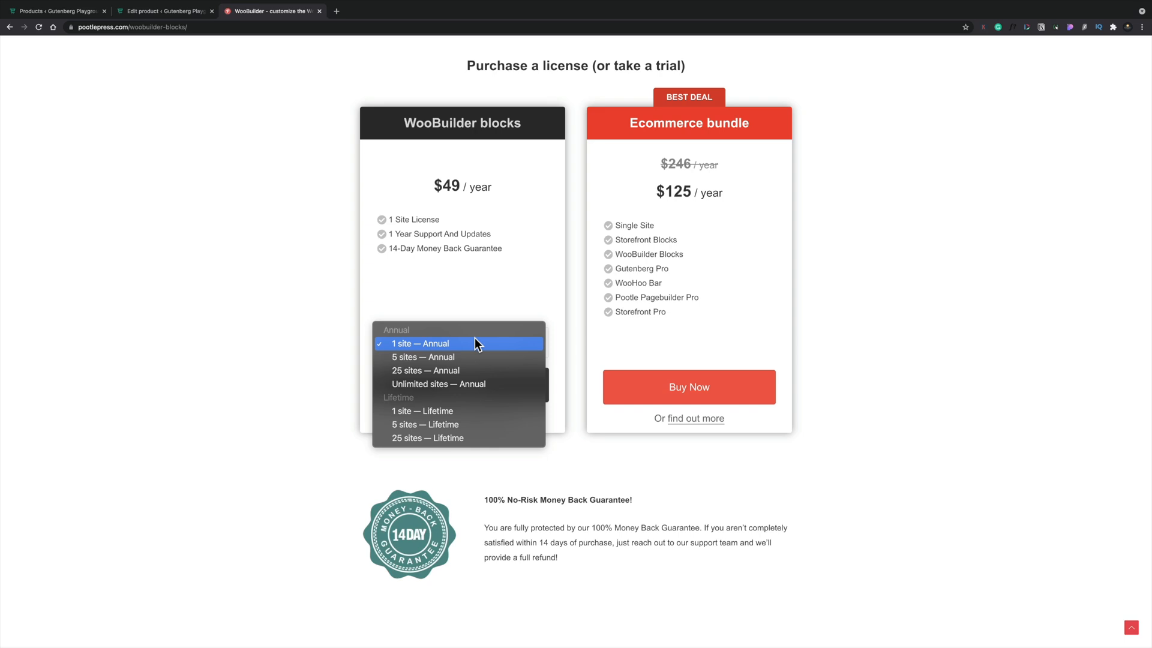
pyautogui.moveTo(472, 348)
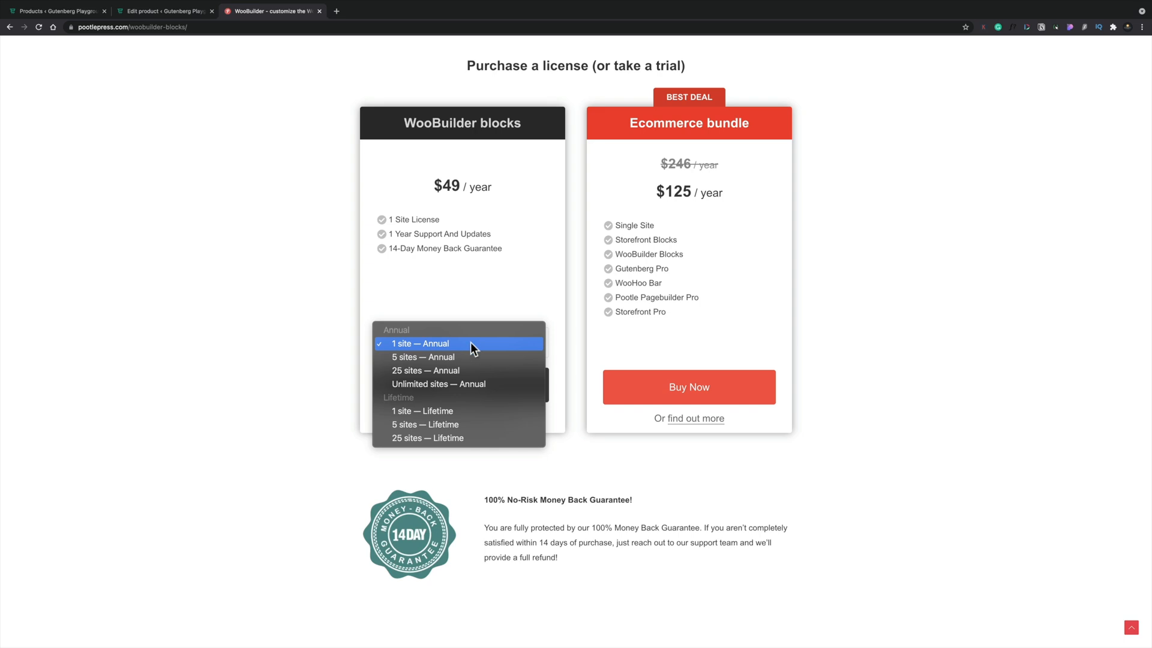
pyautogui.click(422, 356)
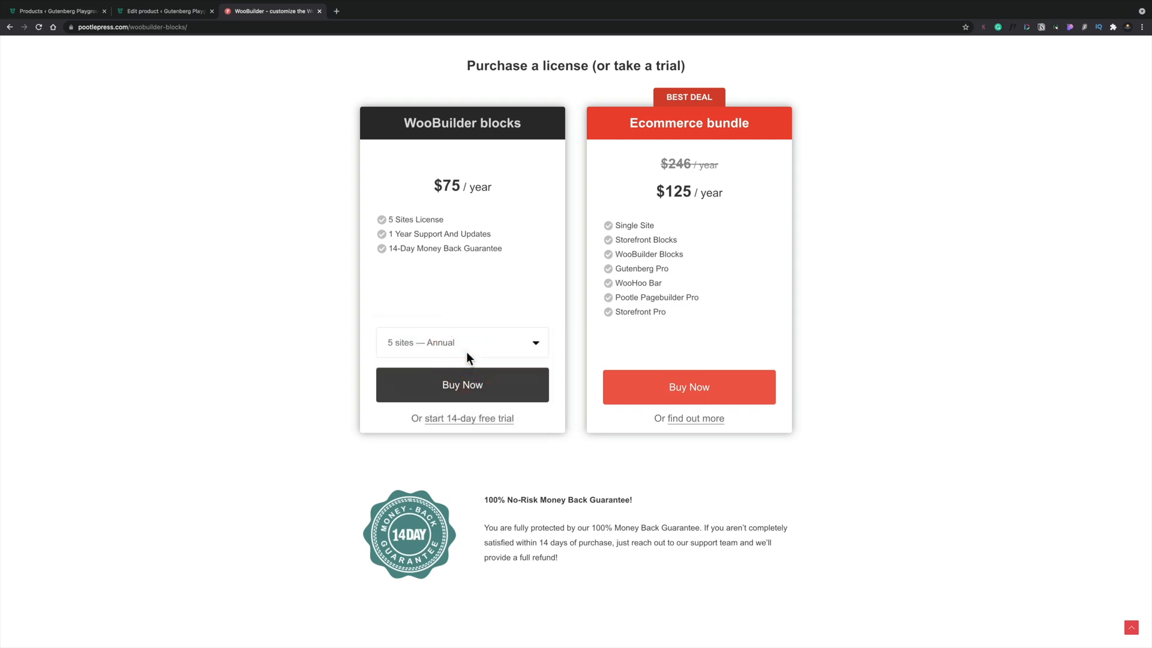
pyautogui.click(462, 342)
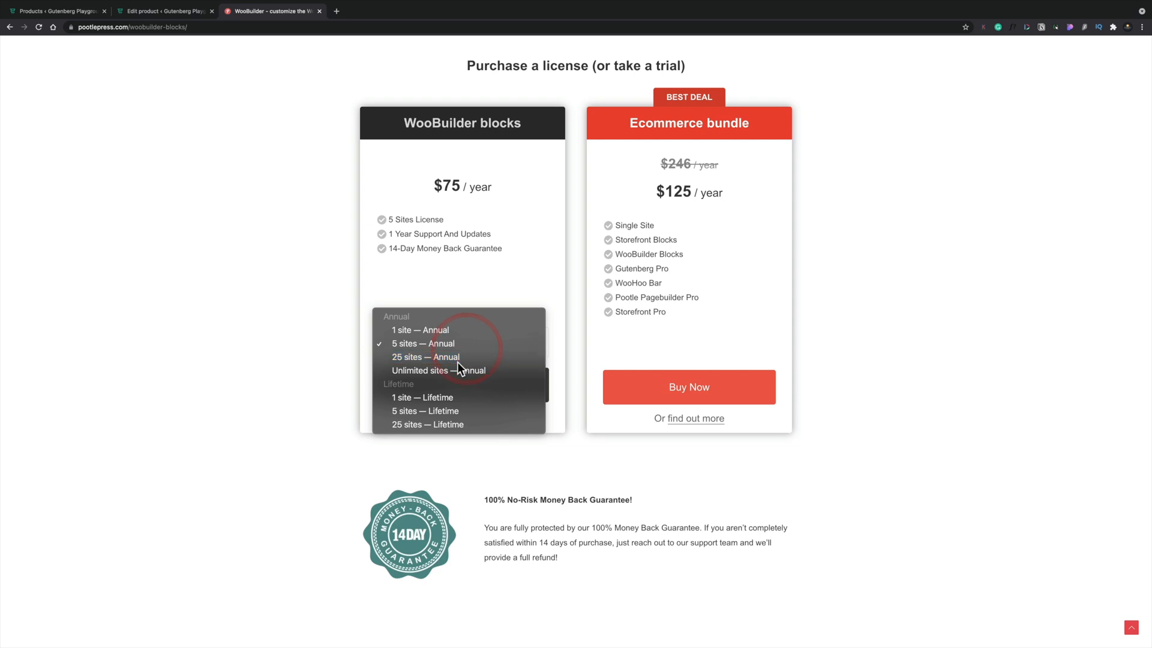
pyautogui.click(426, 357)
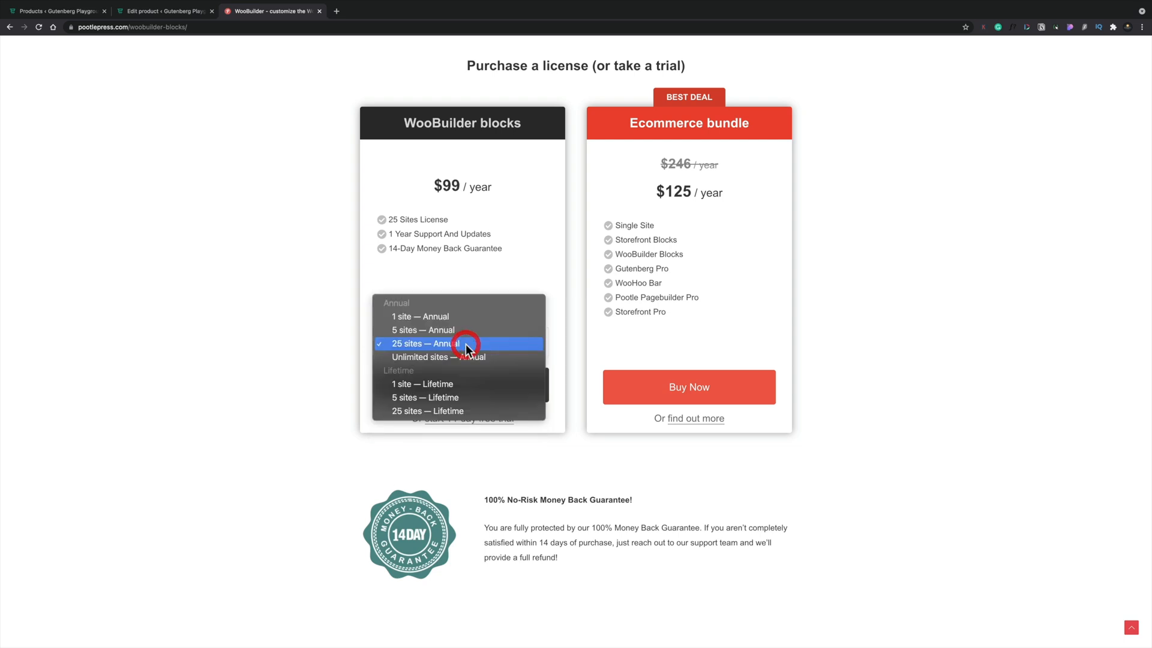
pyautogui.click(439, 357)
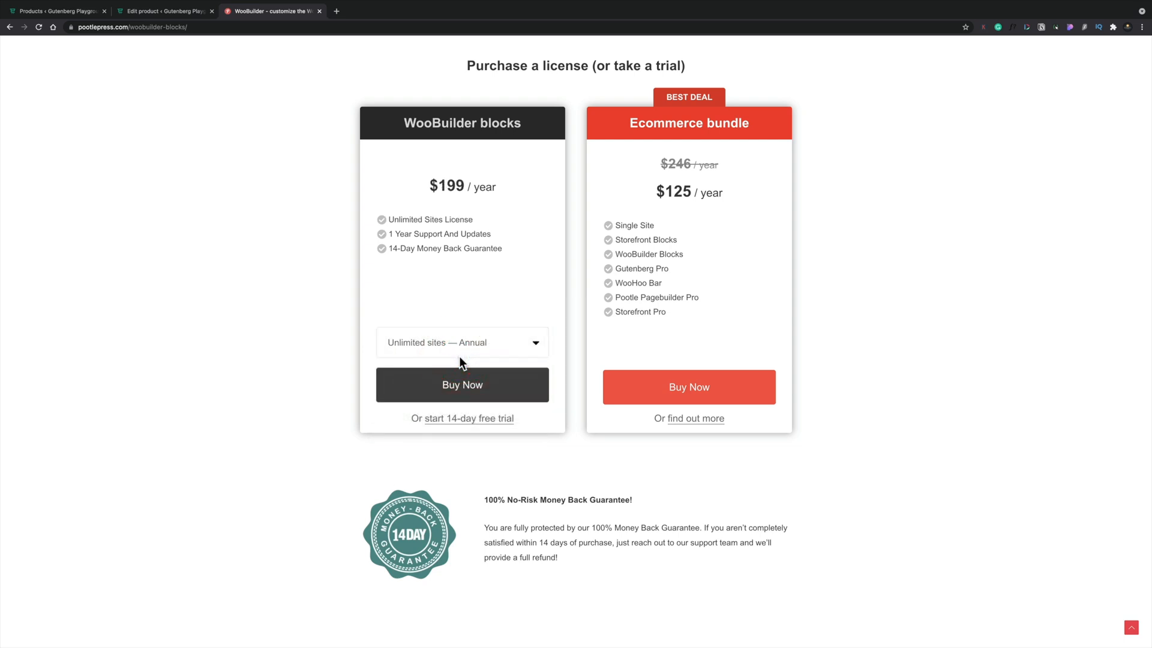
# Check 1, 5 and 25 sites lifetime prices, ending at $595 once.
pyautogui.click(462, 343)
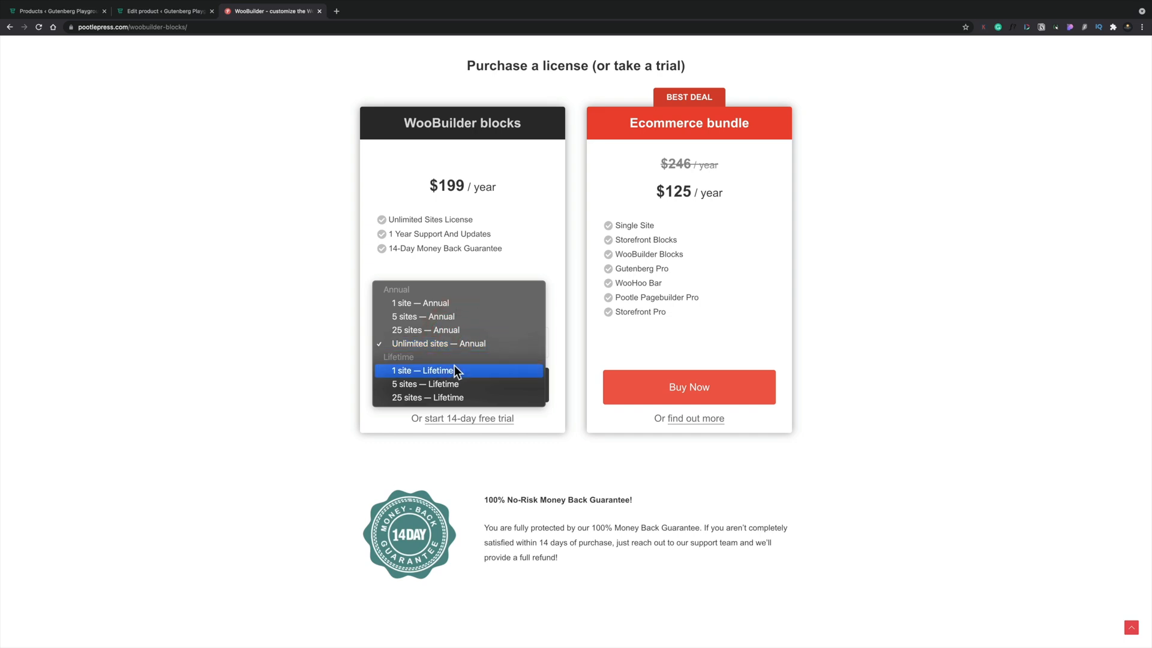
pyautogui.click(423, 369)
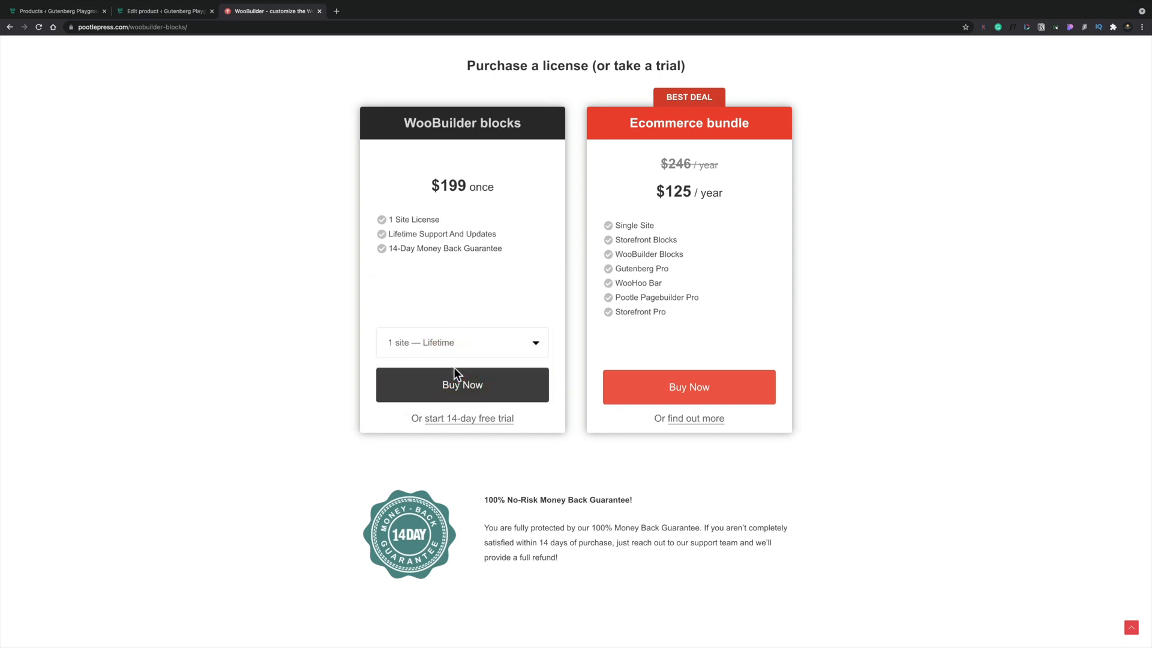
pyautogui.click(461, 343)
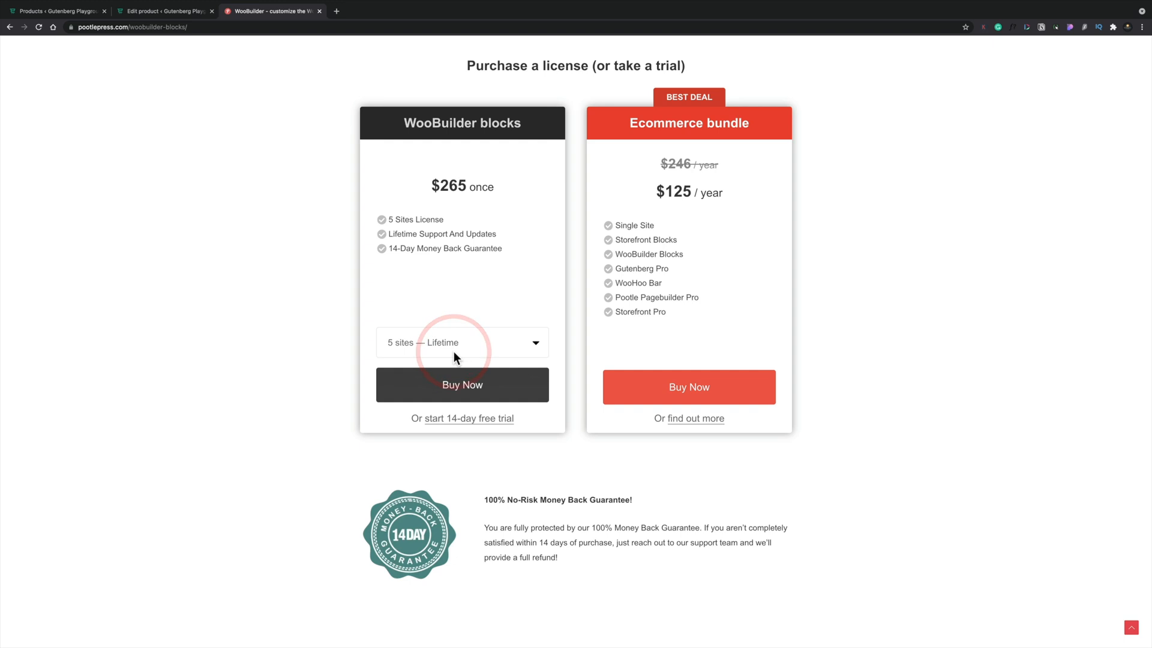
pyautogui.click(462, 343)
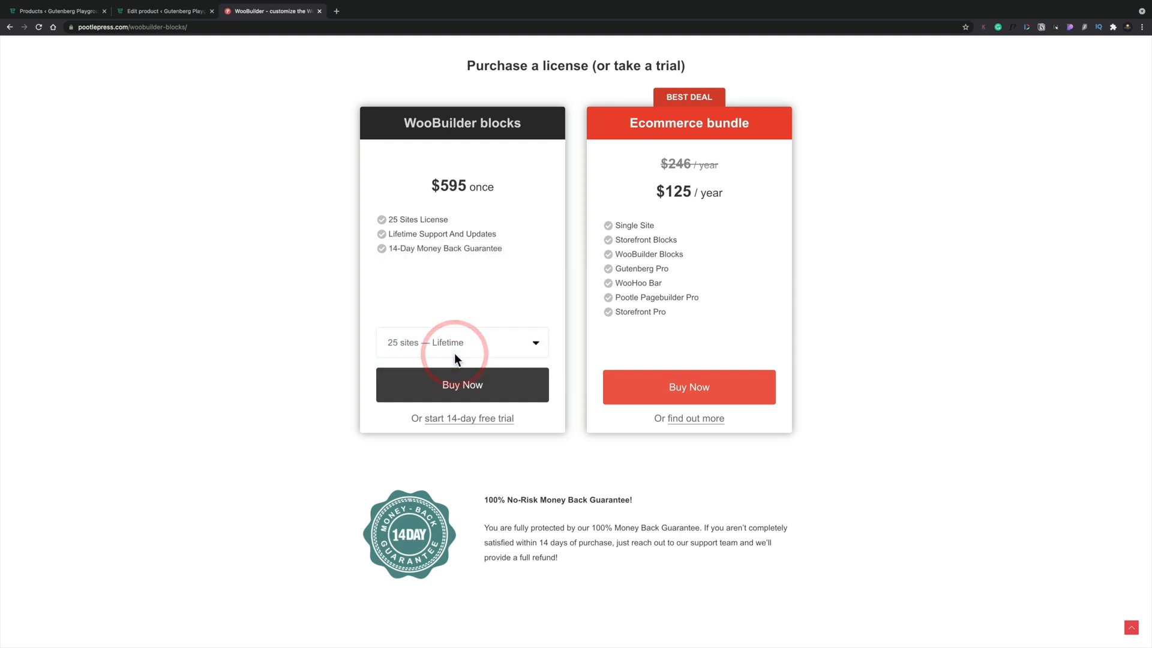
pyautogui.click(461, 343)
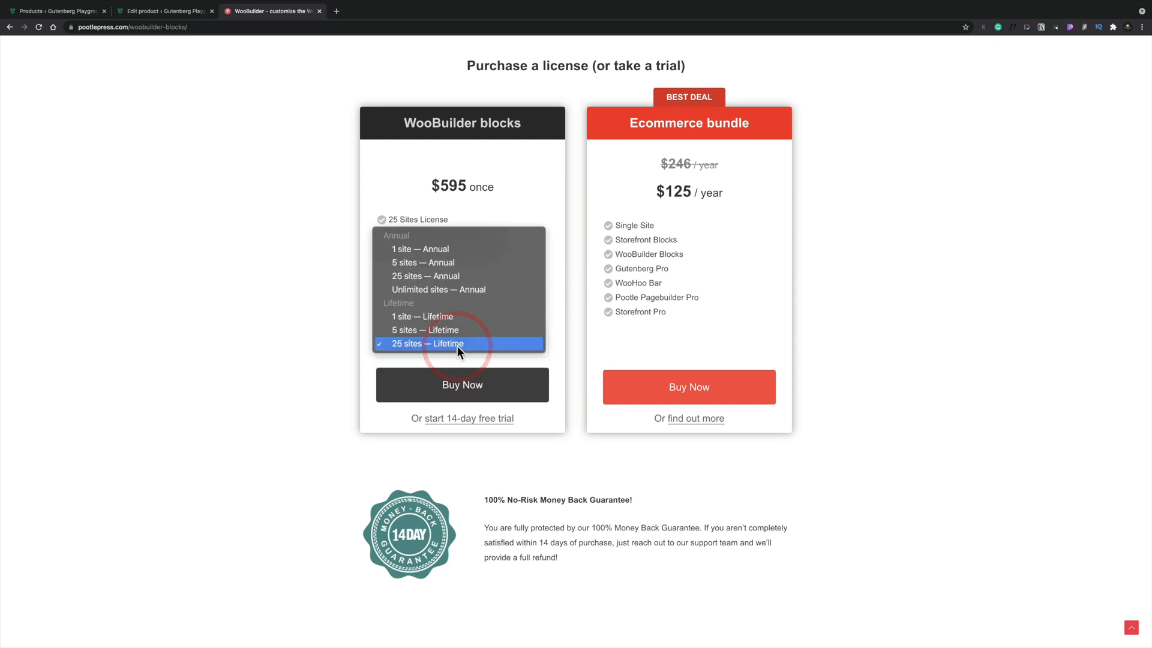